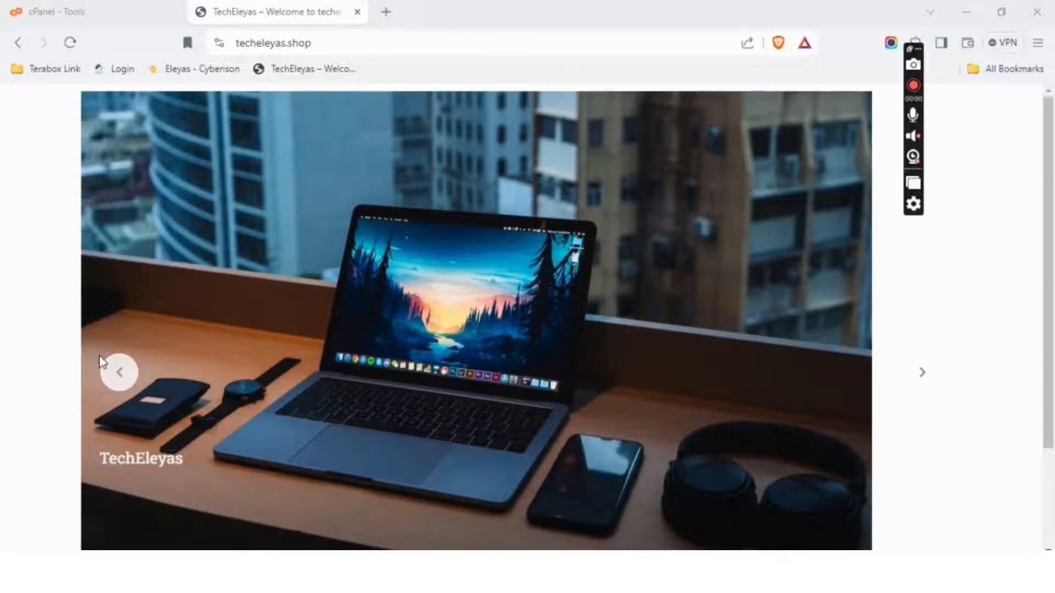
- Reload the TechEleyas site in the browser
click(119, 372)
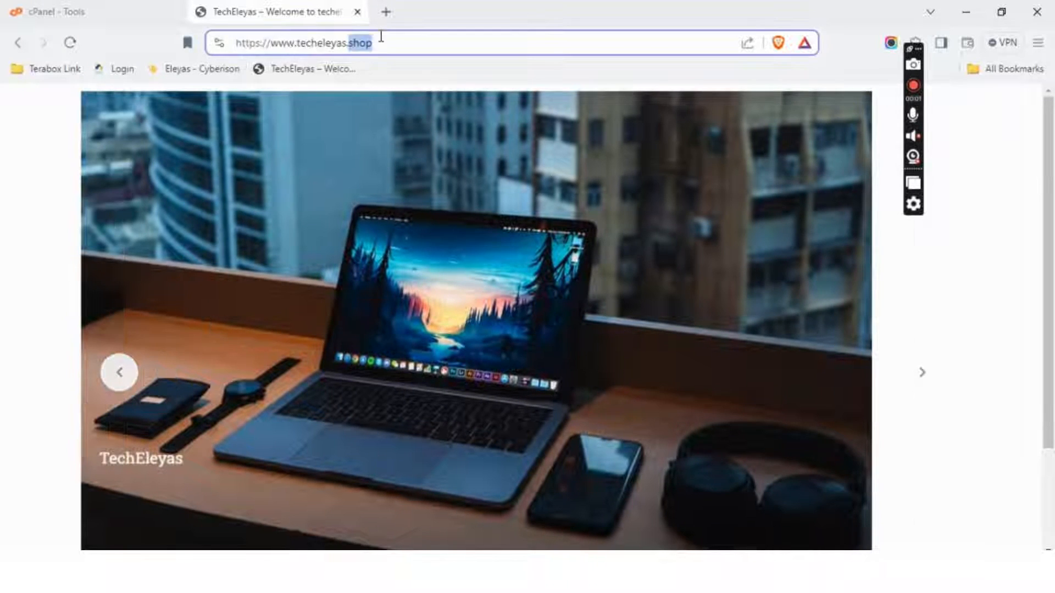
key(Return)
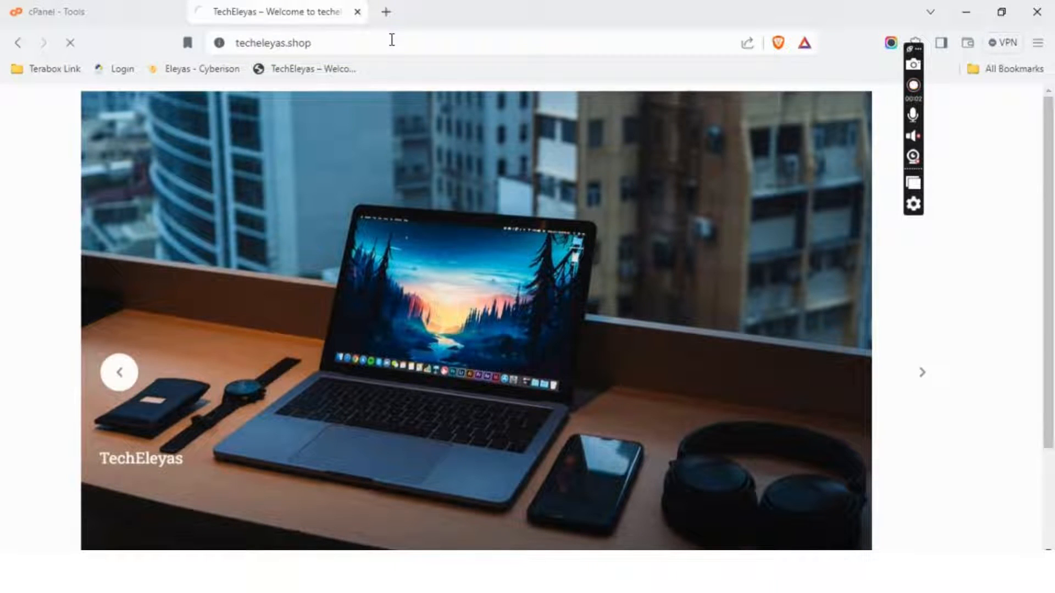
click(922, 372)
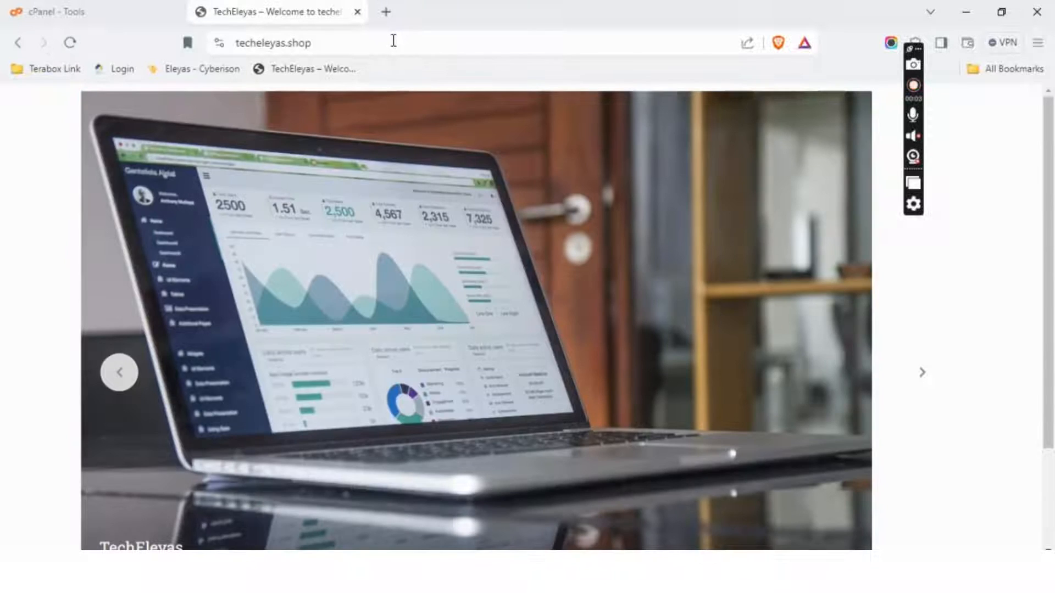
- Launch WordPress Manager by Softaculous from the Software section of cPanel Tools
click(67, 12)
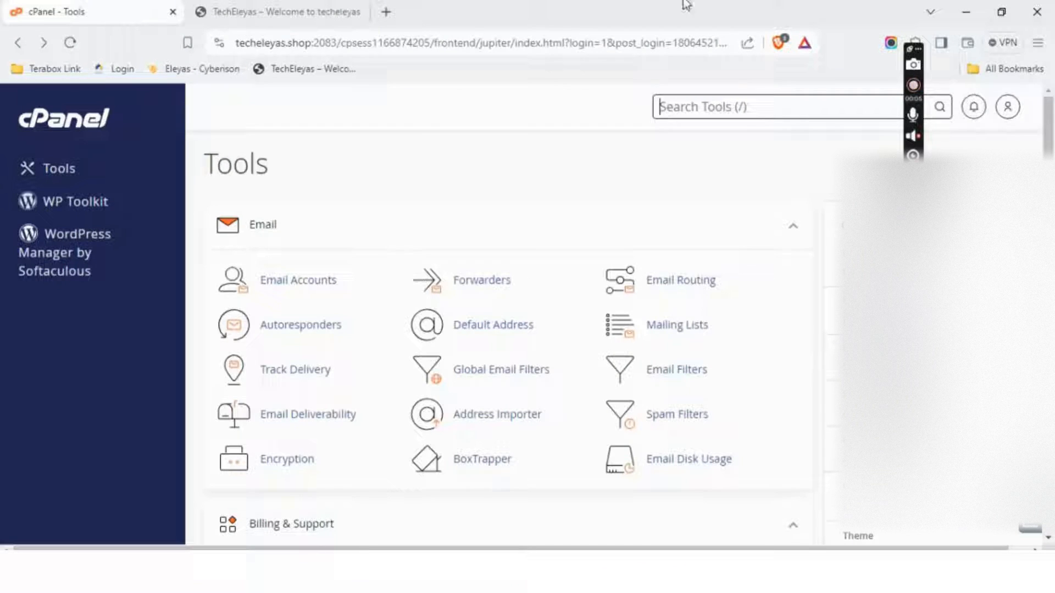
scroll(down, 3)
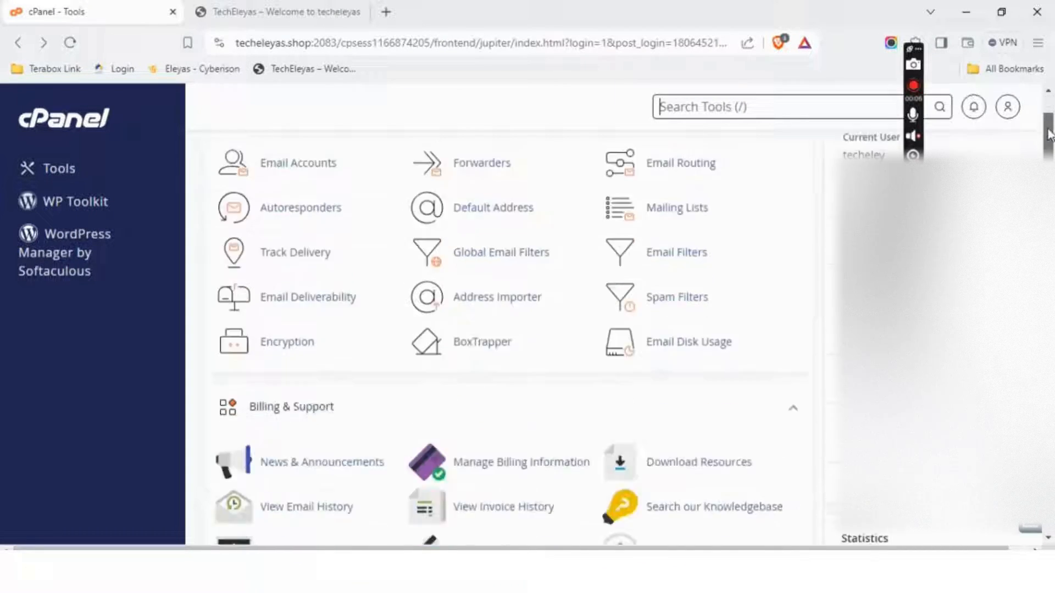
scroll(down, 3)
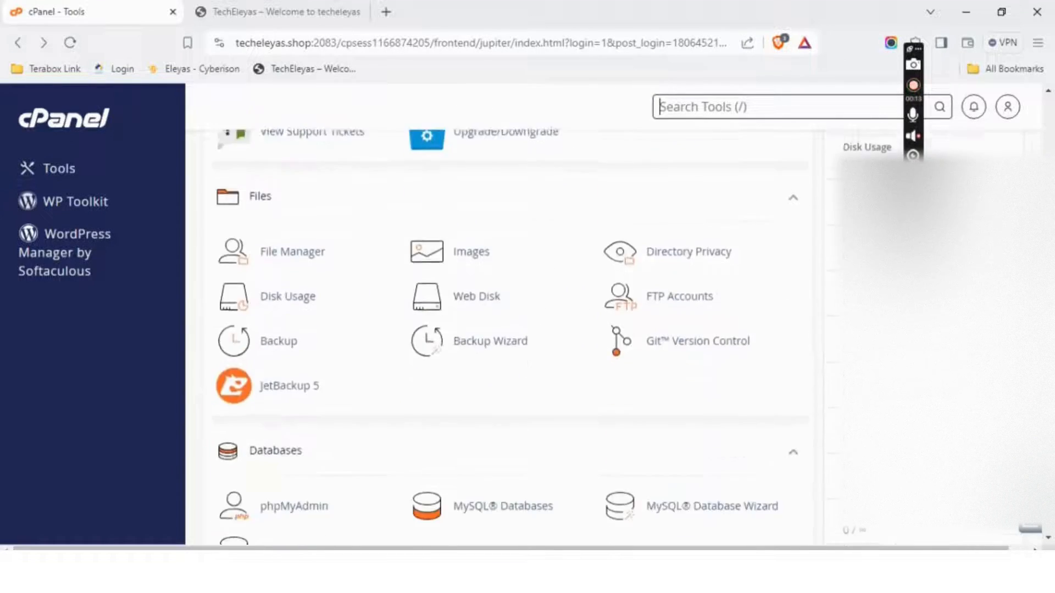
scroll(down, 3)
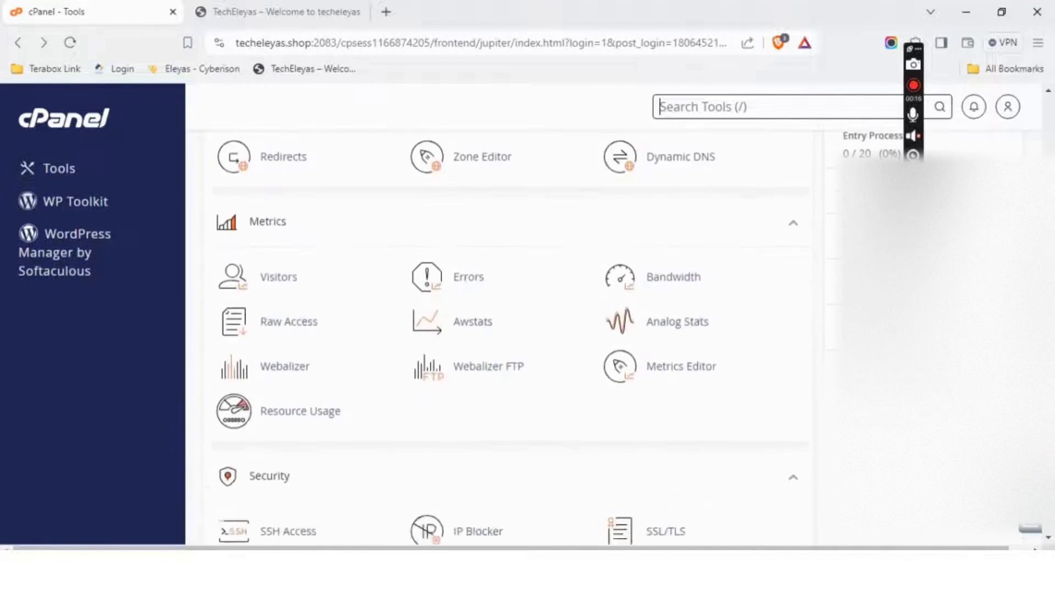
scroll(down, 3)
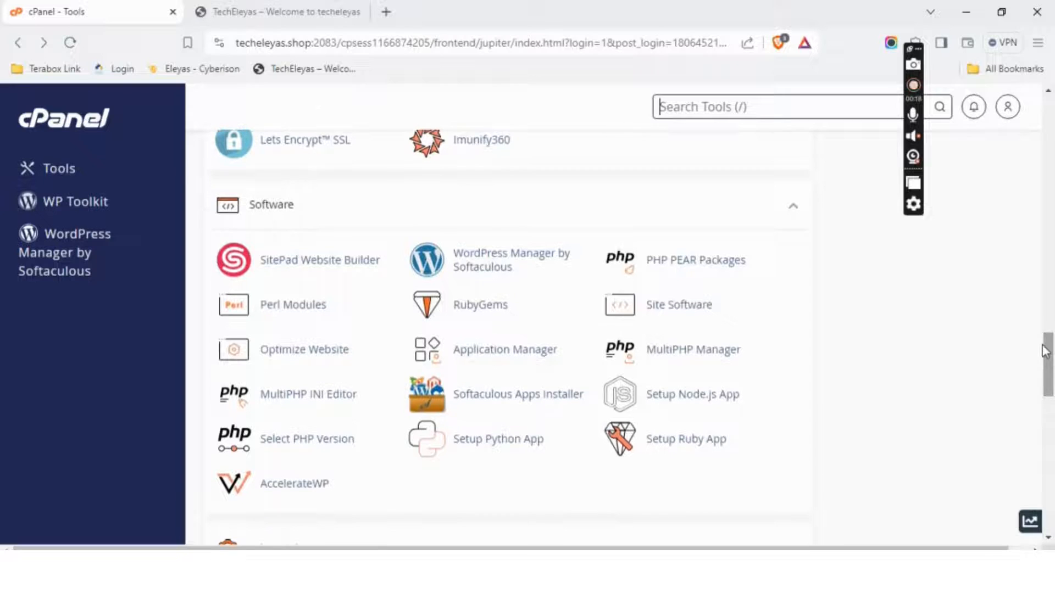
mouse_move(500, 279)
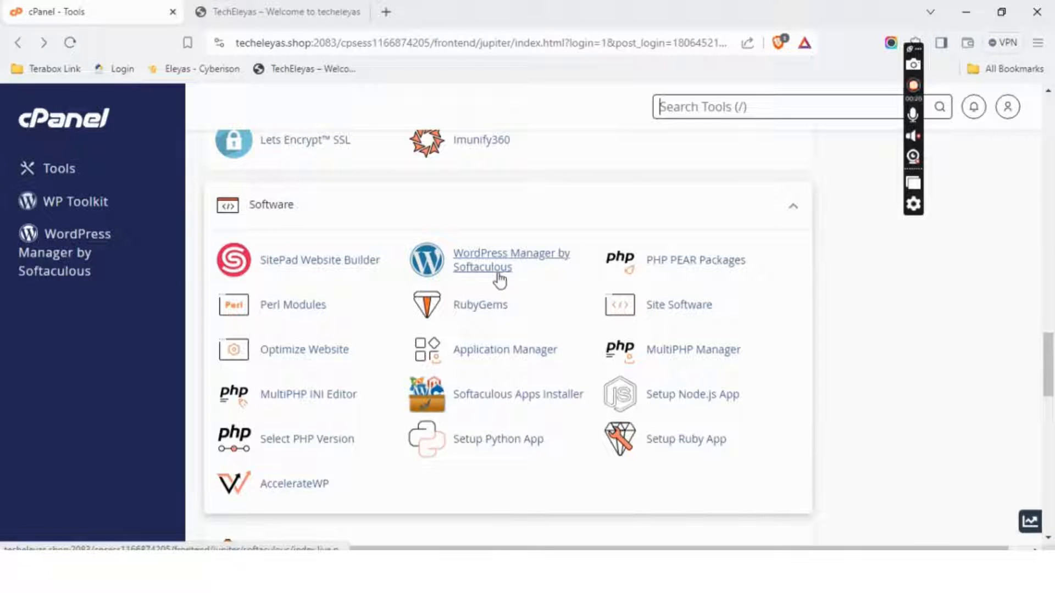
mouse_move(76, 306)
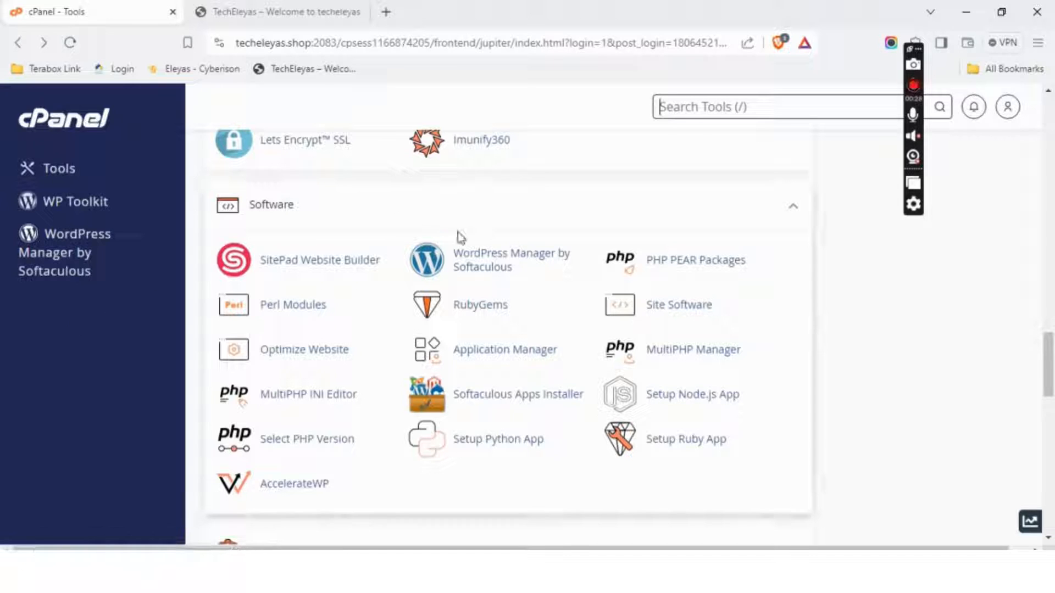
click(512, 260)
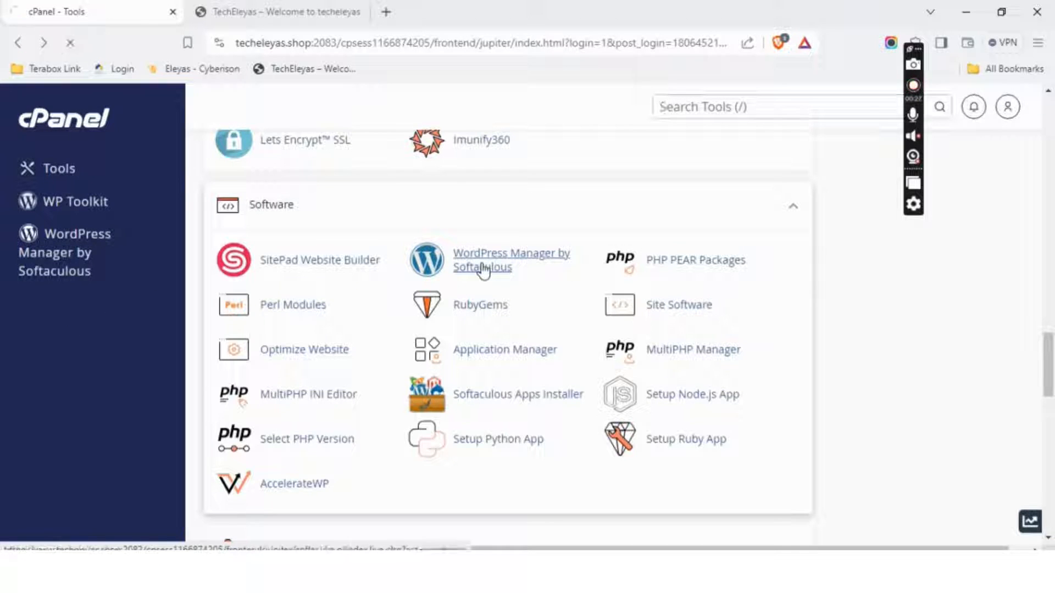
- Open Softaculous Backups and Restore and confirm no backups exist yet
click(511, 260)
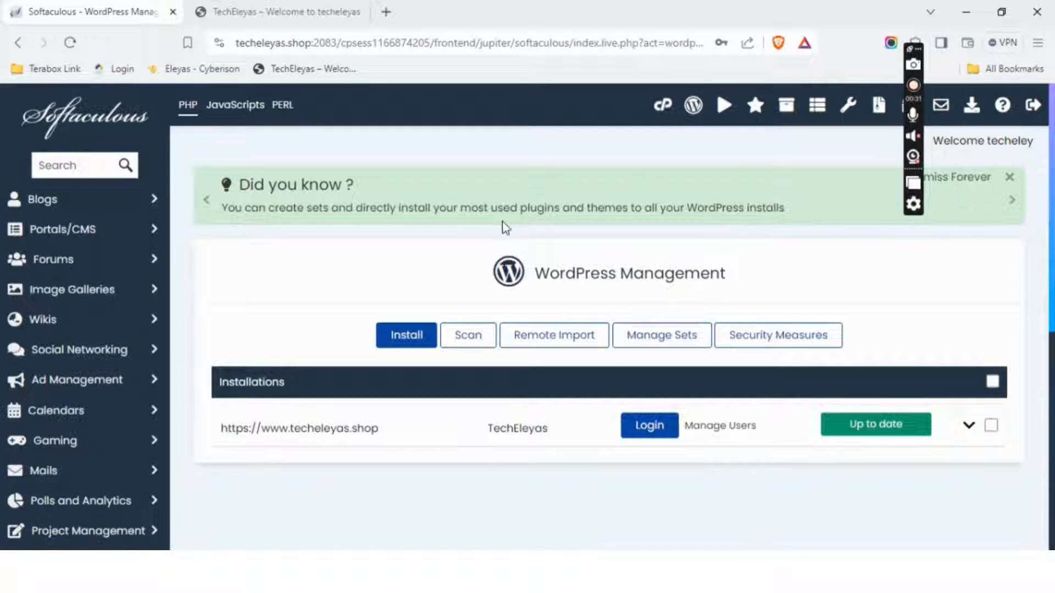
mouse_move(467, 466)
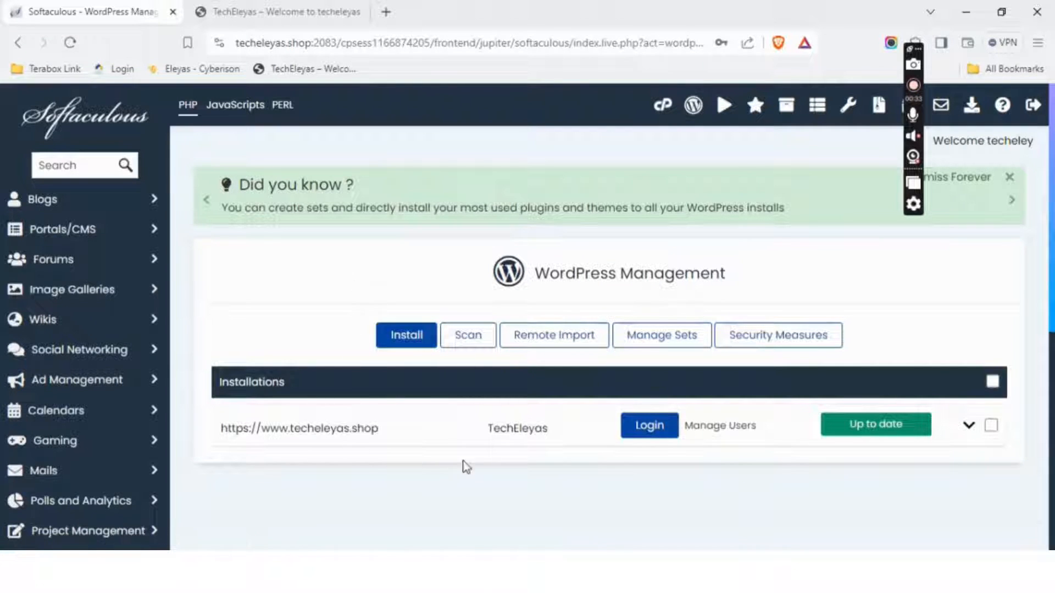
mouse_move(811, 162)
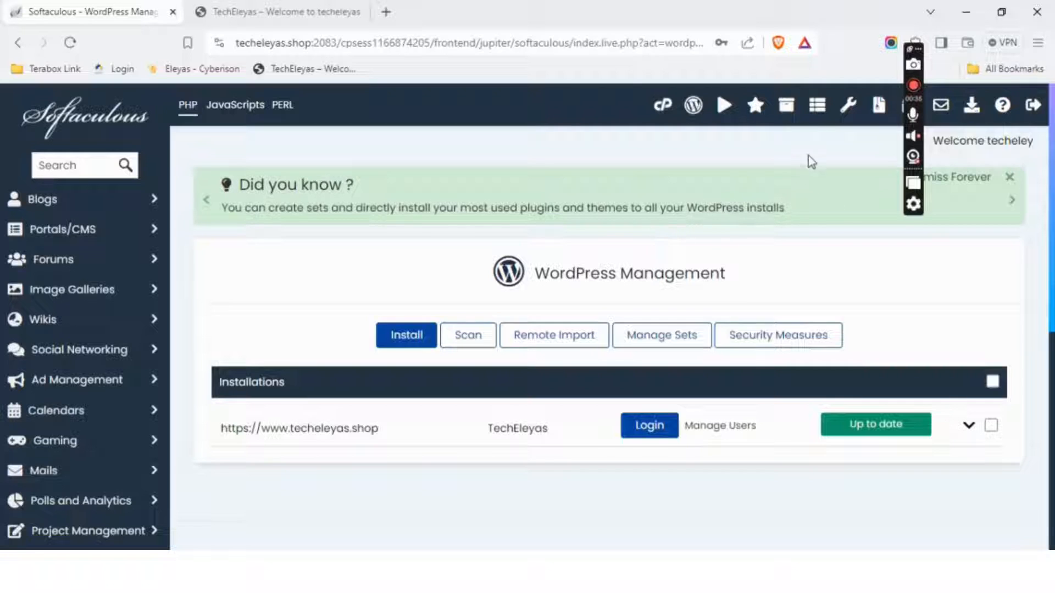
mouse_move(880, 106)
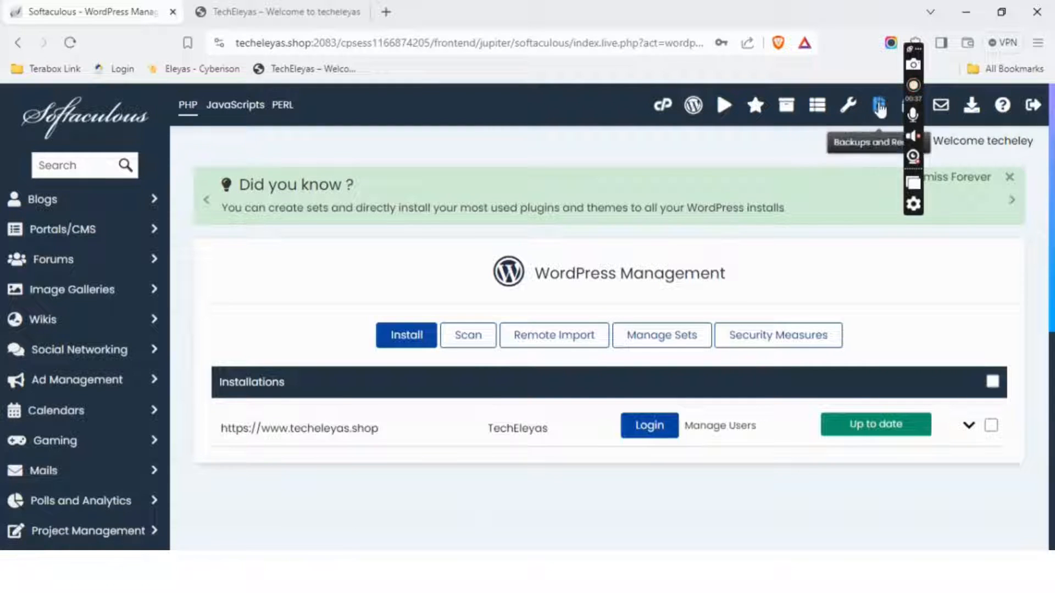
click(878, 105)
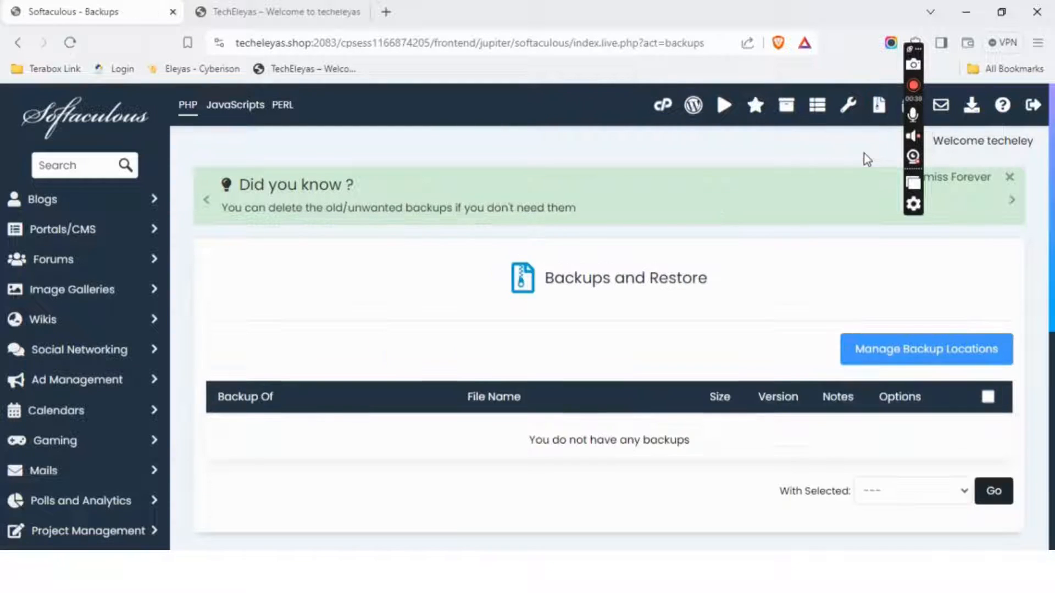
scroll(down, 3)
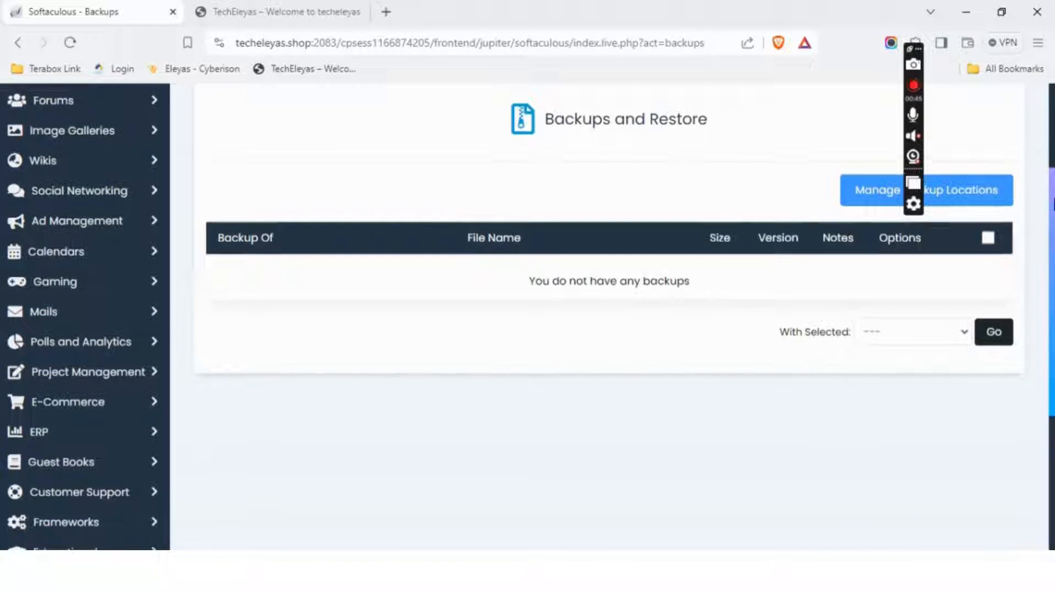
scroll(up, 3)
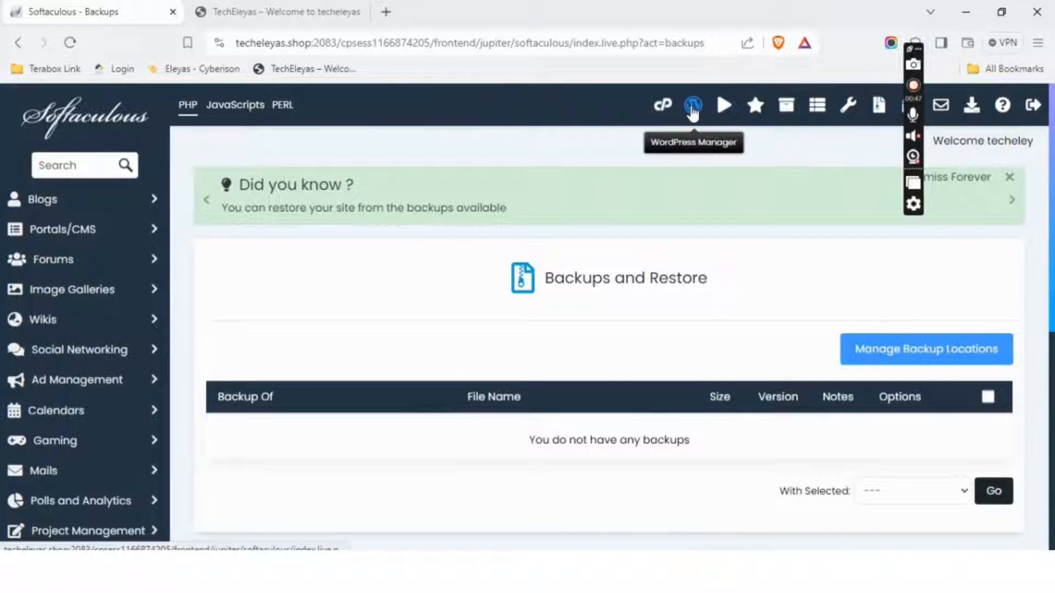
- Expand and select the techeleyas.shop installation to show its site info and configuration
click(693, 105)
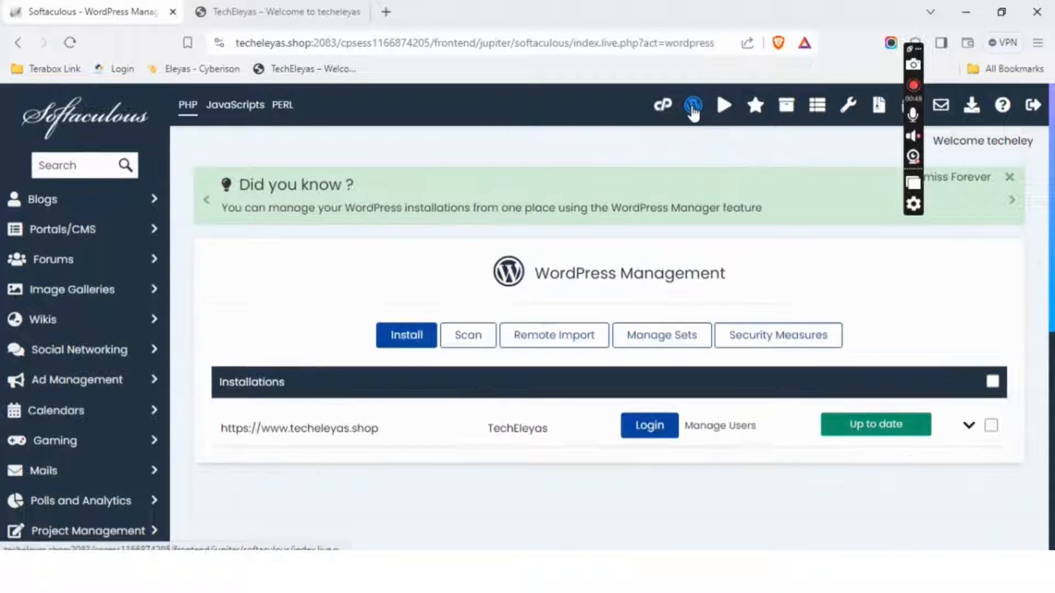
scroll(down, 3)
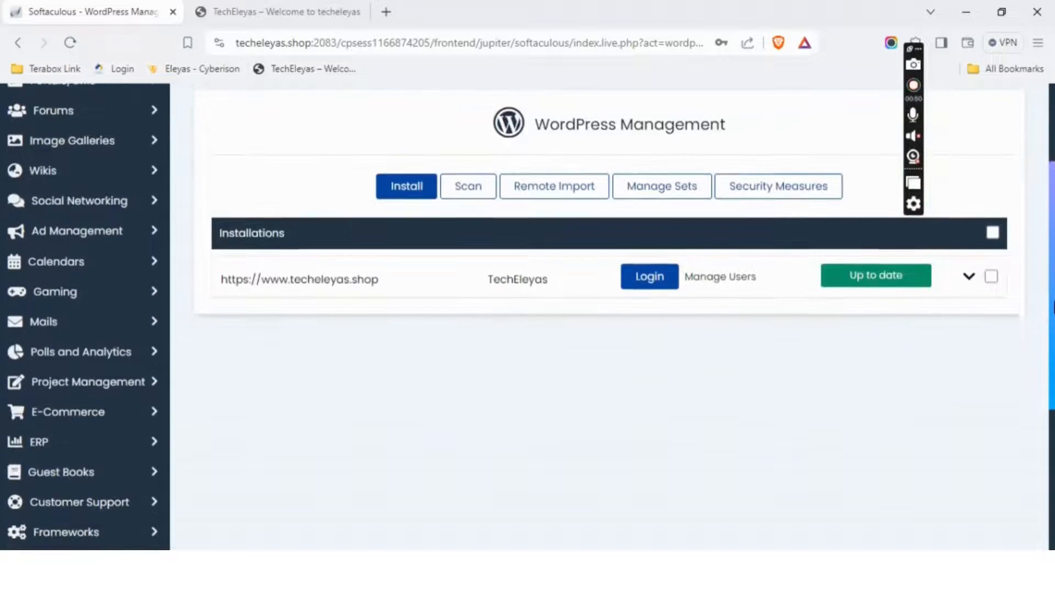
click(969, 276)
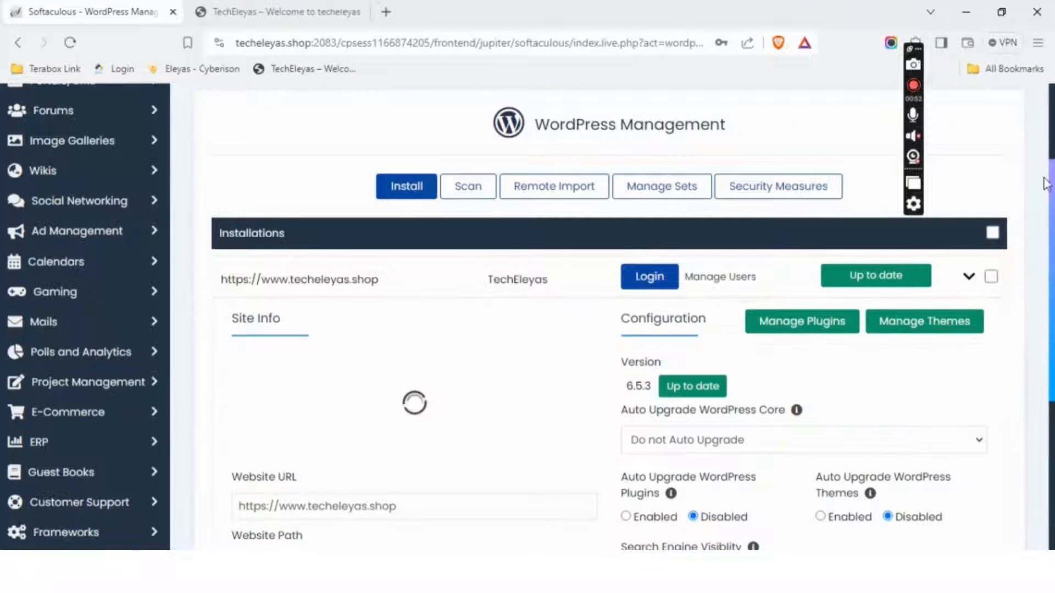
click(992, 277)
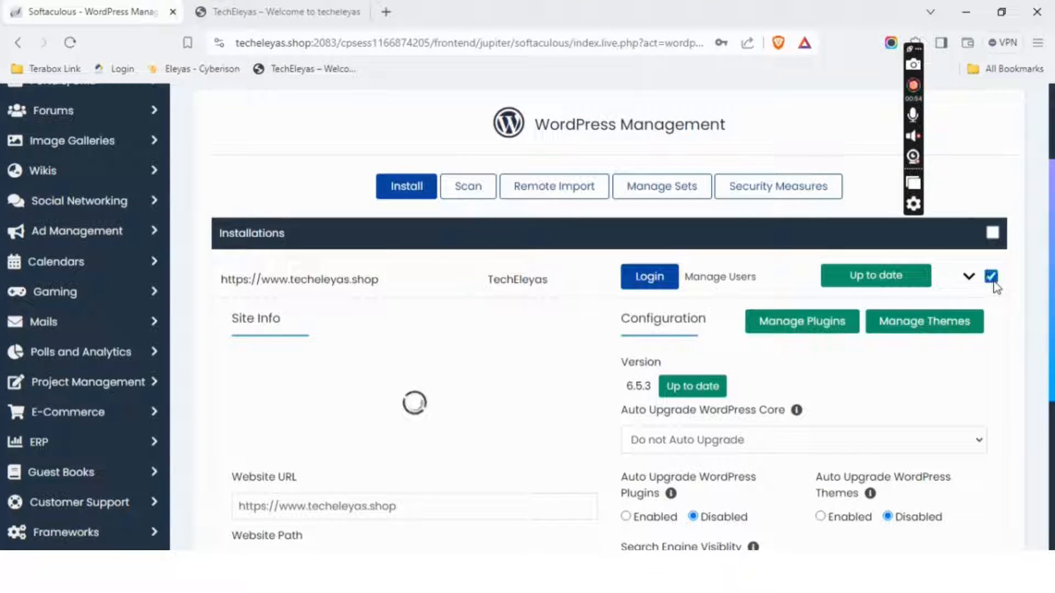
click(990, 276)
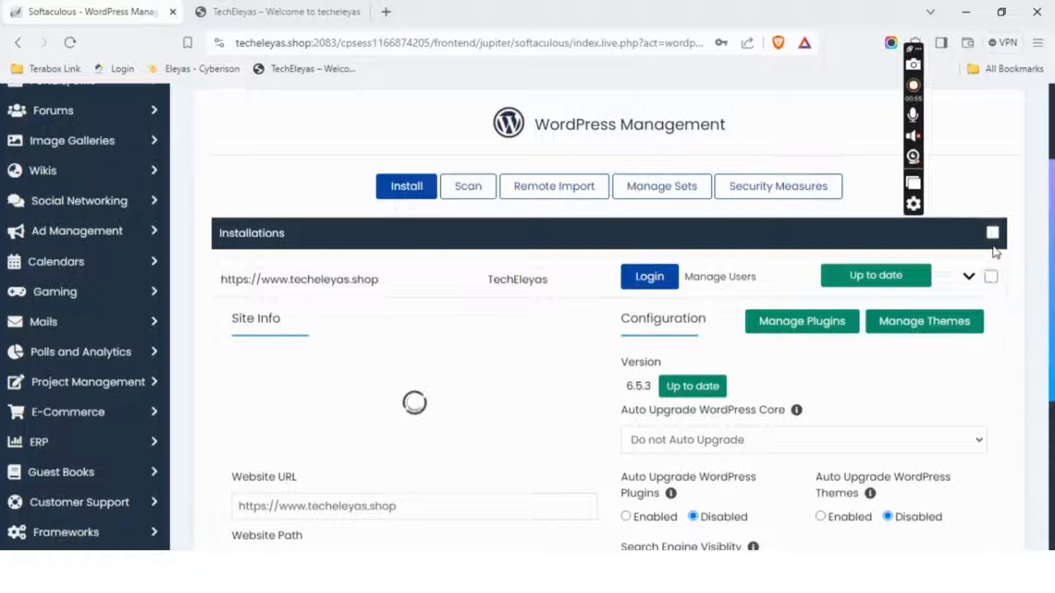
scroll(down, 3)
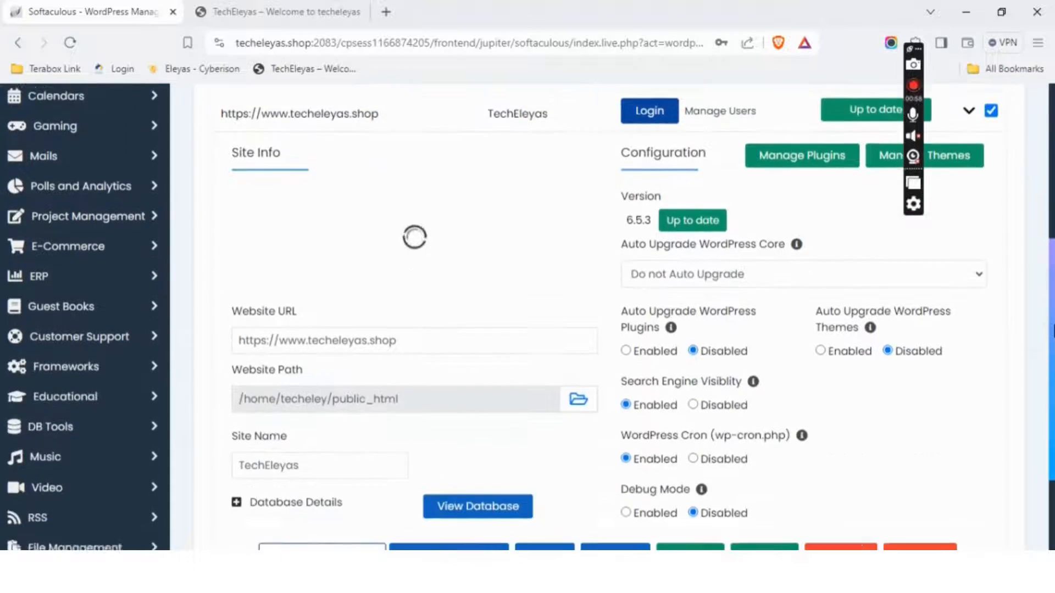
scroll(down, 3)
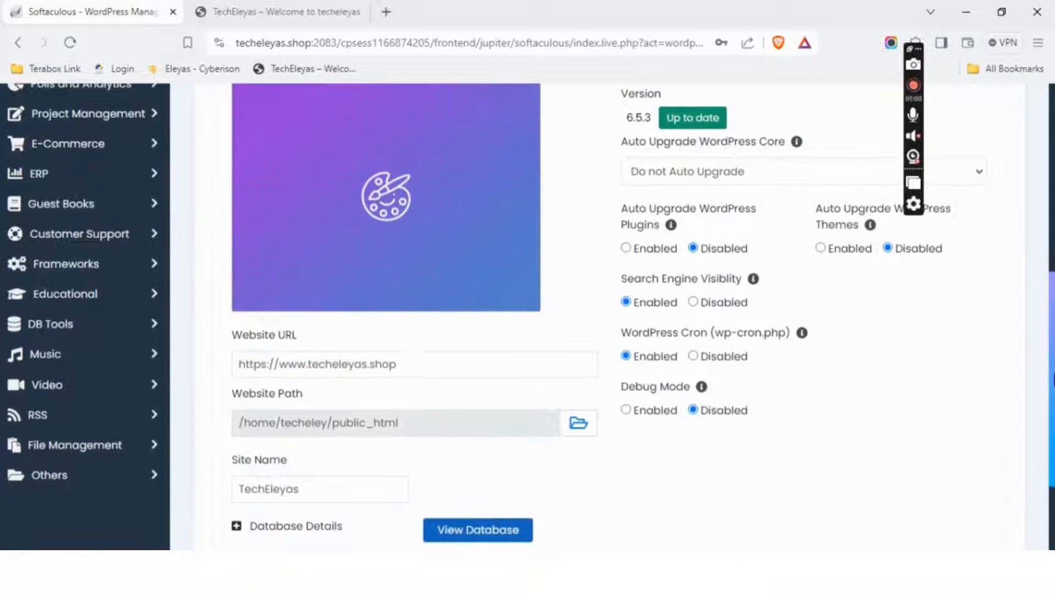
scroll(down, 3)
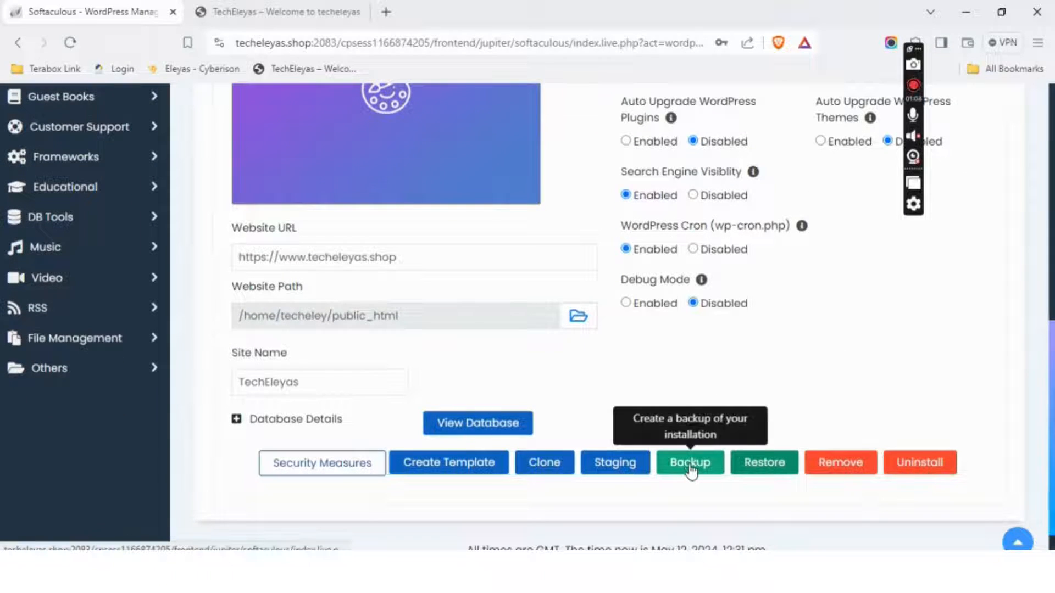
- Prepare a files-and-database backup to Local Folder with the note 'fresh backup'
click(689, 462)
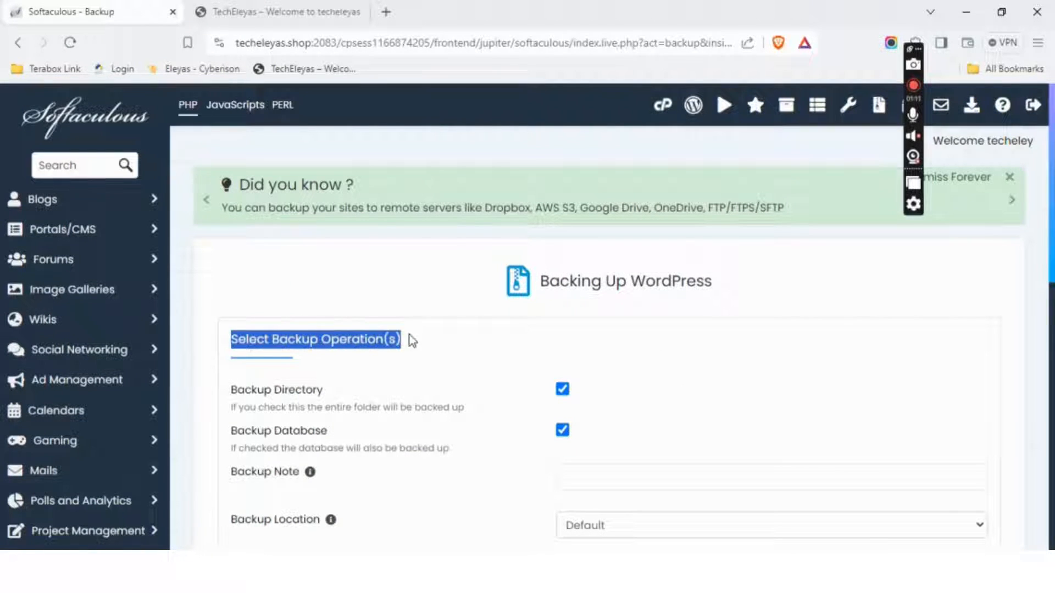
scroll(down, 3)
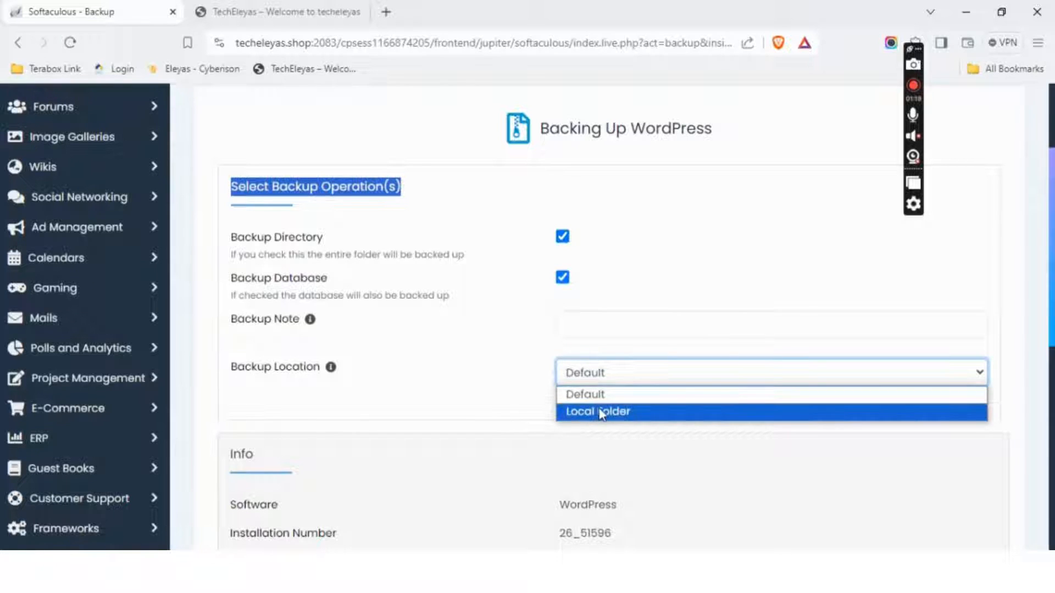
click(597, 411)
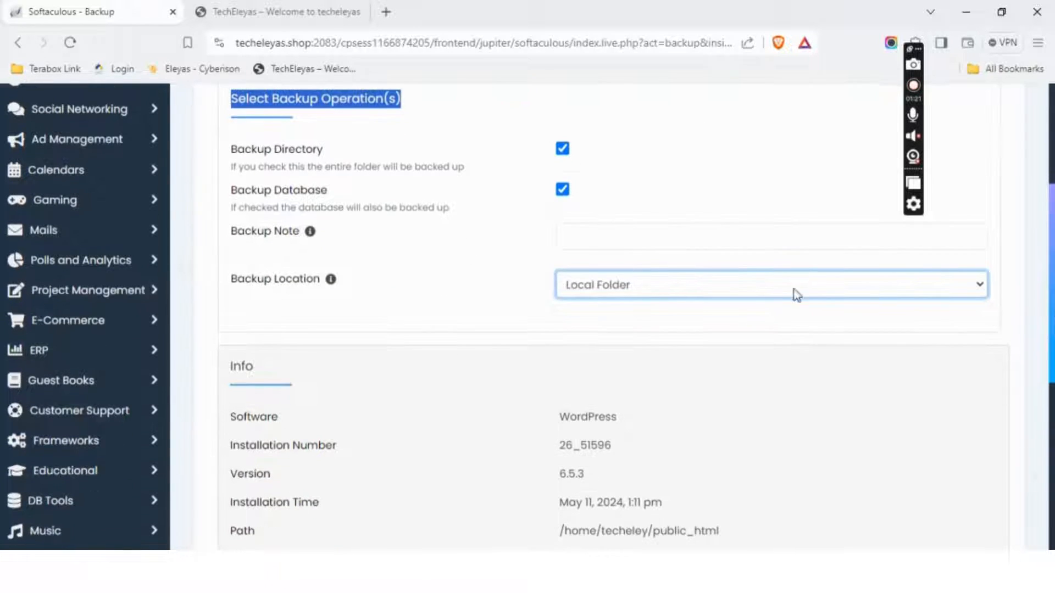
text(fresh backup)
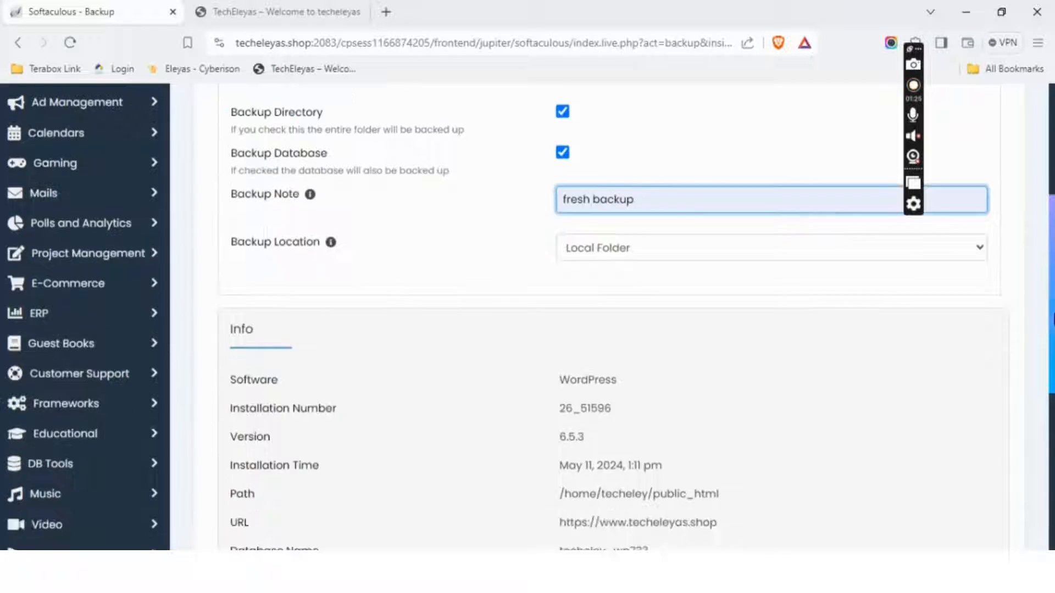
scroll(down, 3)
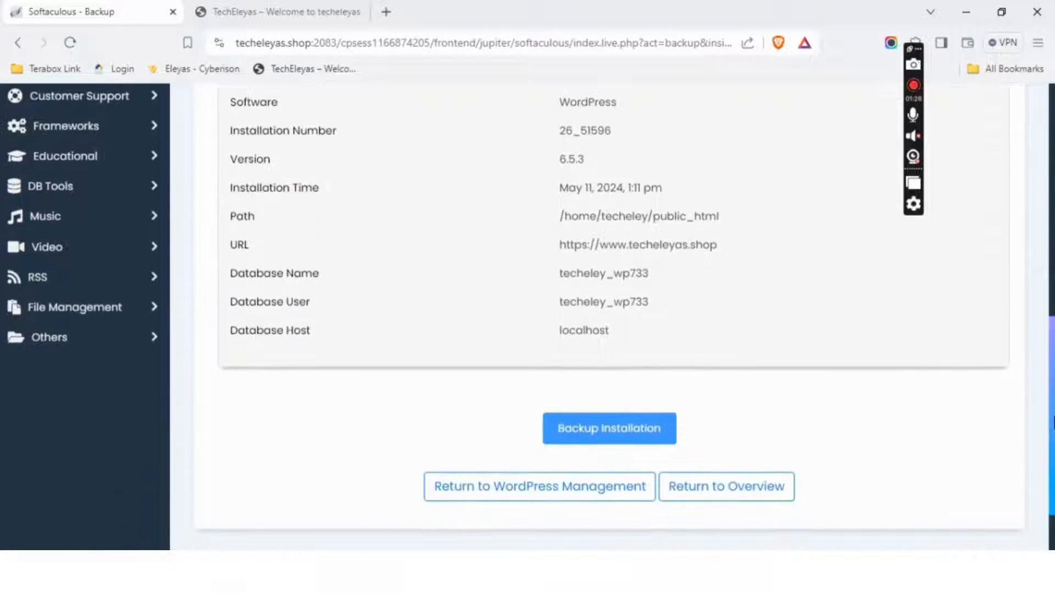
scroll(down, 3)
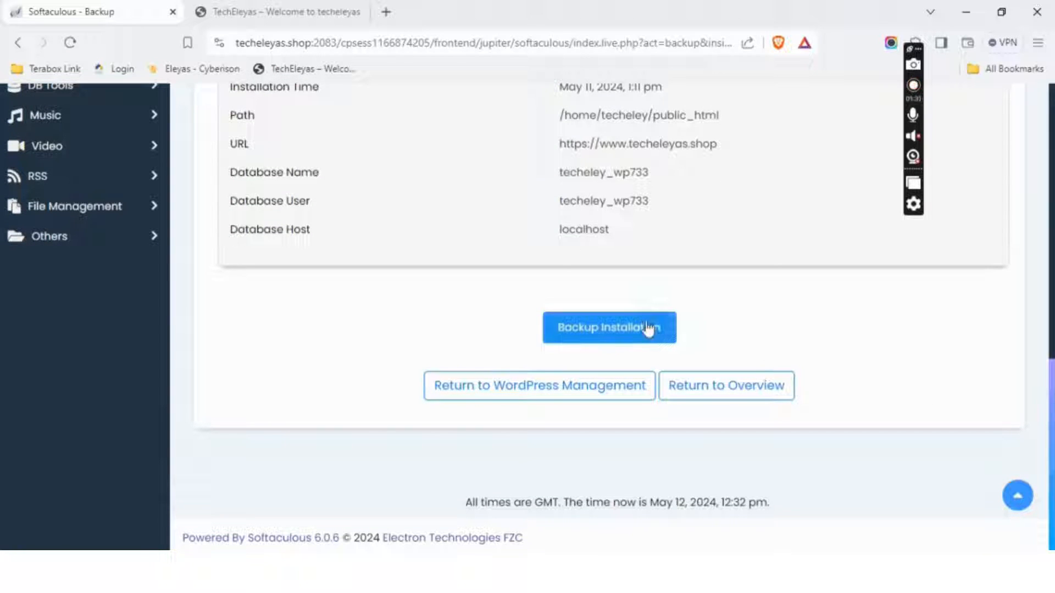
- Run the backup and view the new 39.33 MB techeleyas.shop archive in Backups
click(608, 327)
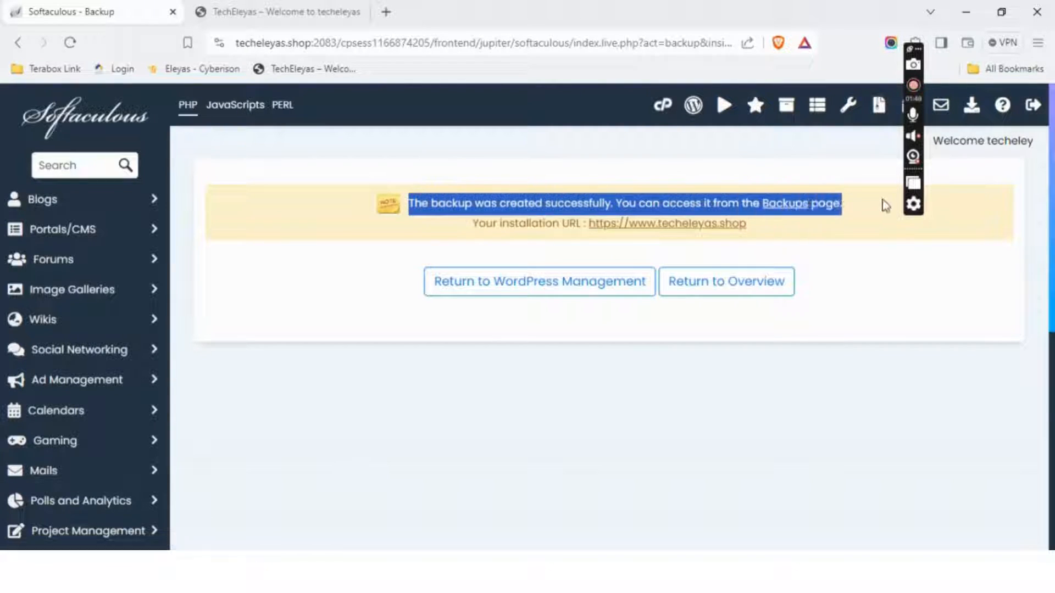
mouse_move(873, 204)
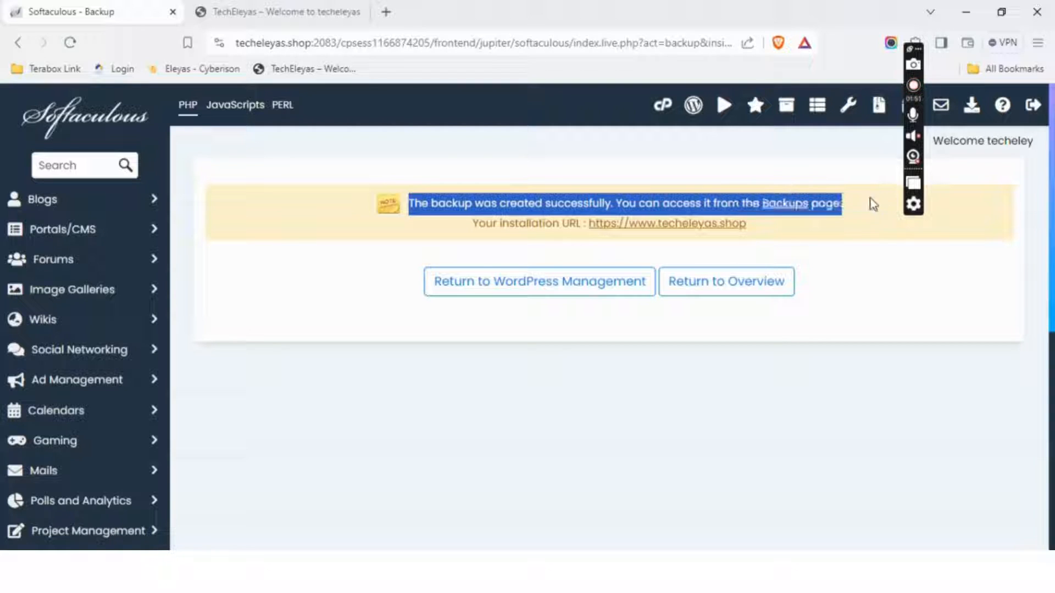
click(799, 203)
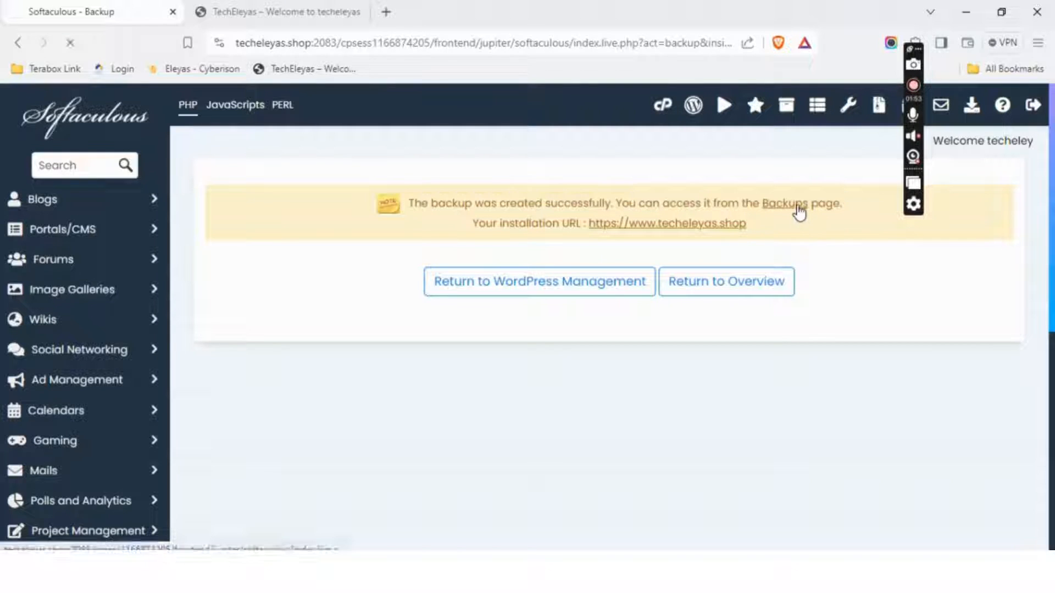
click(785, 203)
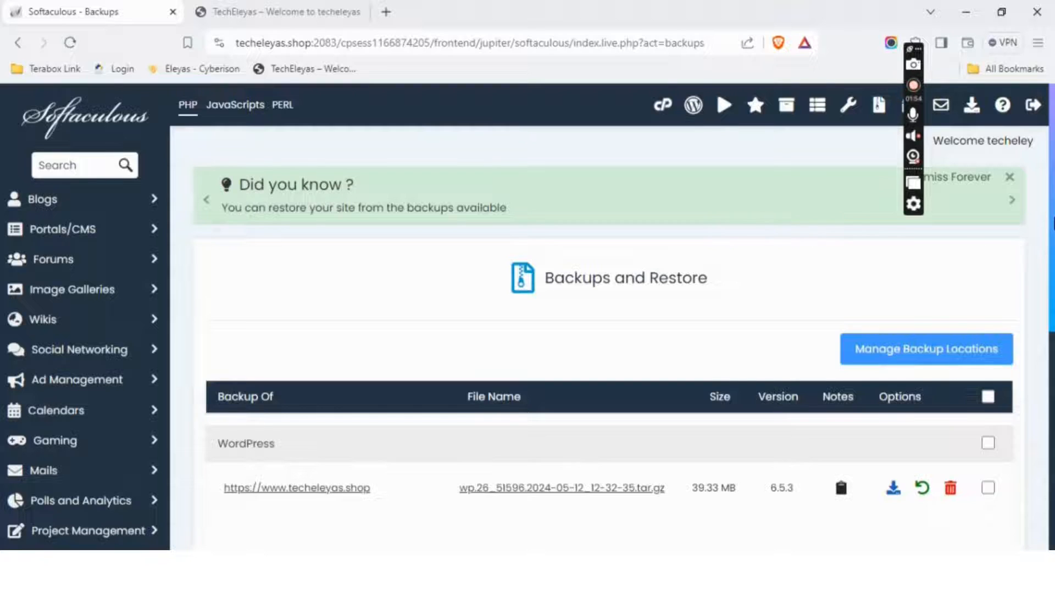
scroll(down, 3)
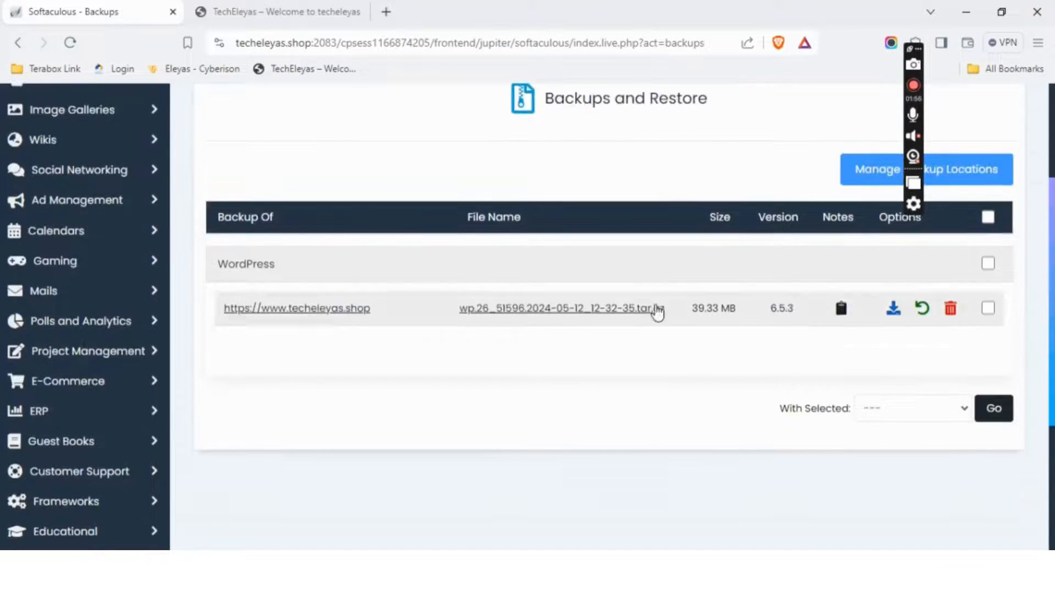
double_click(713, 308)
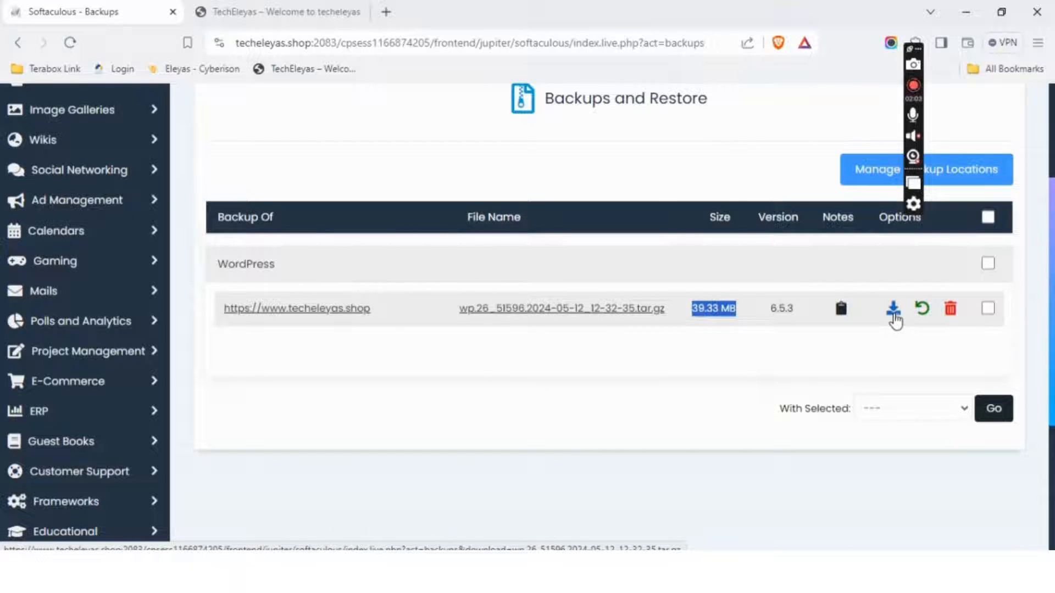
click(893, 308)
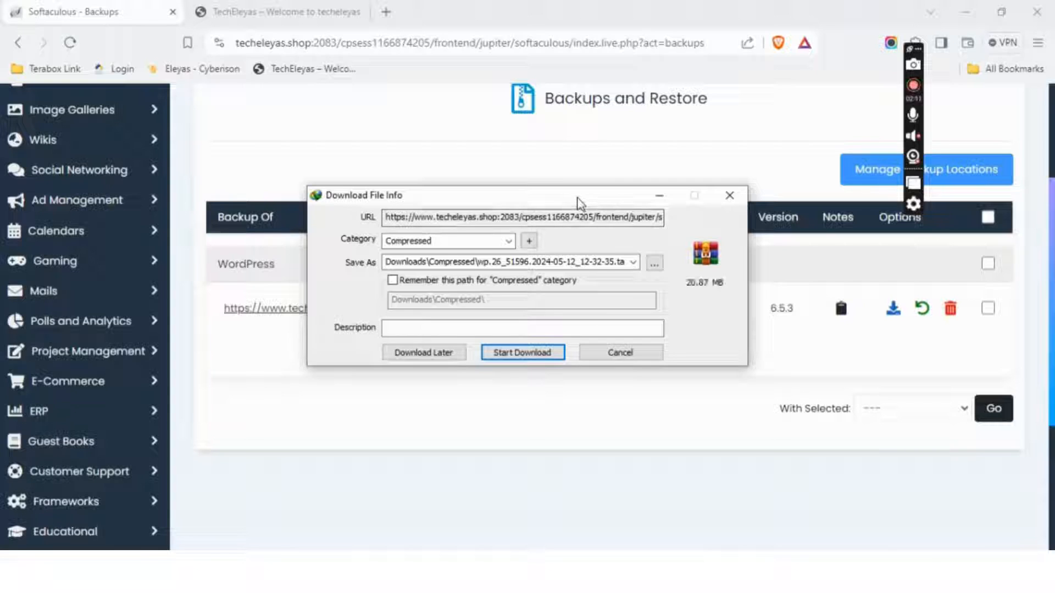
mouse_move(693, 291)
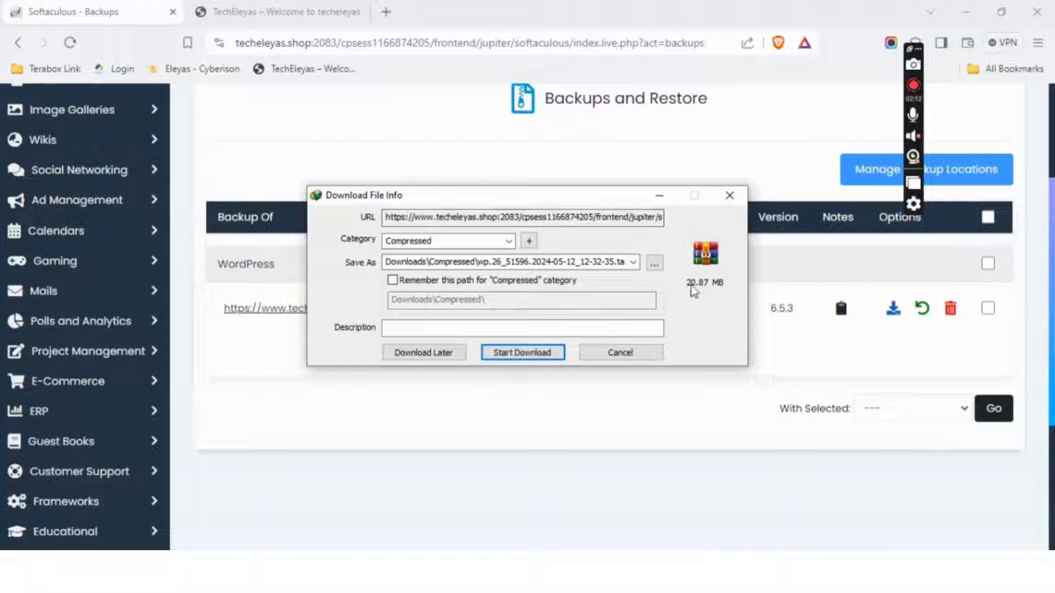
click(522, 351)
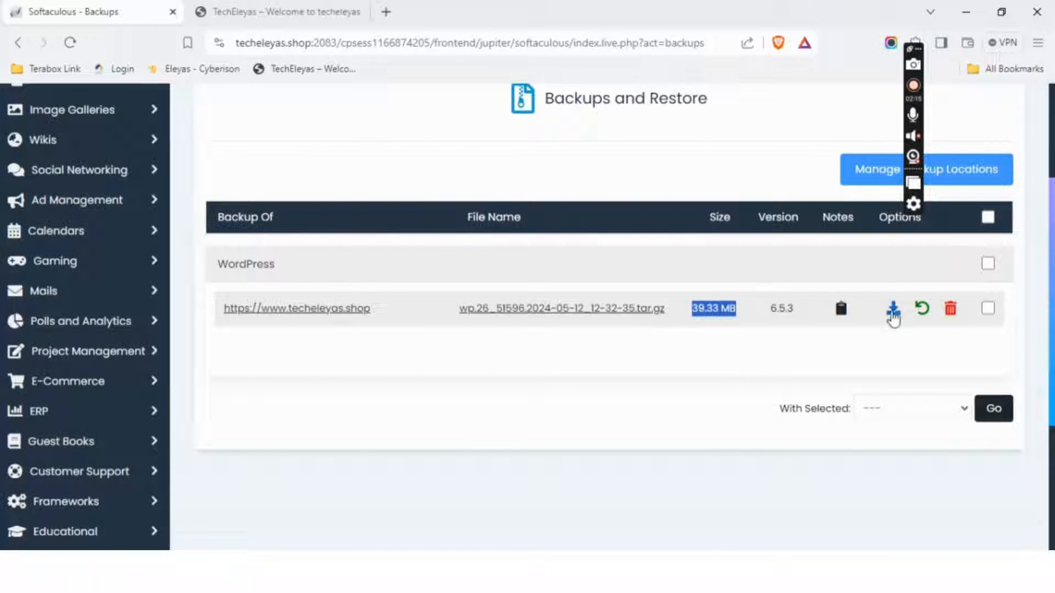
click(893, 309)
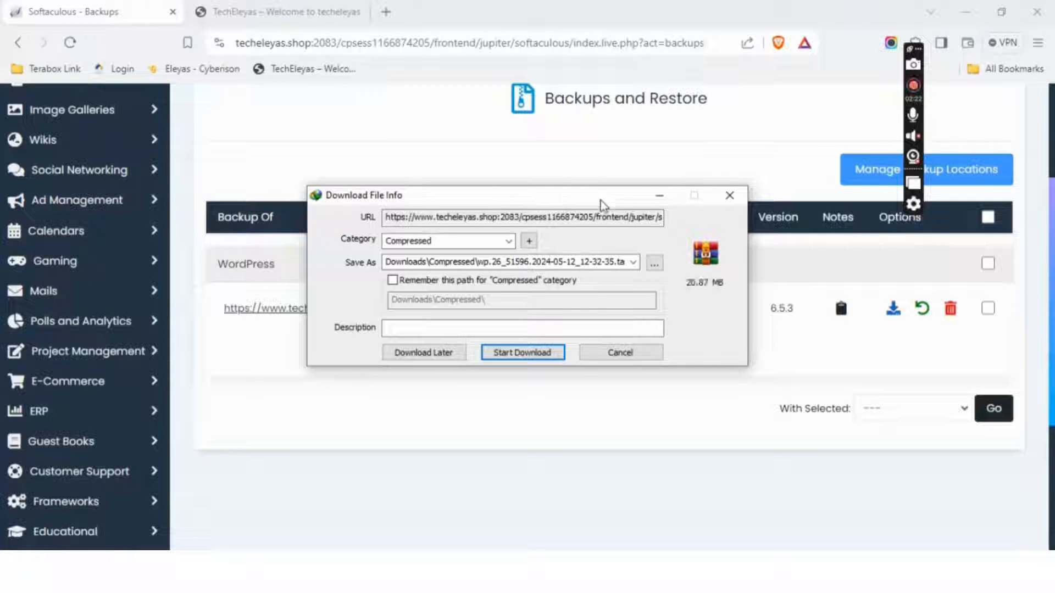
click(620, 352)
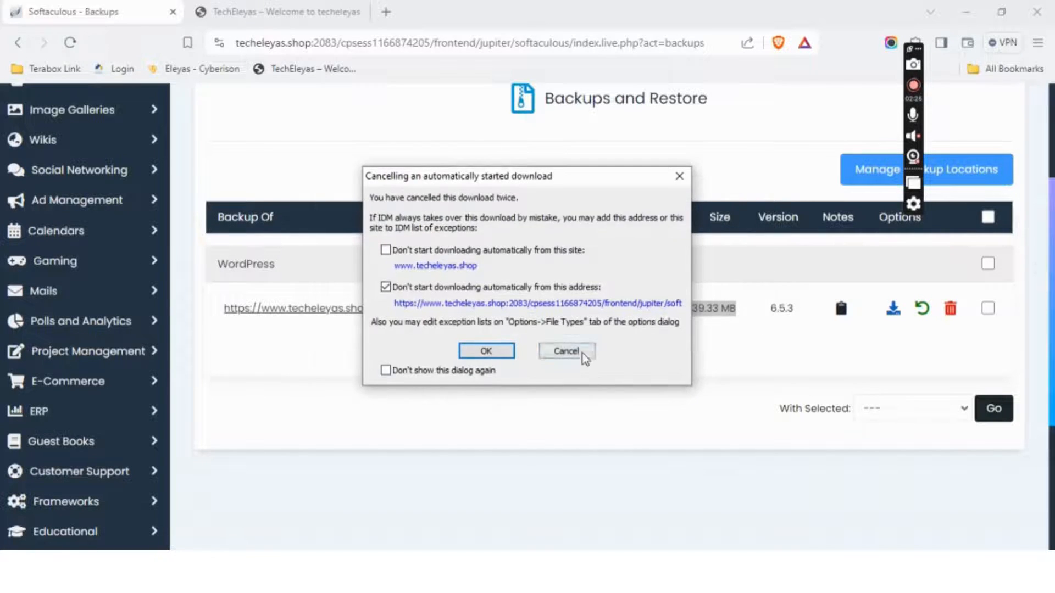
click(566, 351)
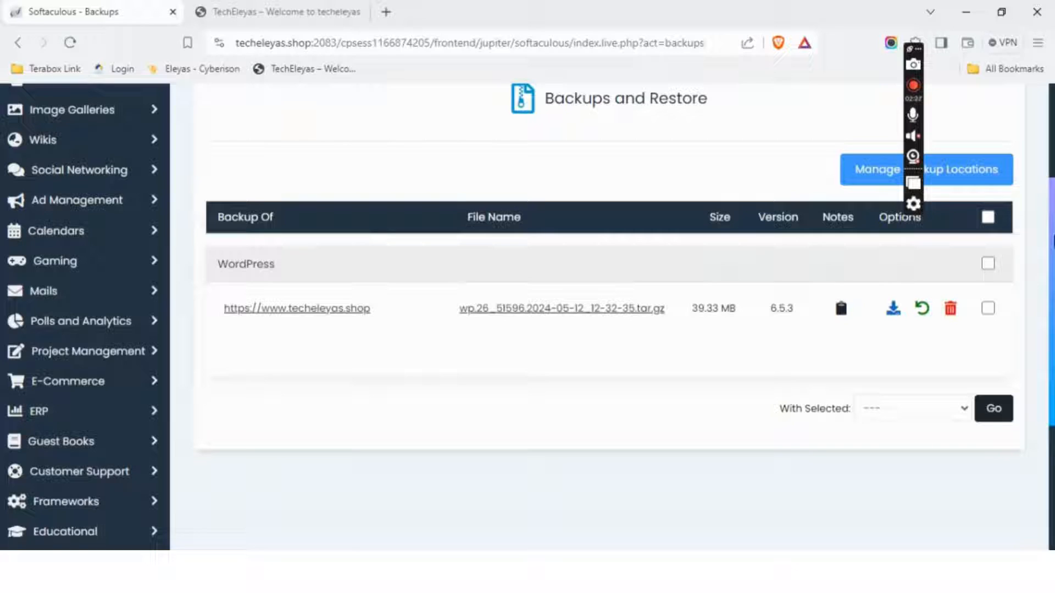
scroll(up, 3)
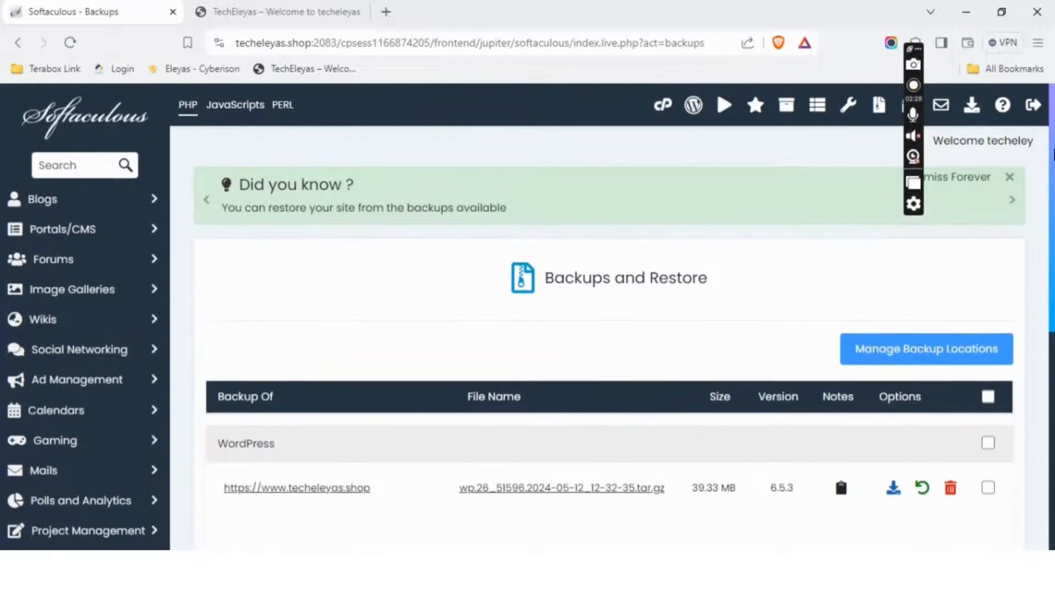
- Return to the cPanel control panel and open File Manager at the home directory
click(663, 105)
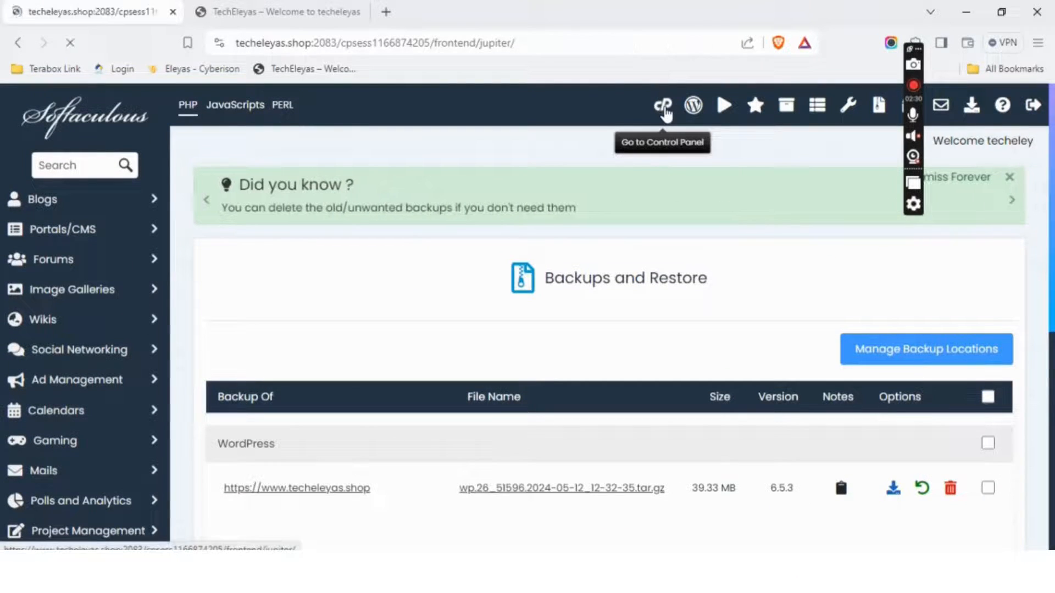
click(662, 105)
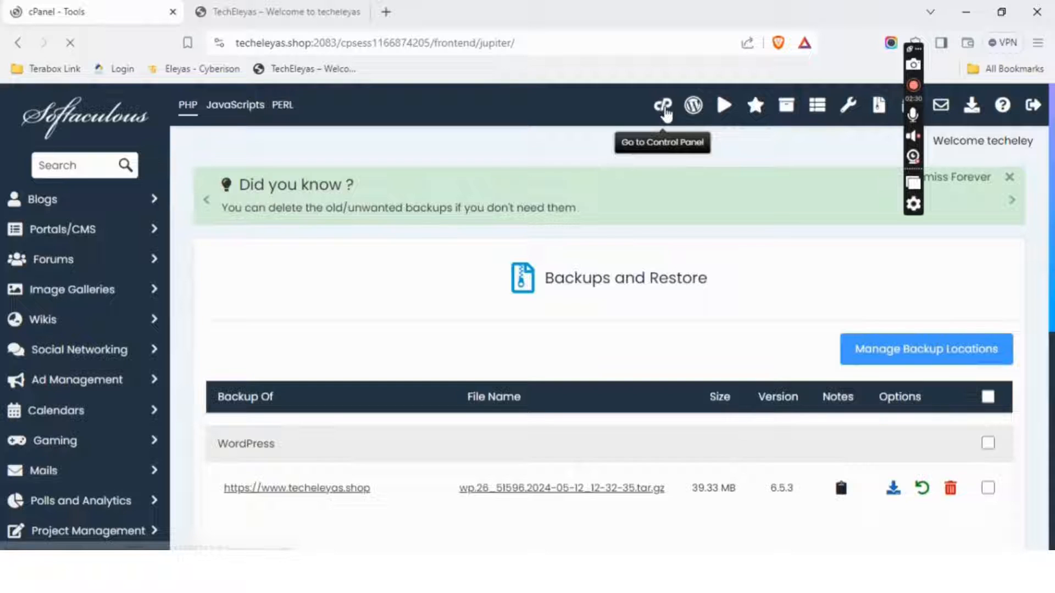
click(663, 106)
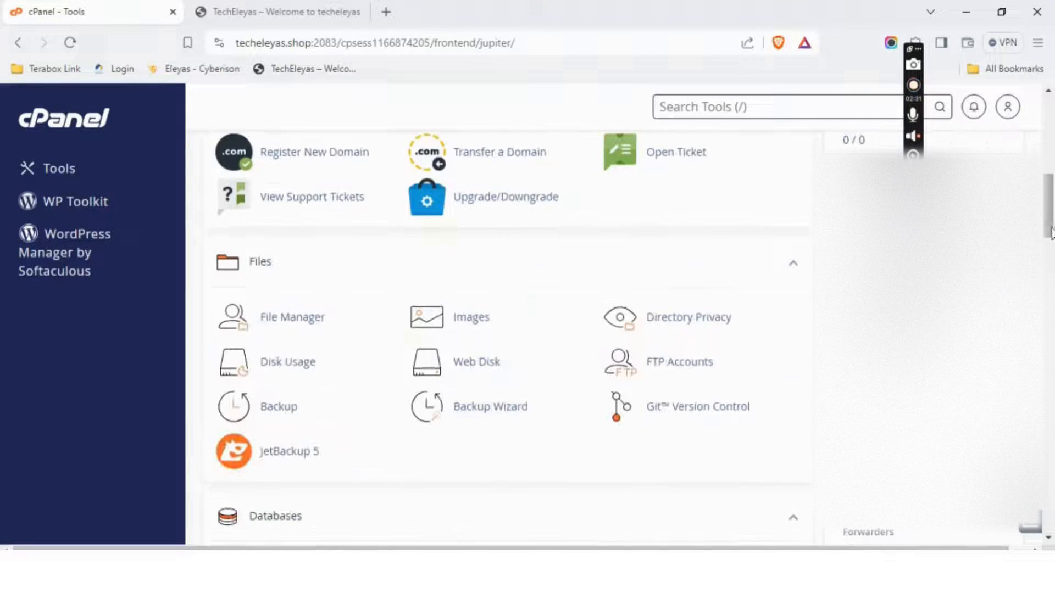
click(292, 317)
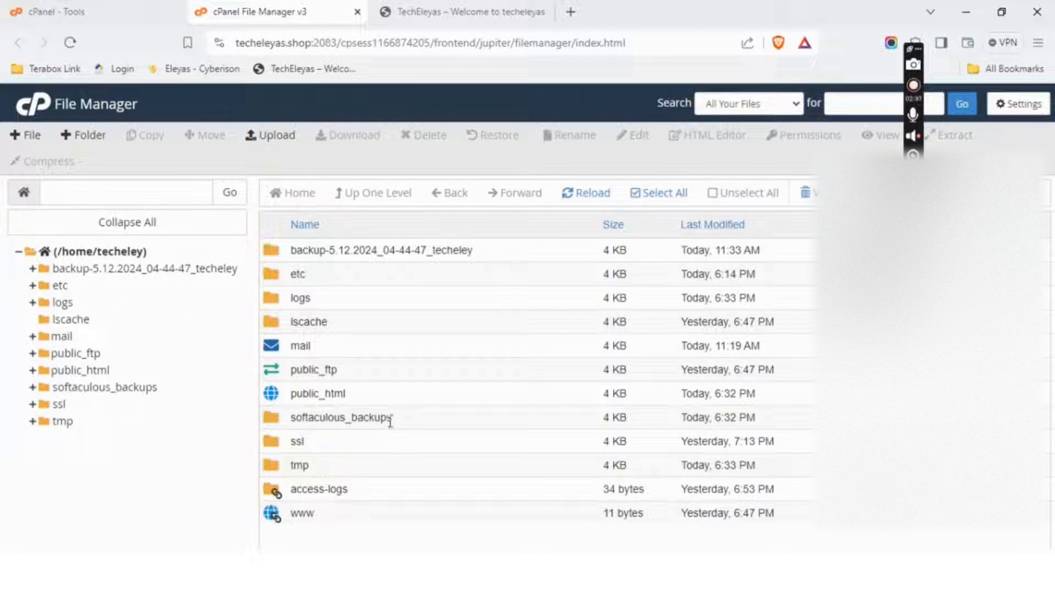
- Download the wp.26_51596 tar.gz from softaculous_backups into Downloads\Compressed via IDM
double_click(342, 417)
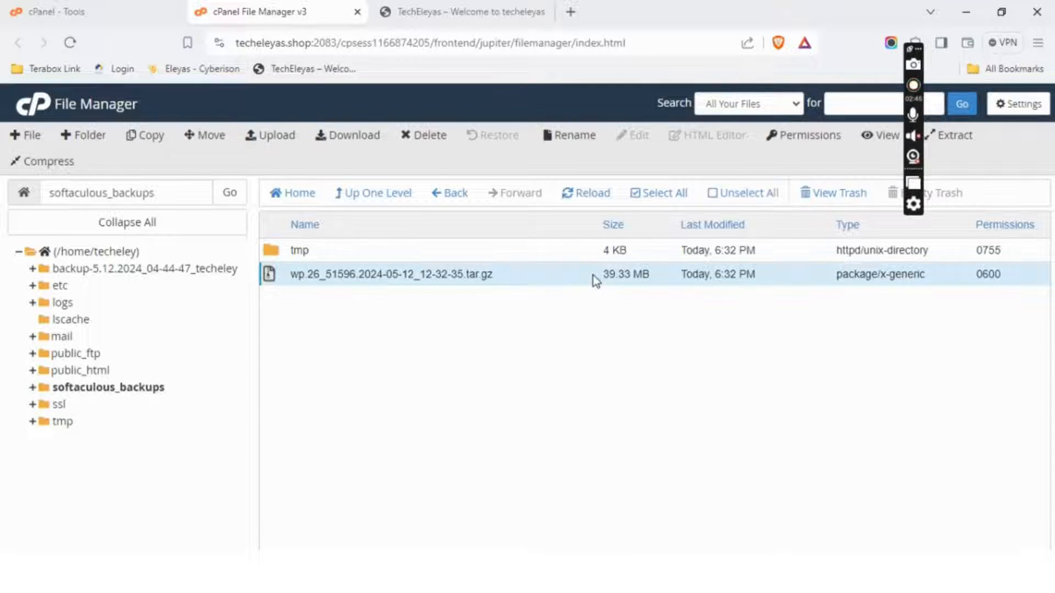
click(347, 135)
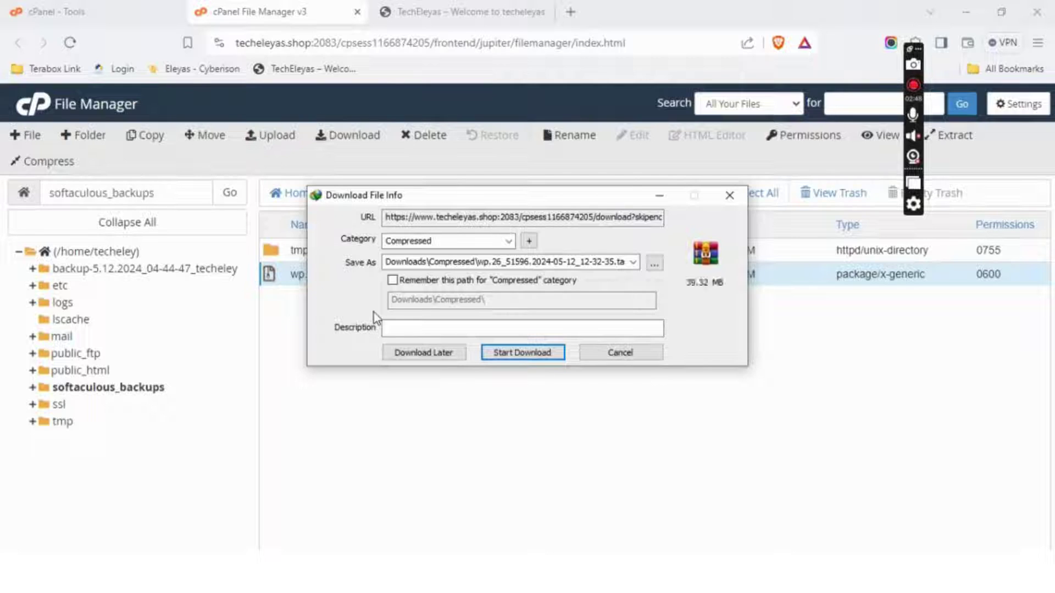
mouse_move(717, 292)
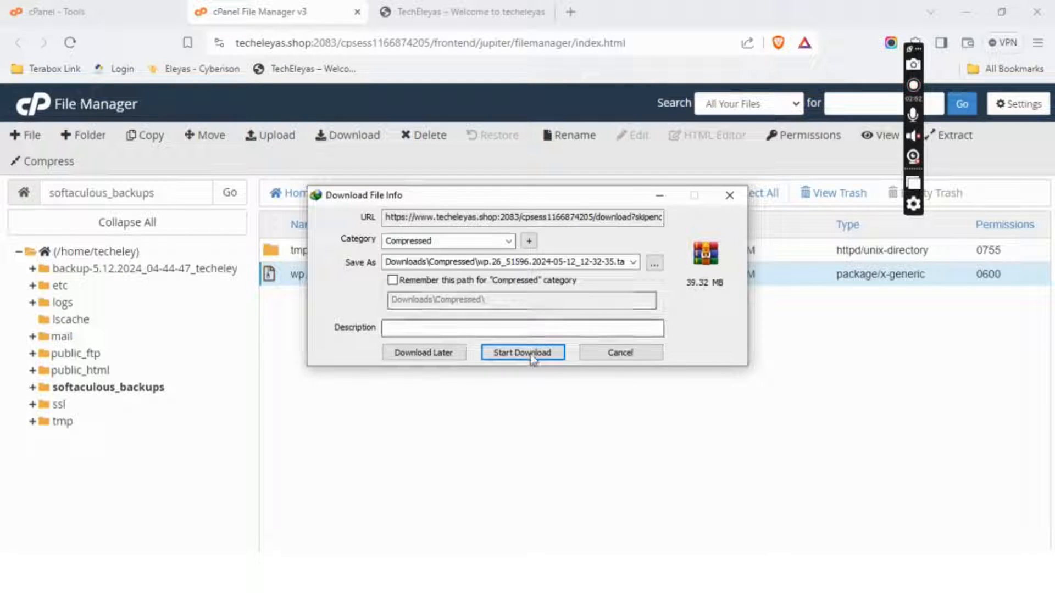
click(522, 352)
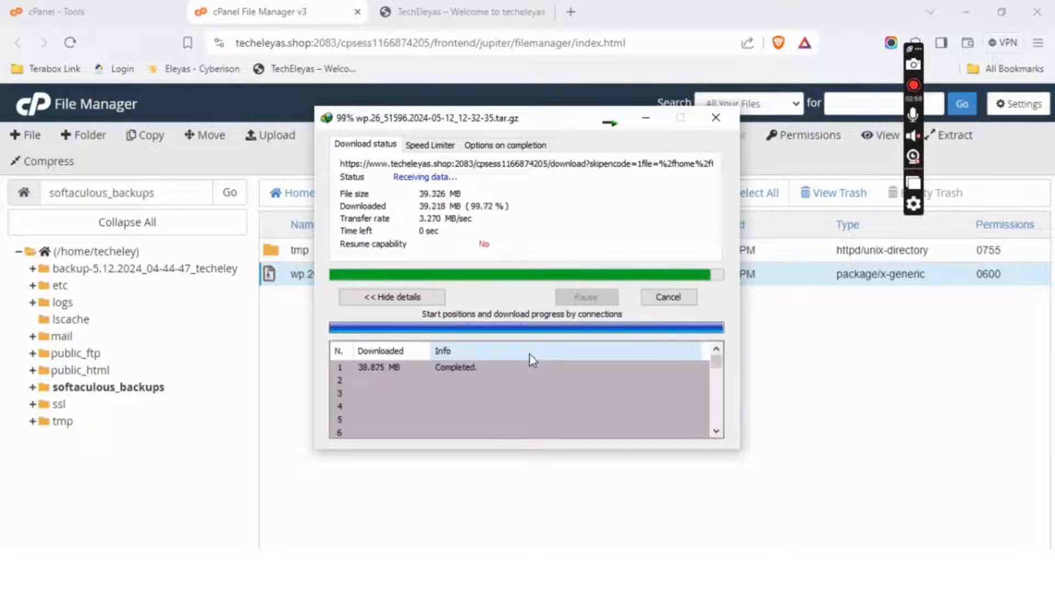
click(716, 117)
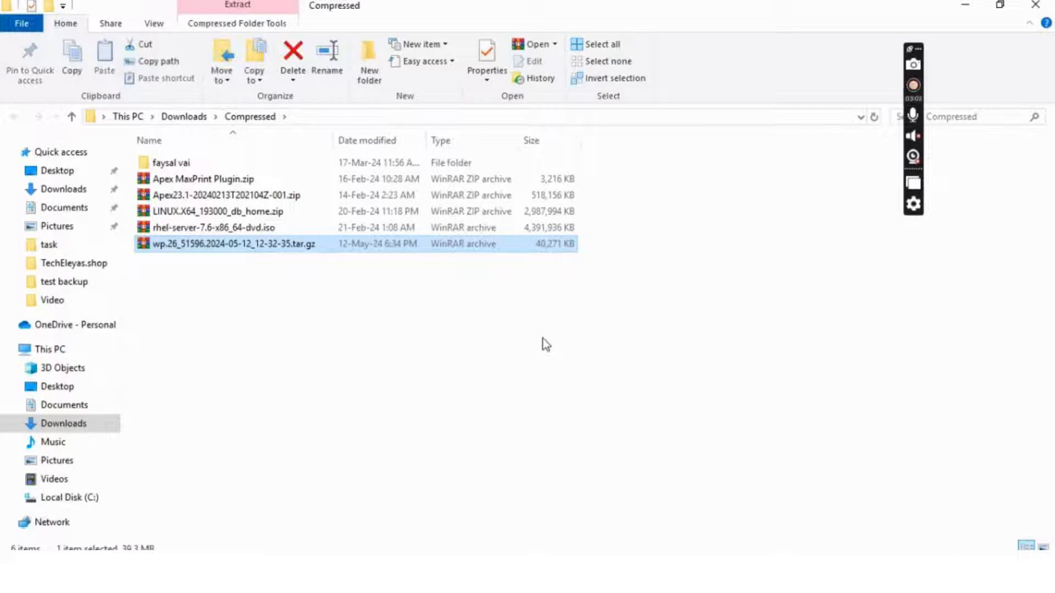
- Check the archive in Desktop\TechEleyas.shop, then return to cPanel File Manager
click(57, 170)
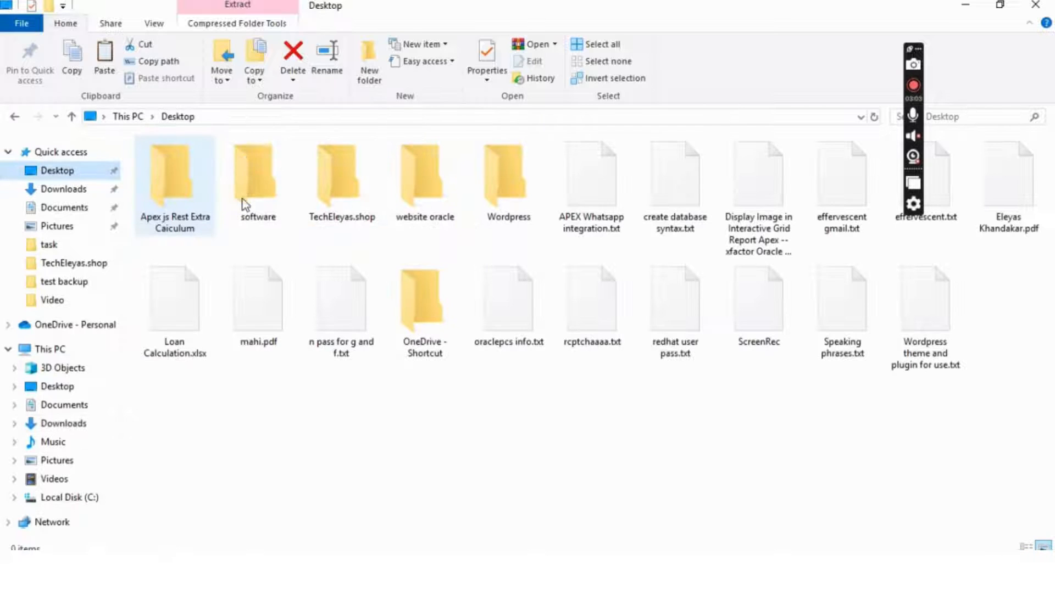
double_click(342, 174)
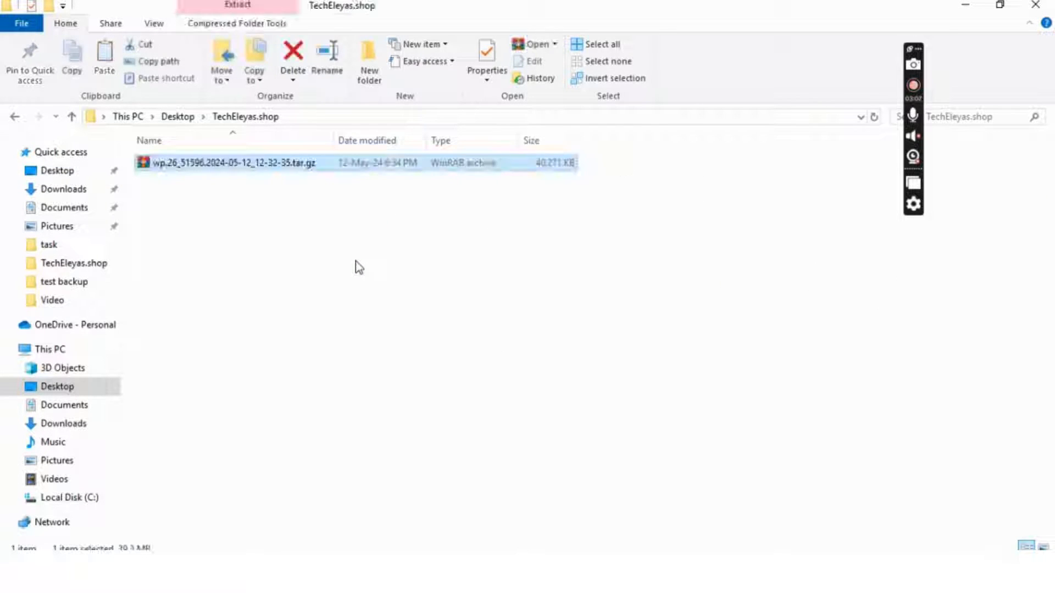
click(358, 267)
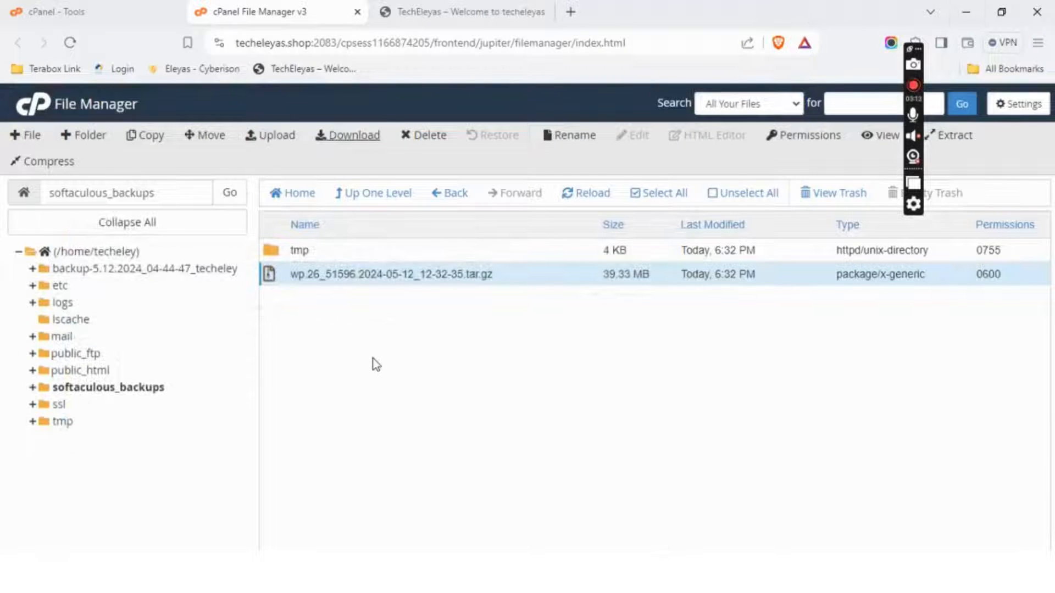
- Move the .tar.gz backup archive in softaculous_backups to the trash
click(555, 296)
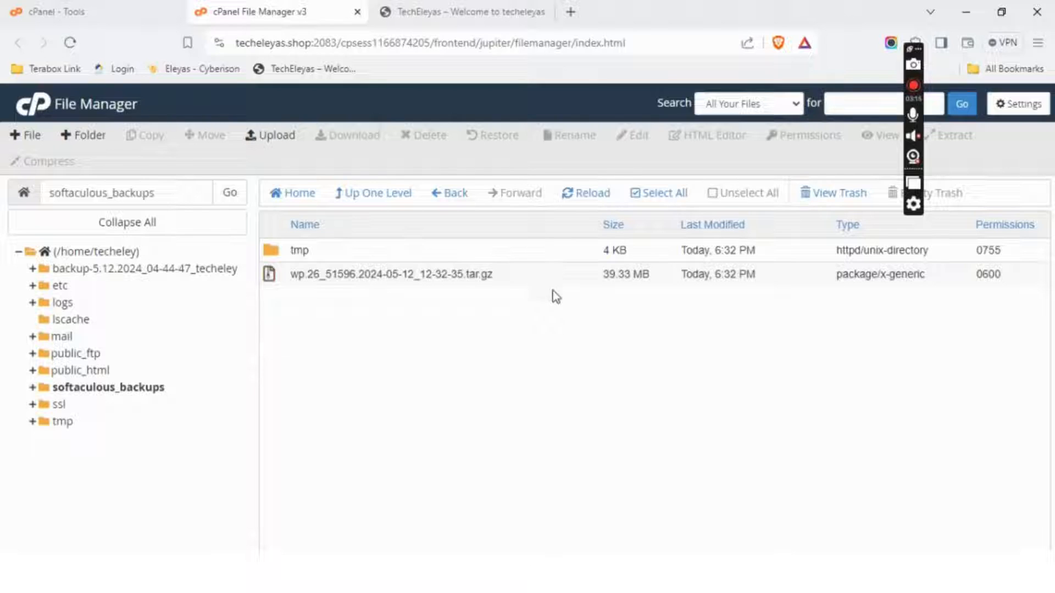
click(390, 274)
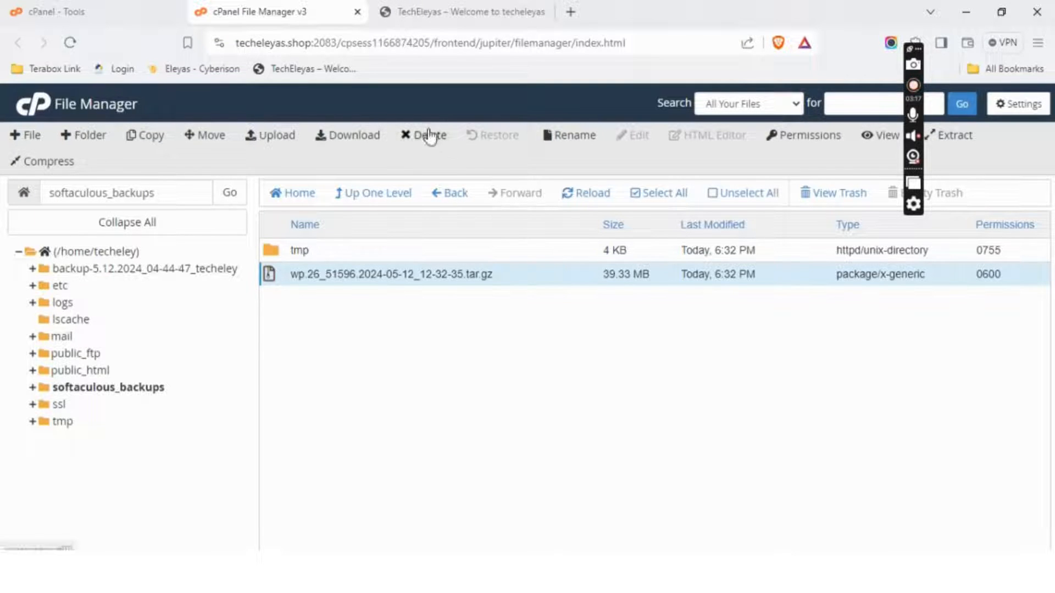
click(429, 135)
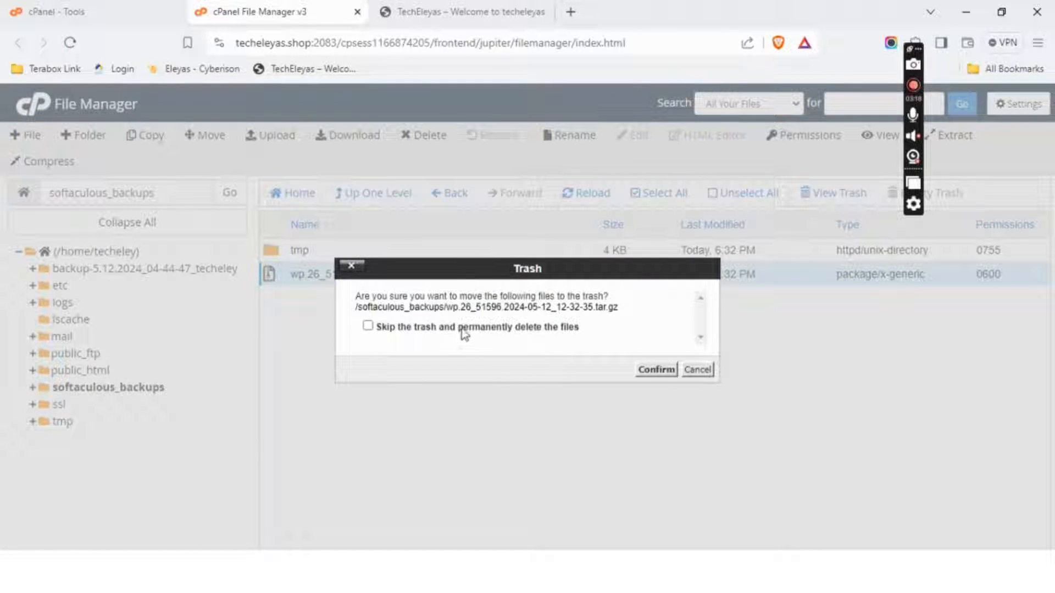
click(655, 369)
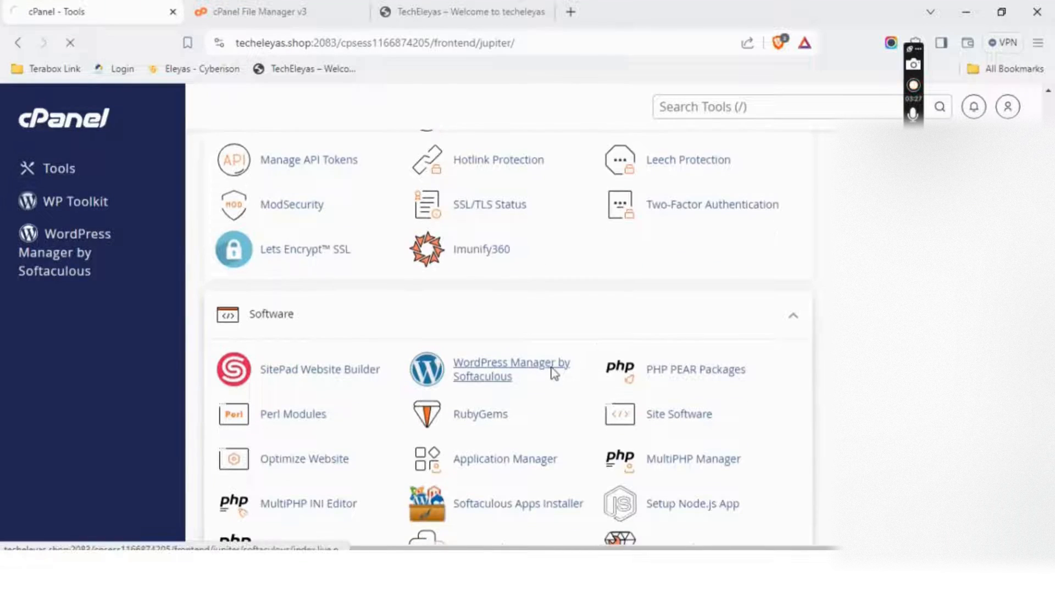
- Verify Softaculous Backups and Restore lists no backups, then return to cPanel
click(511, 369)
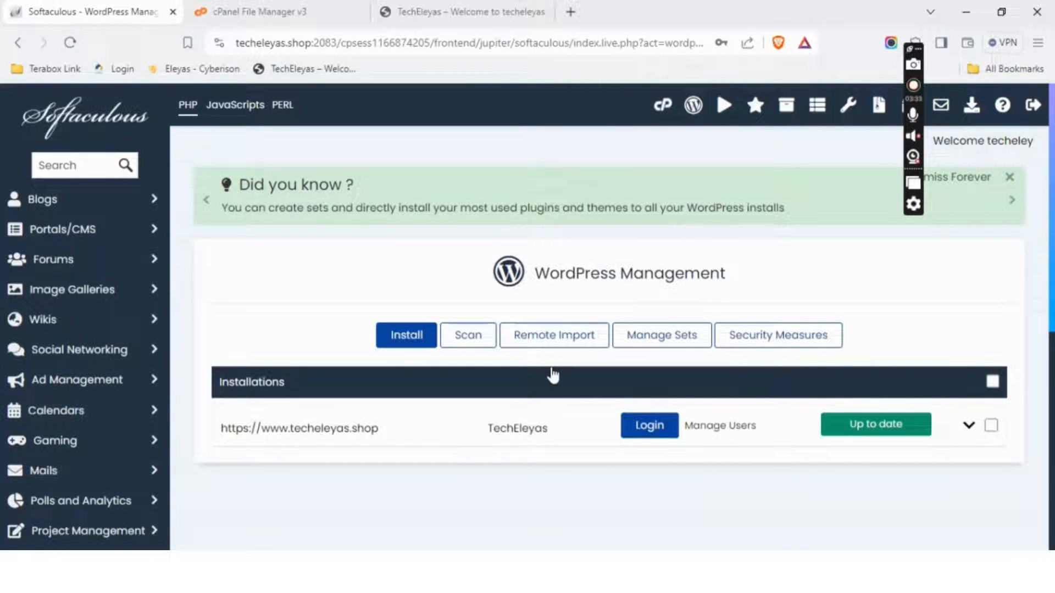
click(1013, 200)
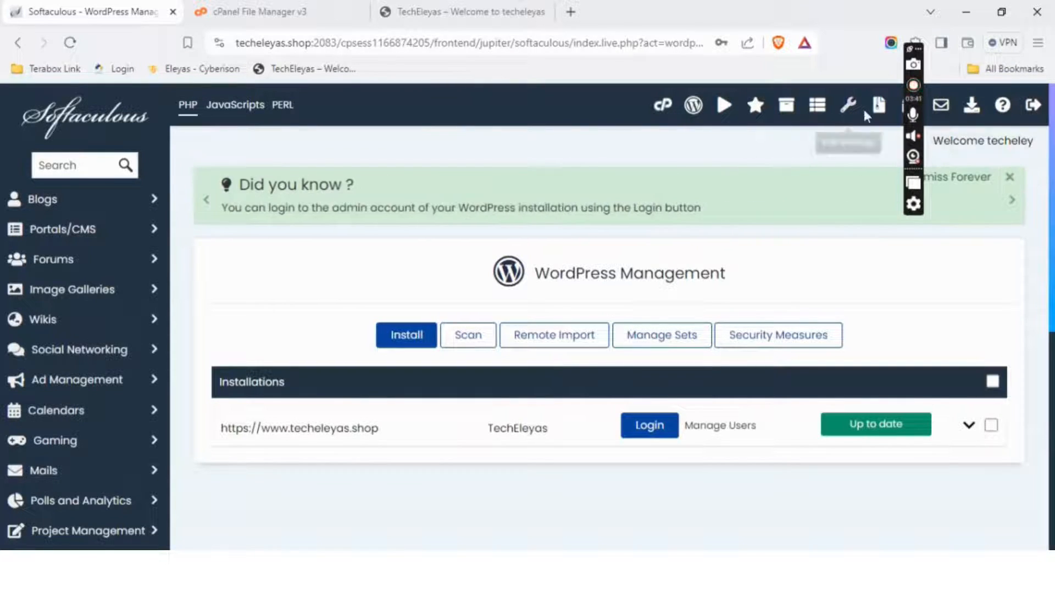
mouse_move(880, 107)
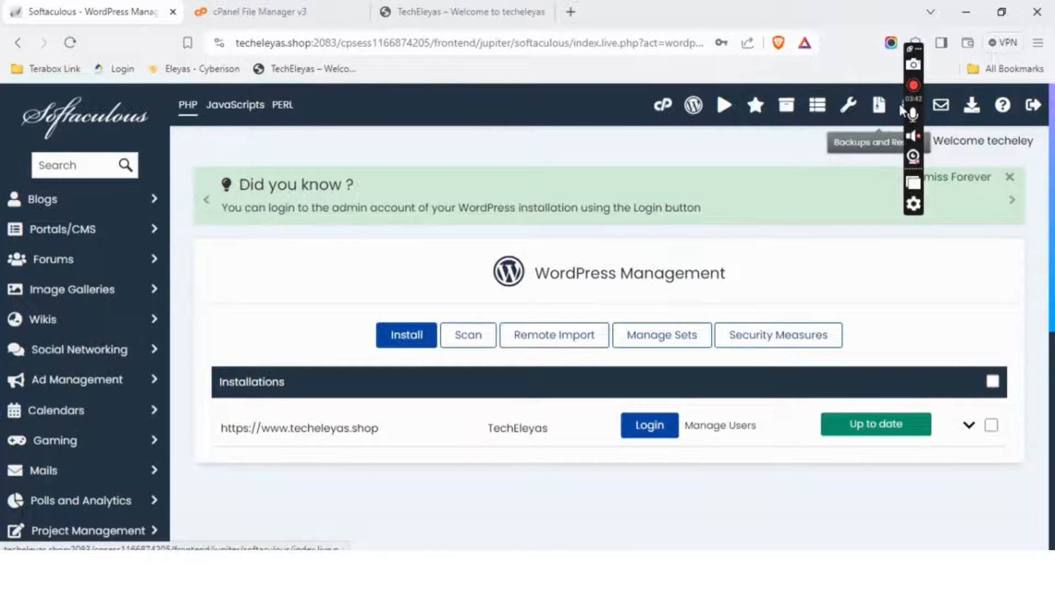
click(879, 106)
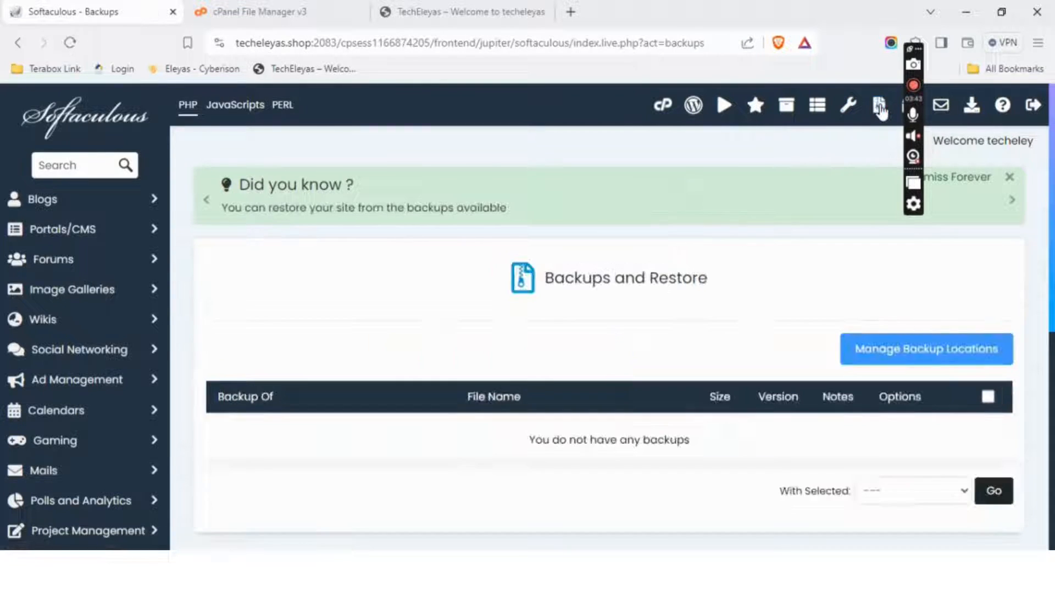
double_click(598, 441)
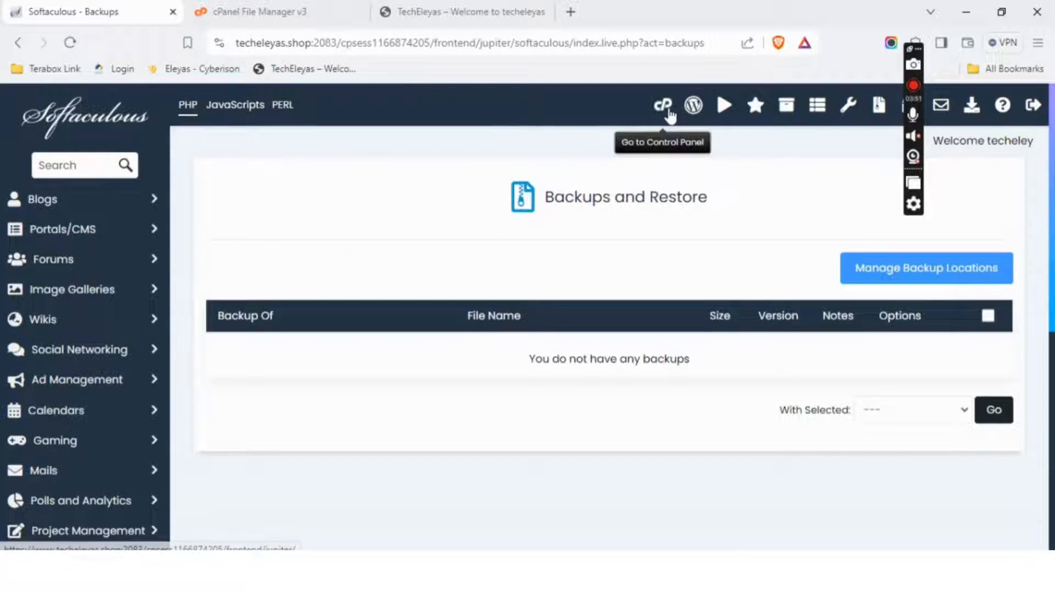
click(664, 105)
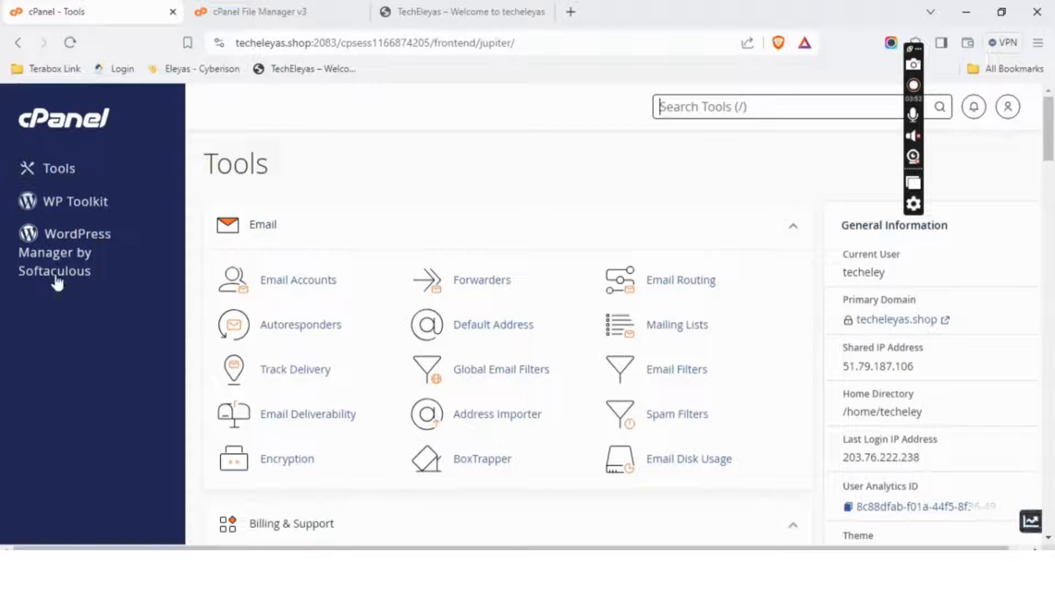
- Open WordPress Manager and expand the techeleyas.shop installation to reach its Remove option
click(55, 253)
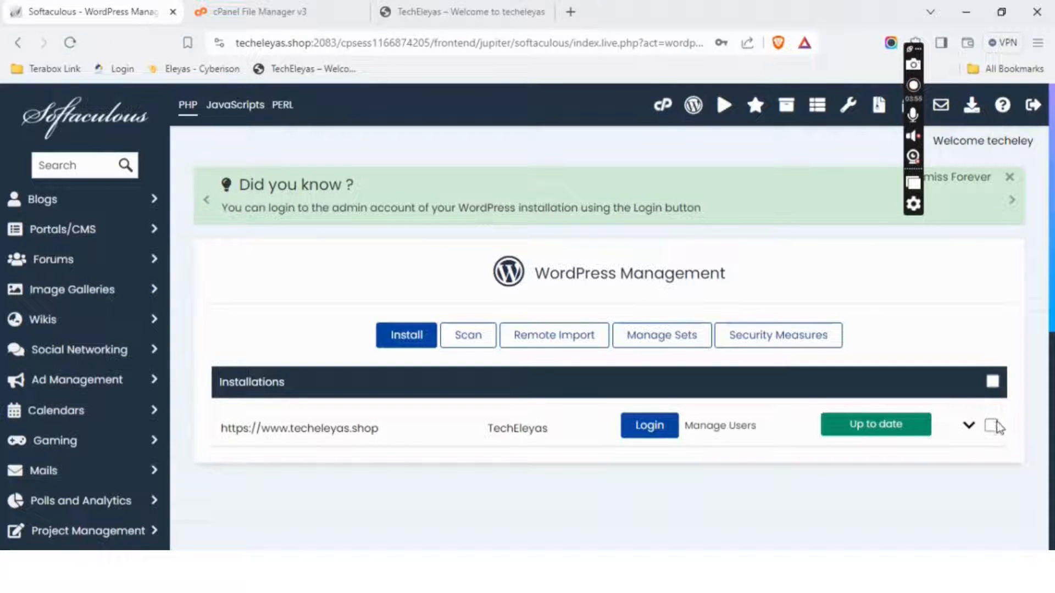
click(968, 426)
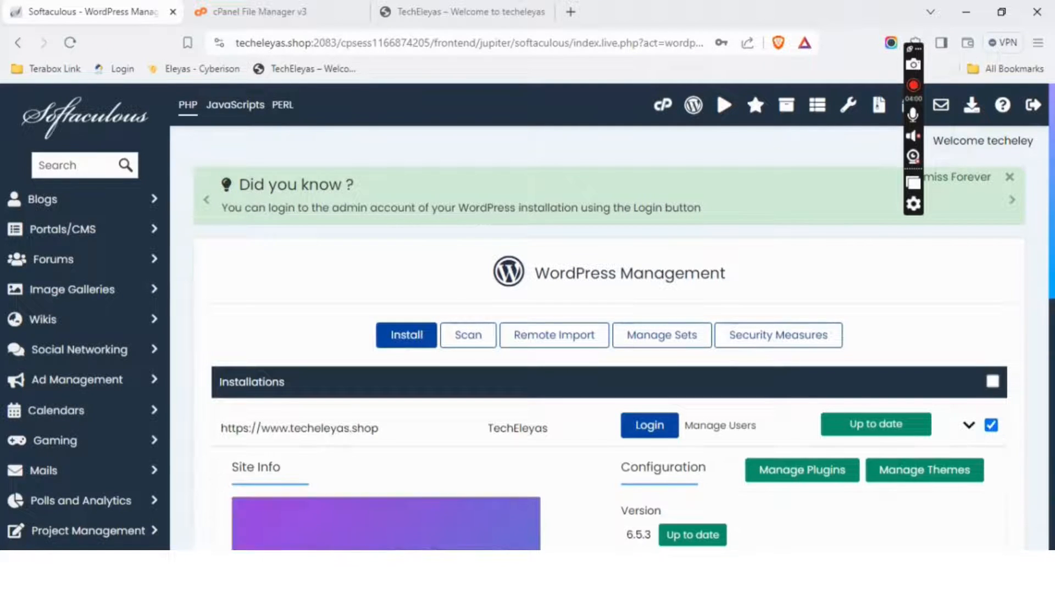
scroll(down, 3)
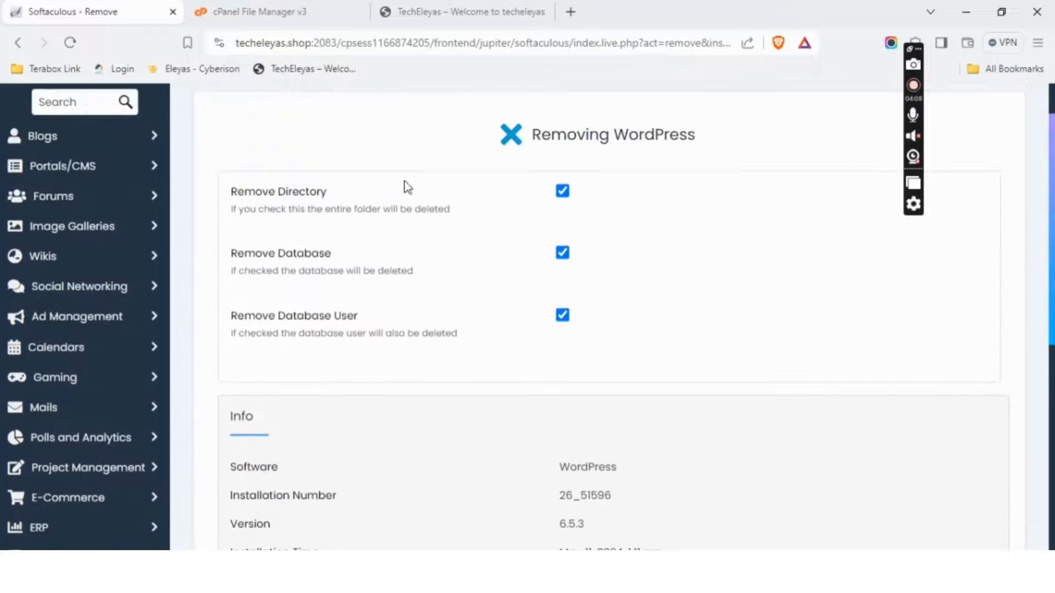
- Remove the TechEleyas installation with its directory, database and database user, confirming with OK
scroll(down, 3)
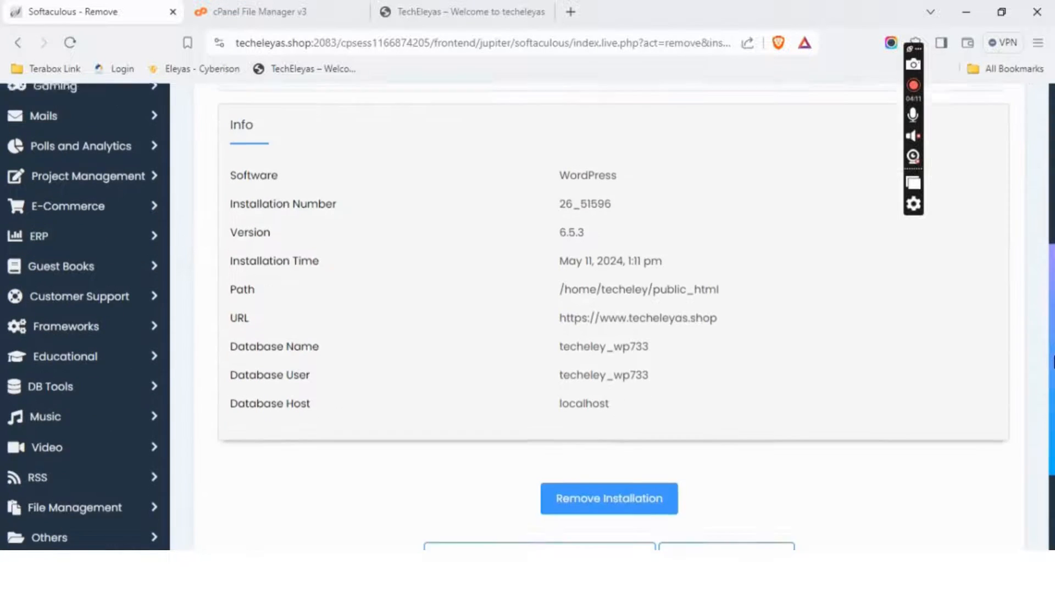
click(607, 498)
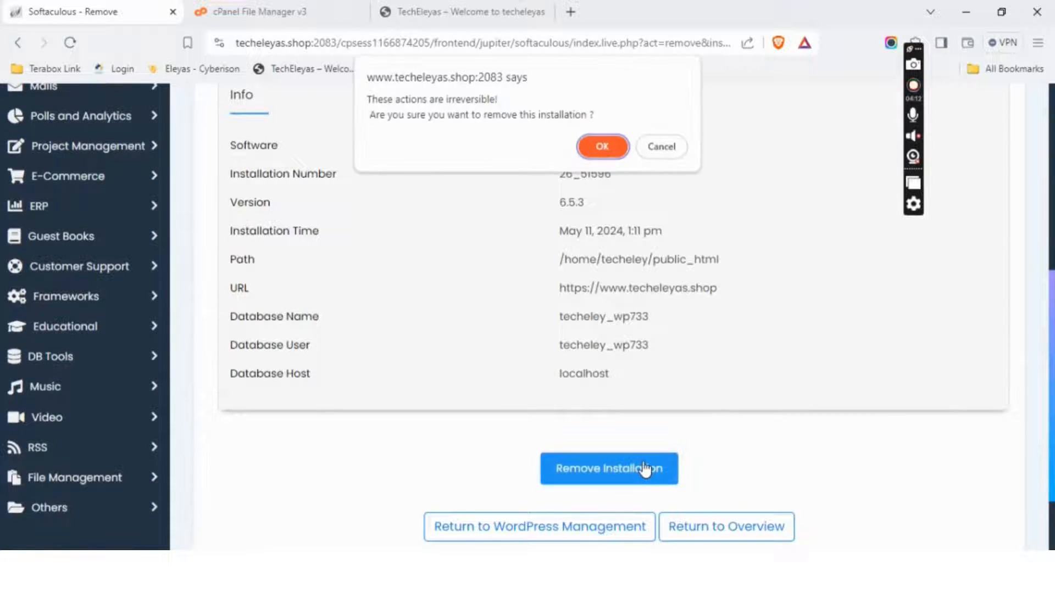
click(602, 147)
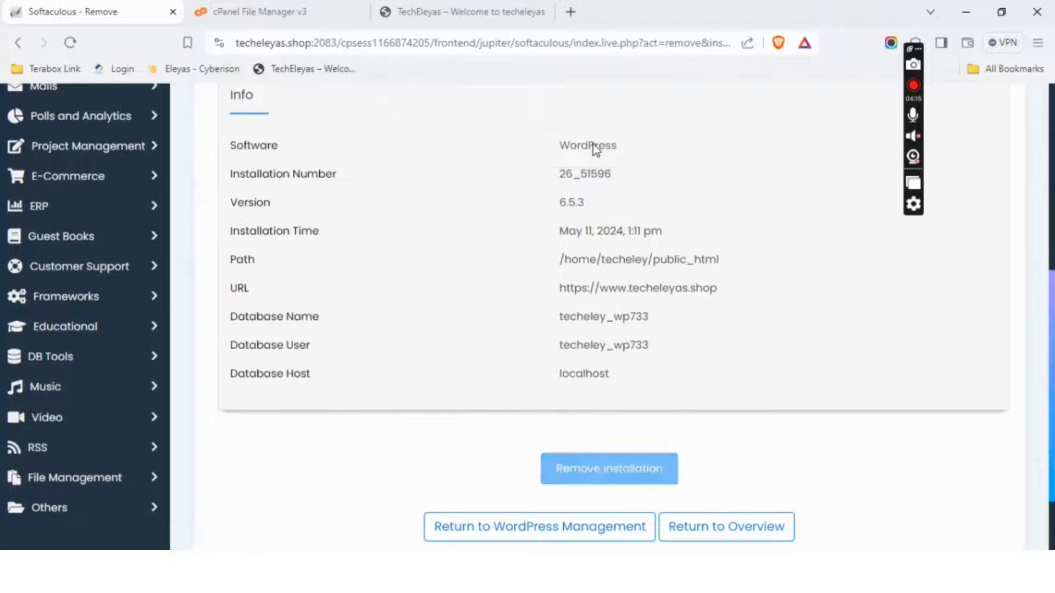
click(608, 468)
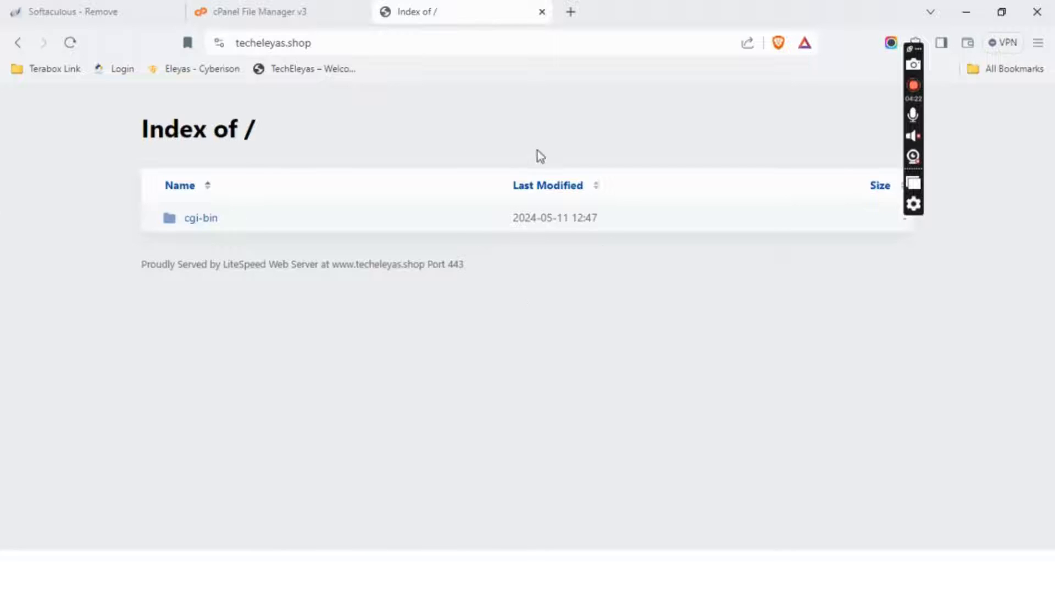
- Check the File Manager's softaculous_backups folder, then return to the Softaculous removal results
click(263, 11)
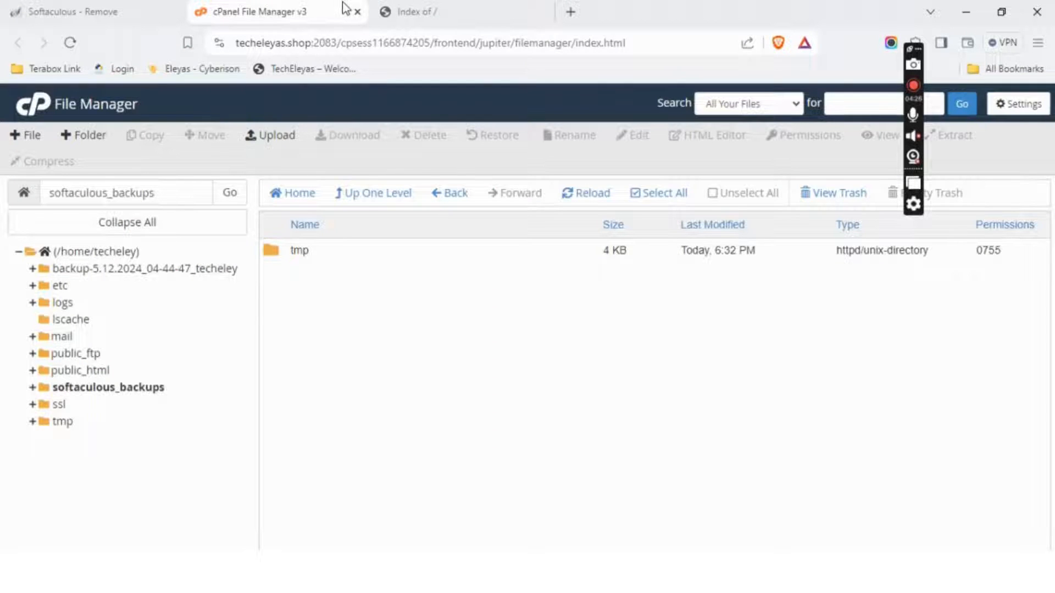
click(101, 251)
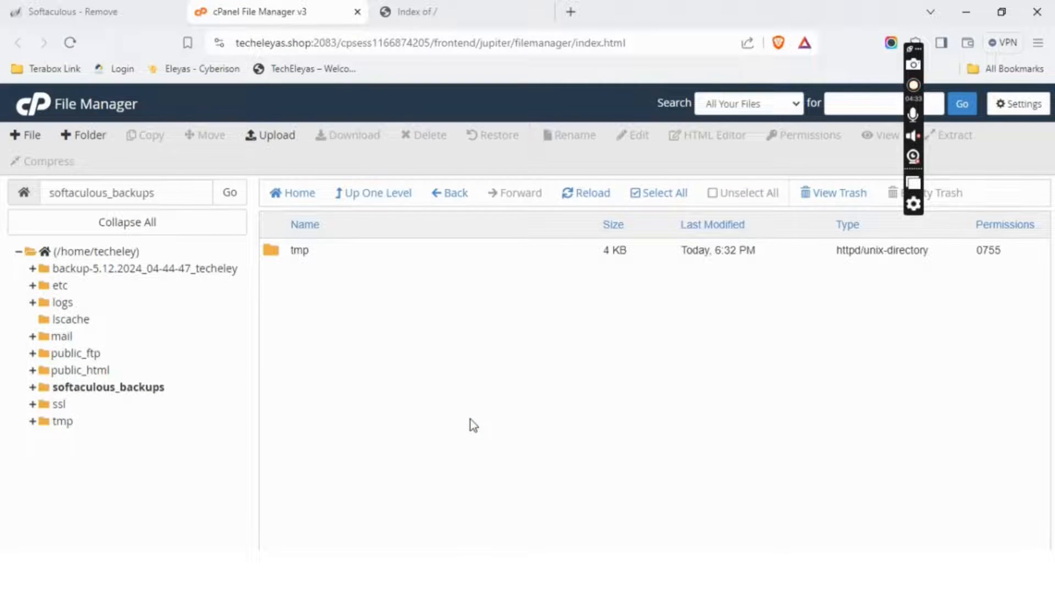
click(81, 12)
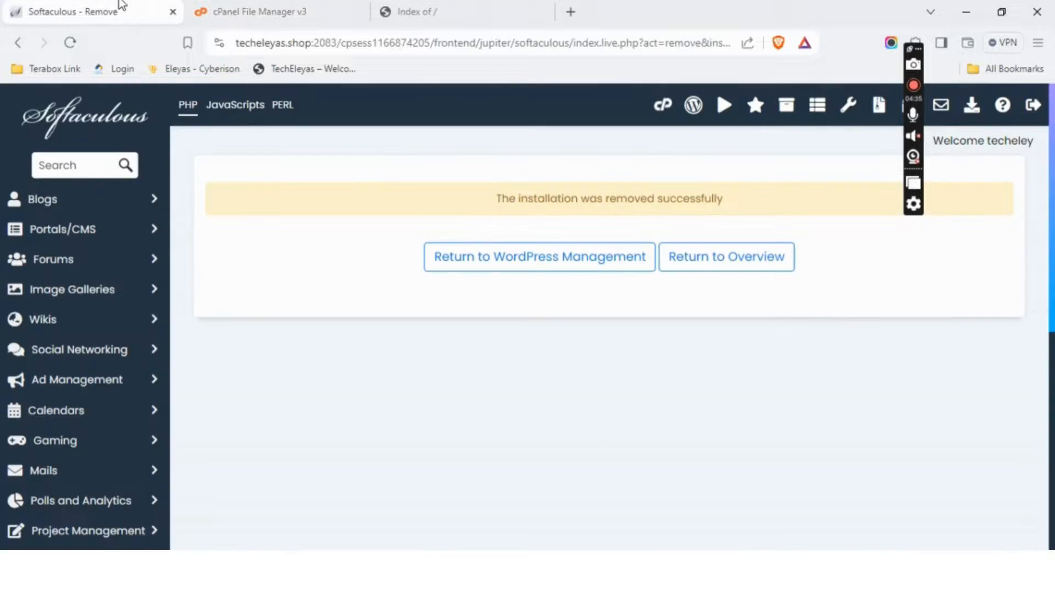
mouse_move(817, 106)
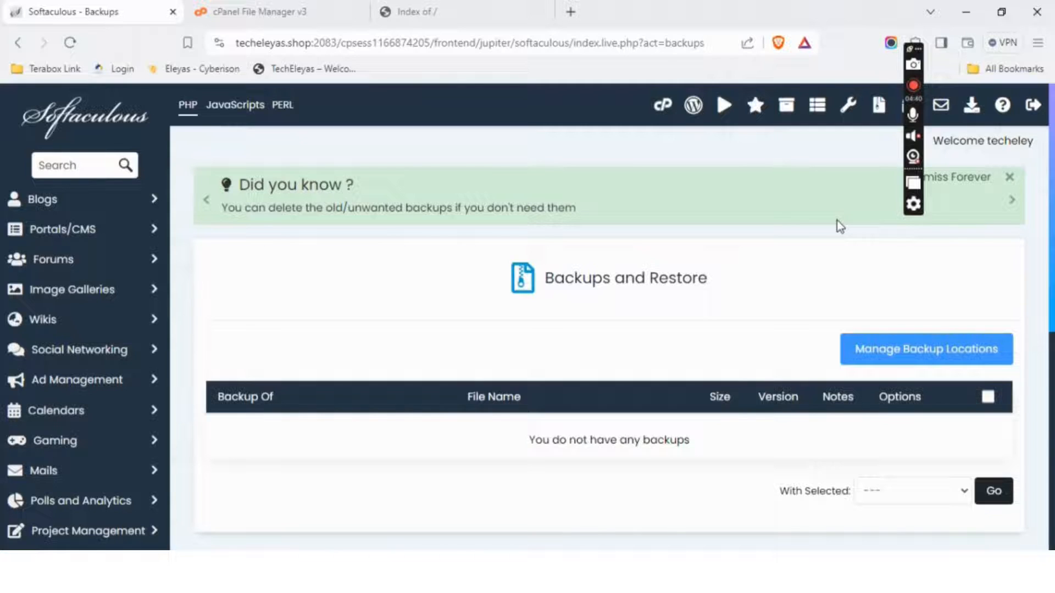
- Open the upload page for softaculous_backups in cPanel File Manager
click(276, 12)
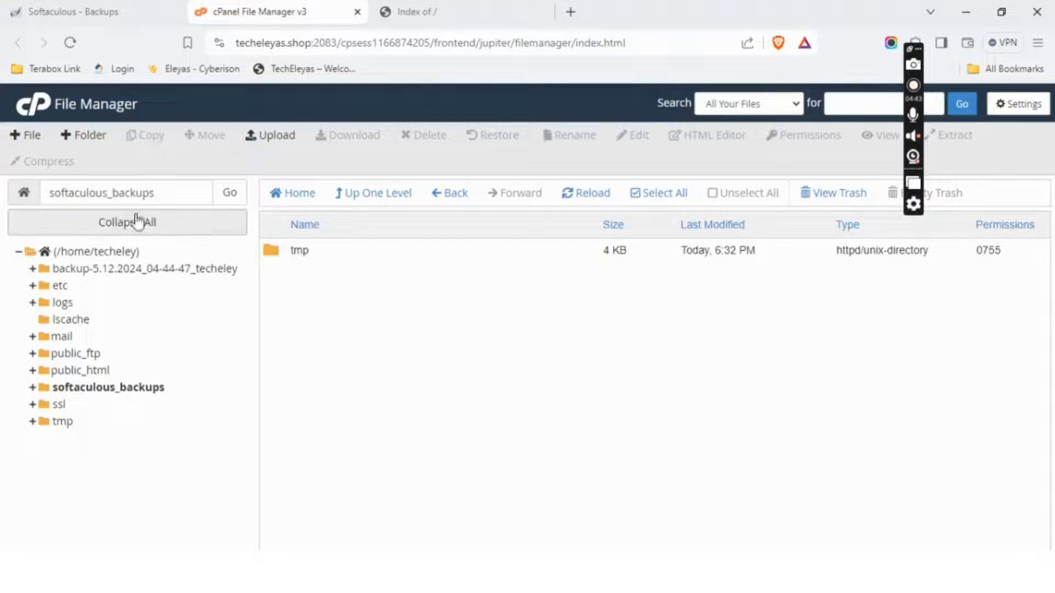
click(100, 251)
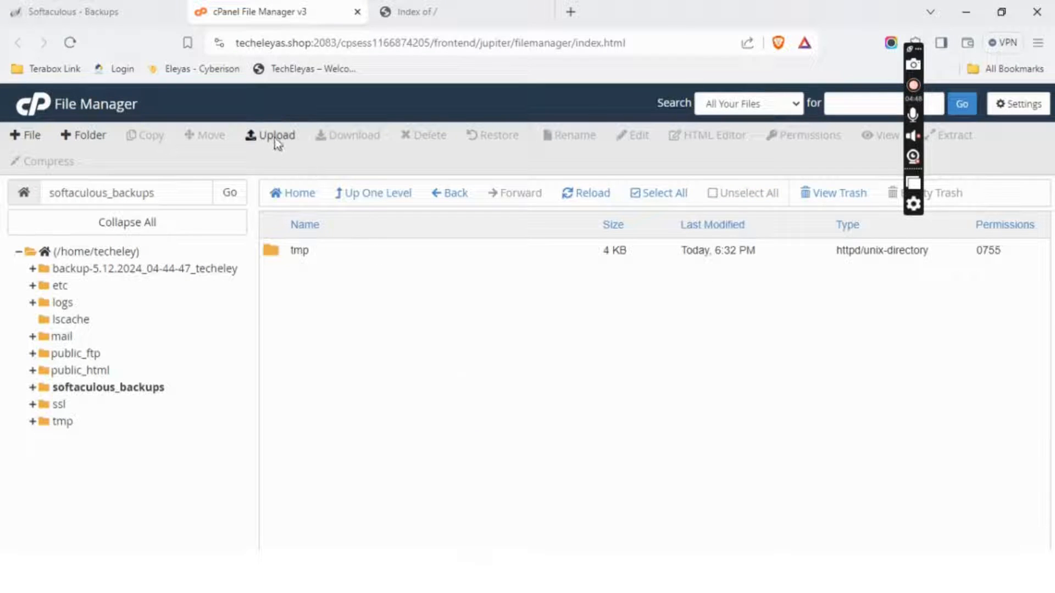
click(274, 135)
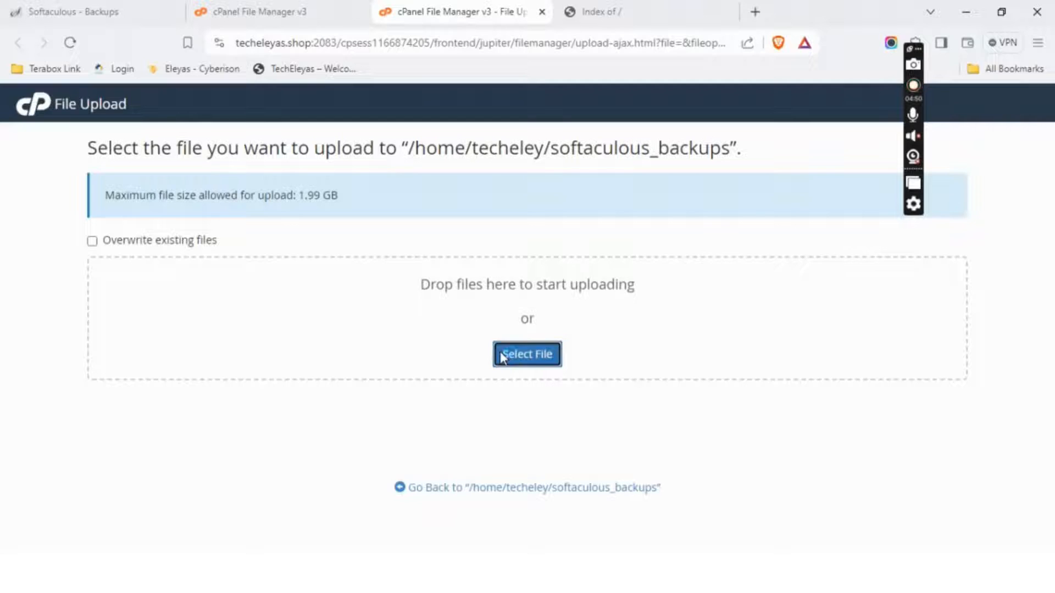
- Upload the .tar.gz backup from Desktop's TechEleyas.shop folder into softaculous_backups
click(527, 354)
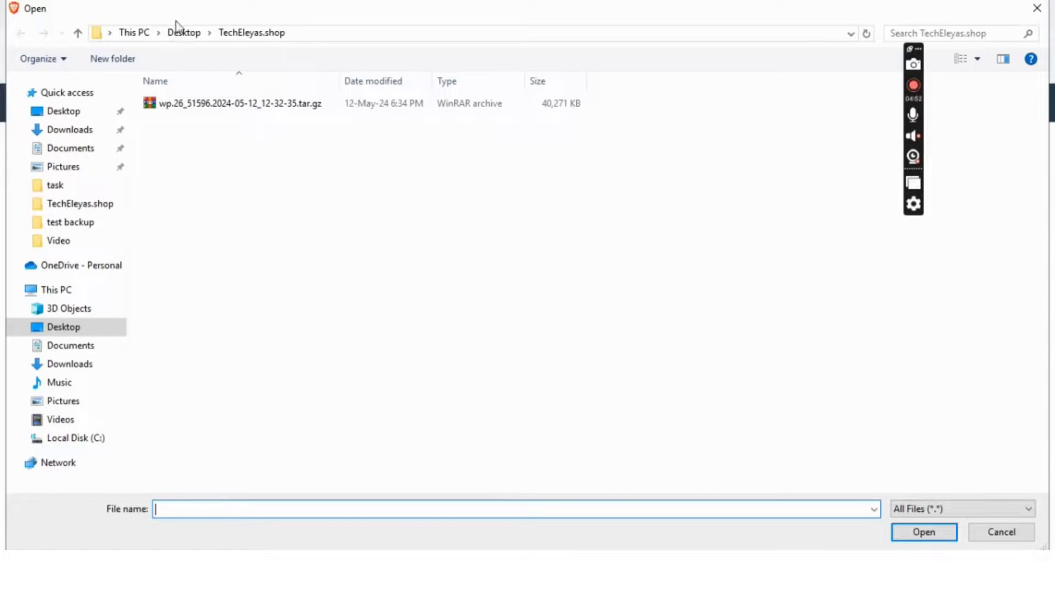
click(183, 33)
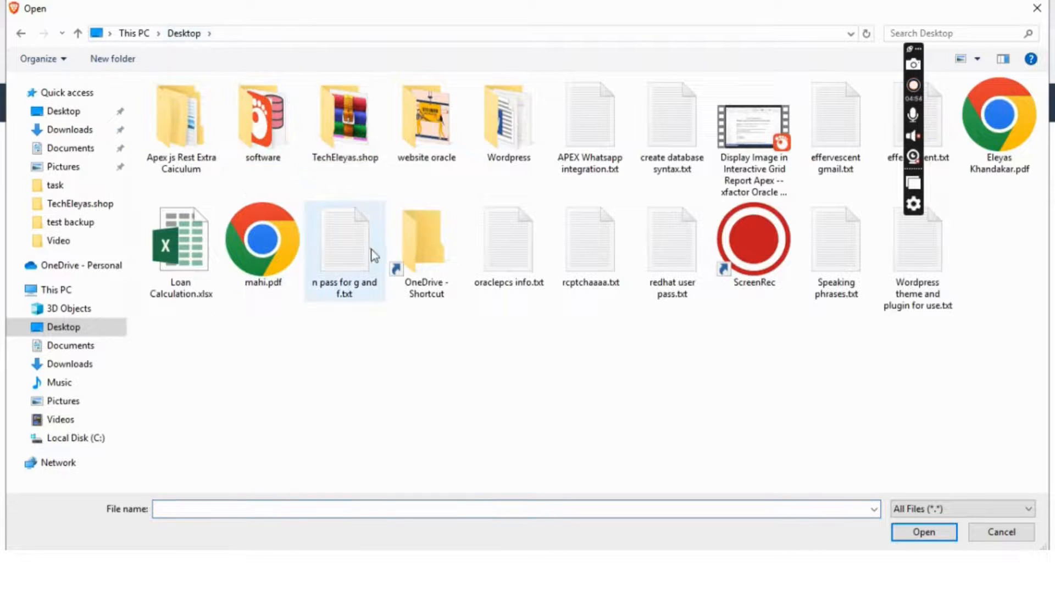
double_click(344, 118)
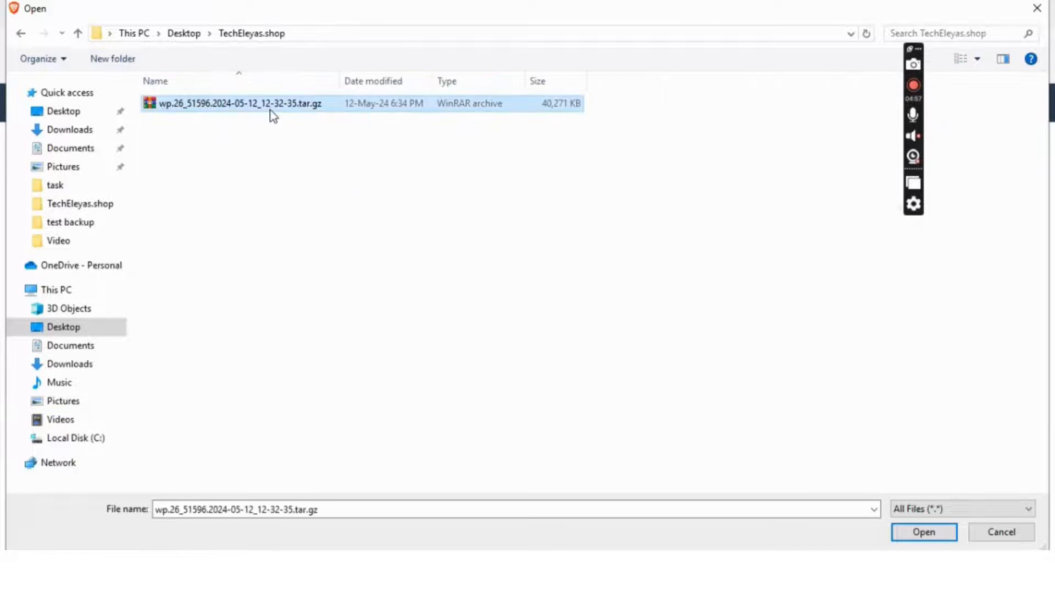
click(923, 532)
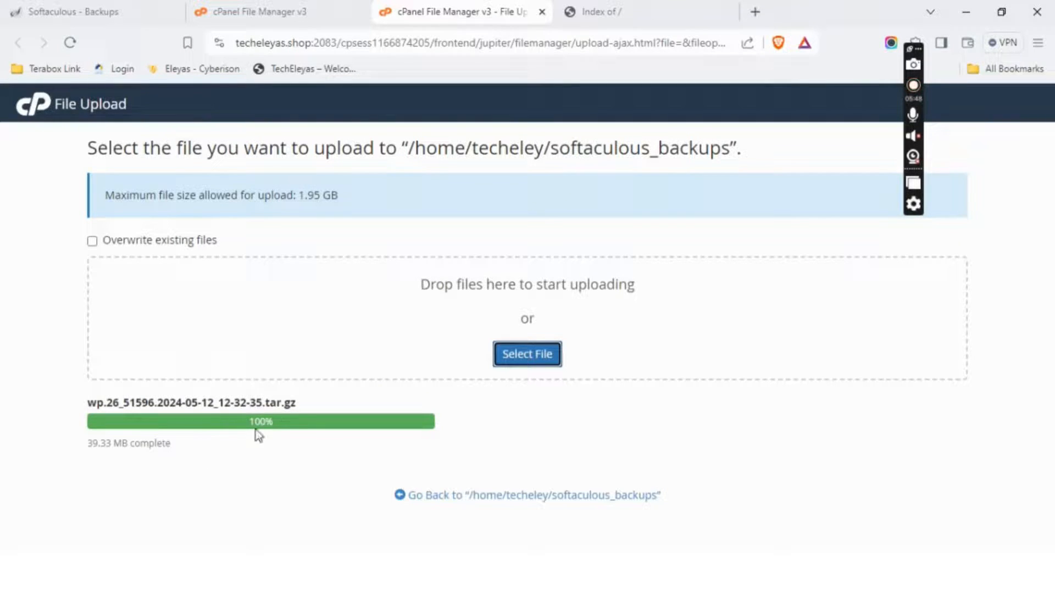
- Return to softaculous_backups and reload Softaculous Backups so the 39.33 MB archive appears
click(531, 495)
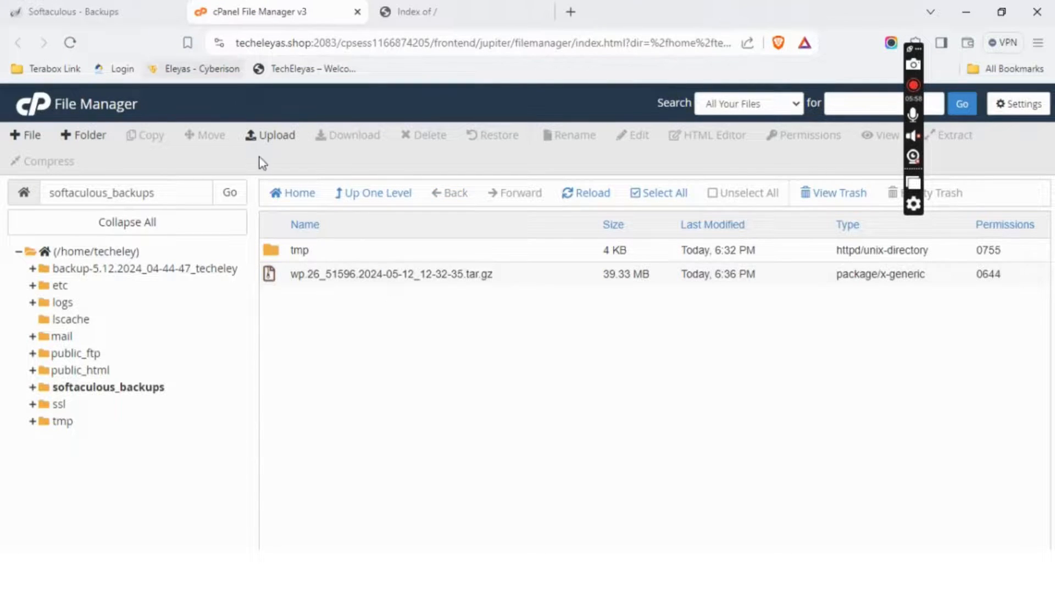
click(81, 11)
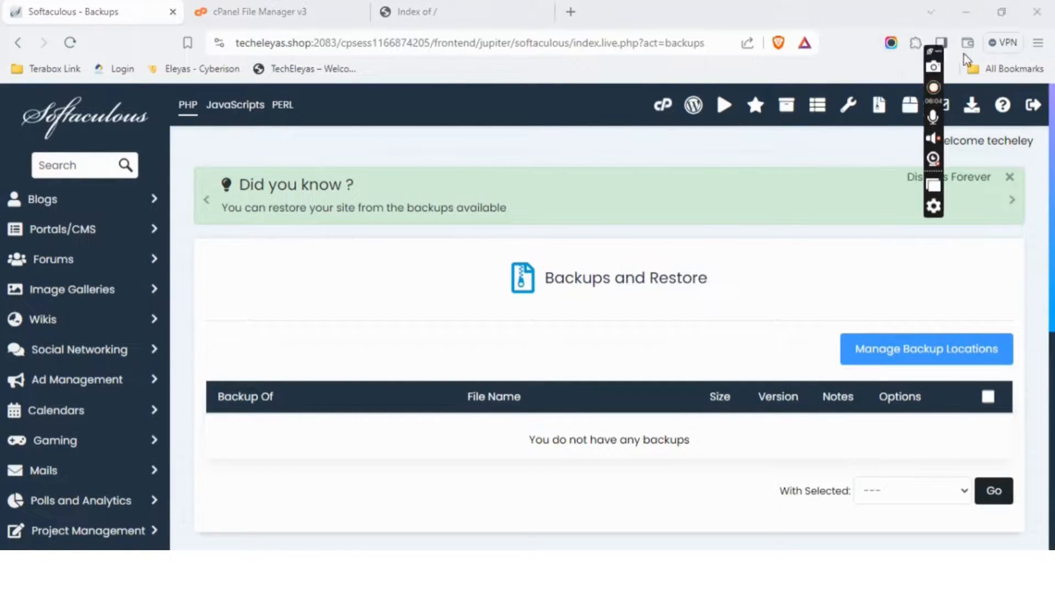
mouse_move(878, 105)
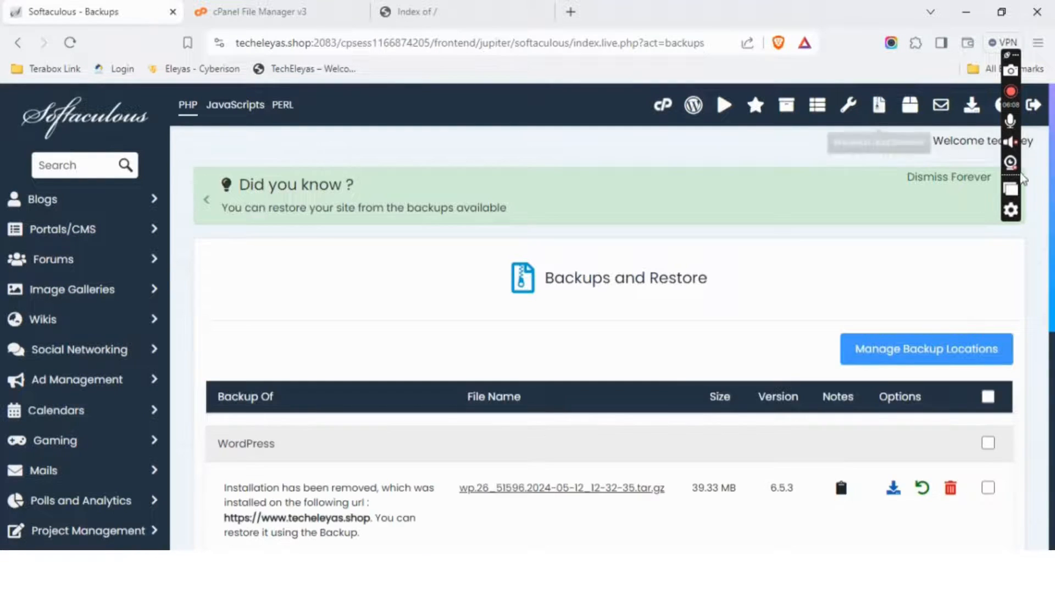
scroll(down, 3)
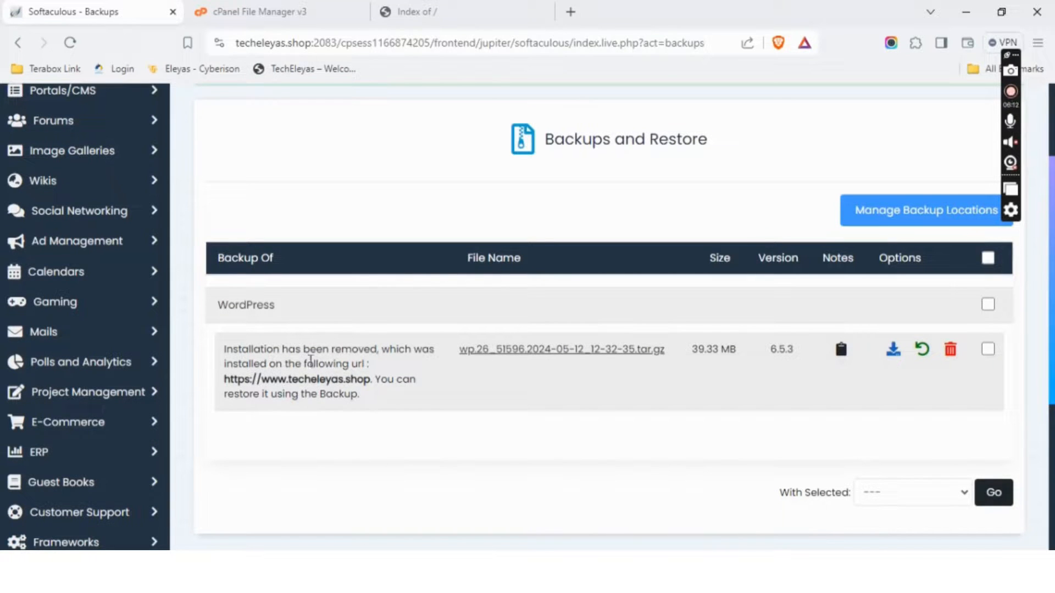
mouse_move(535, 404)
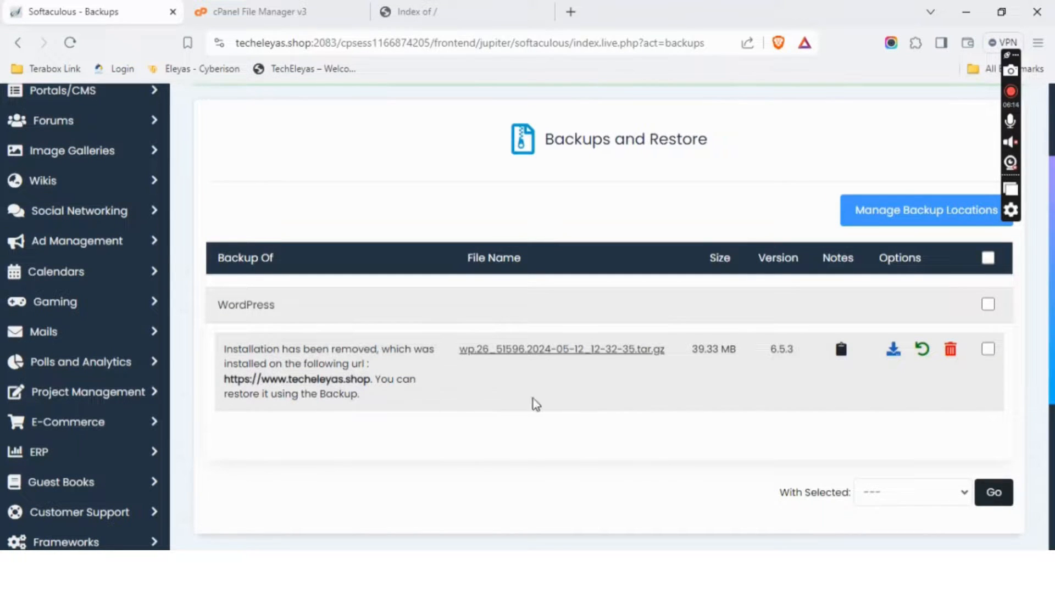
mouse_move(728, 387)
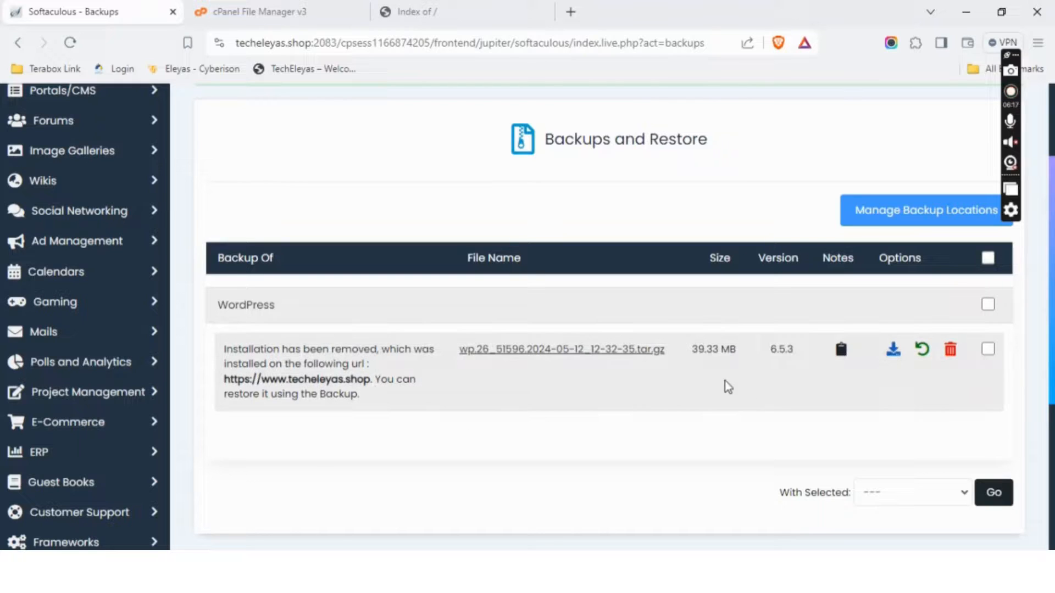
mouse_move(350, 399)
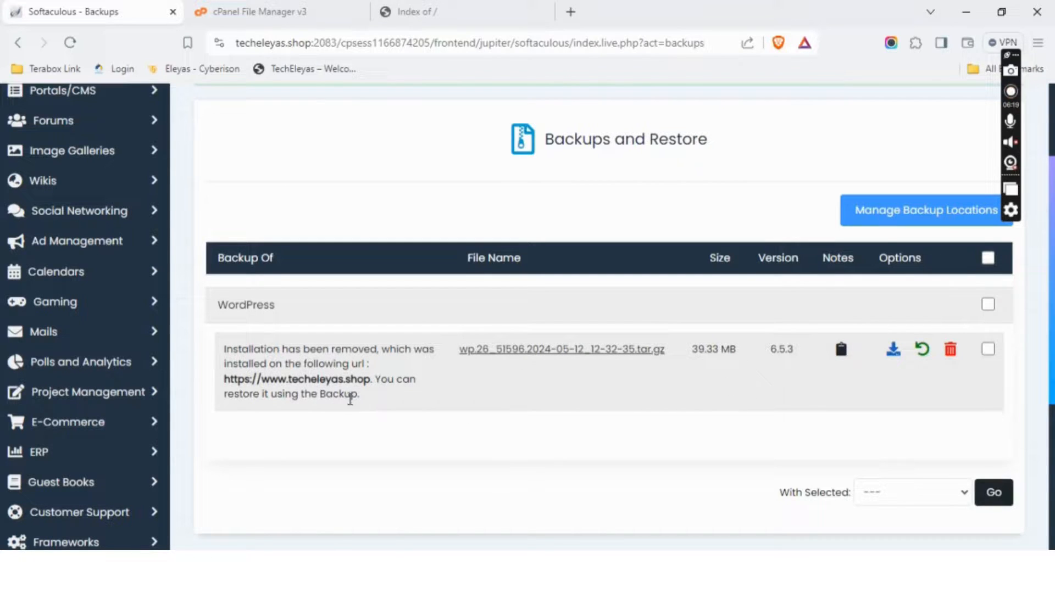
mouse_move(923, 349)
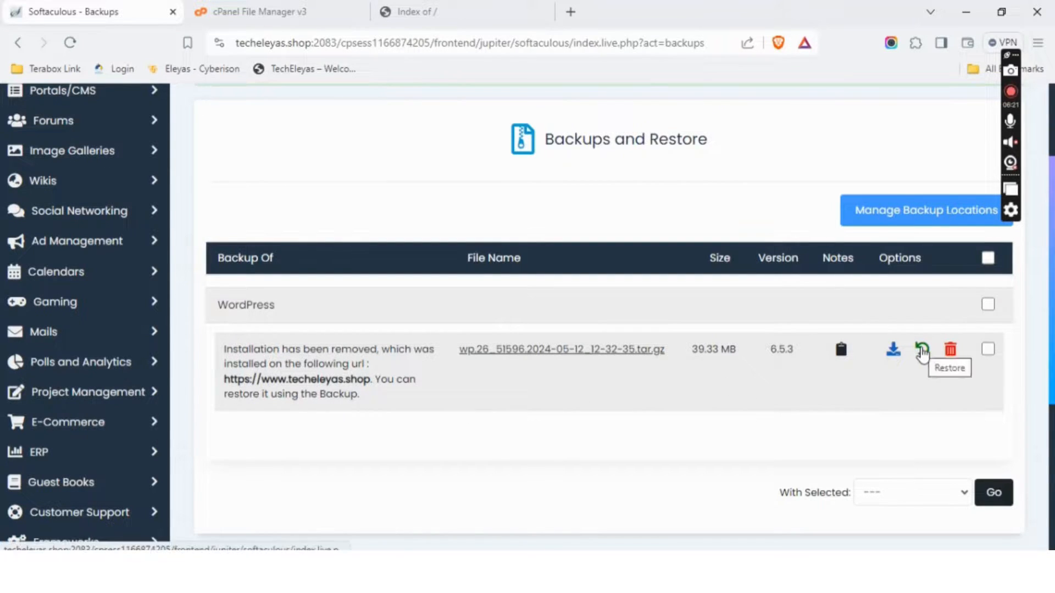
- Restore the TechEleyas backup with existing files deleted, confirming the restore
click(923, 350)
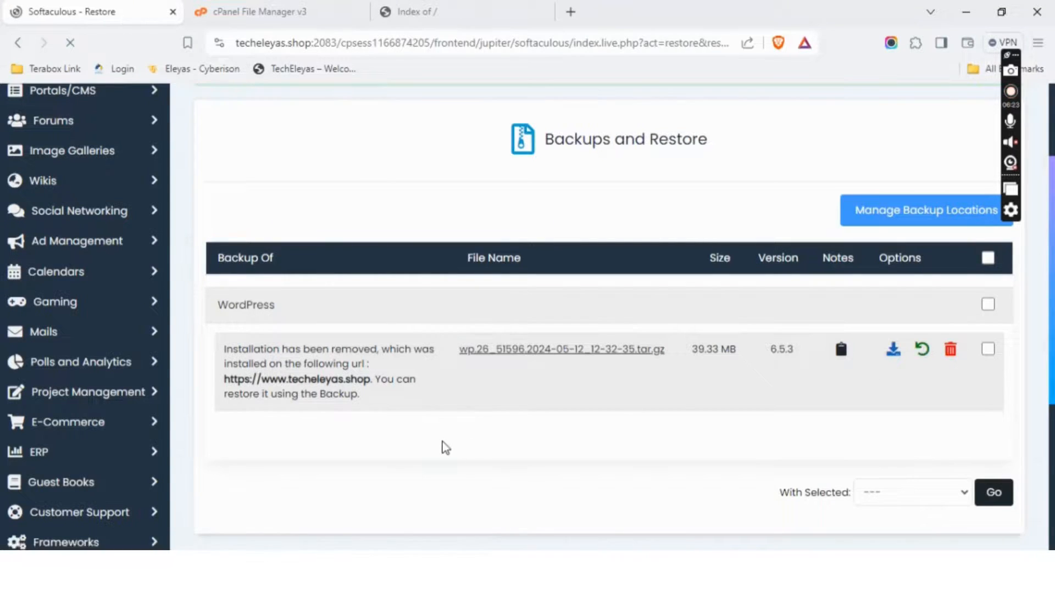
click(922, 349)
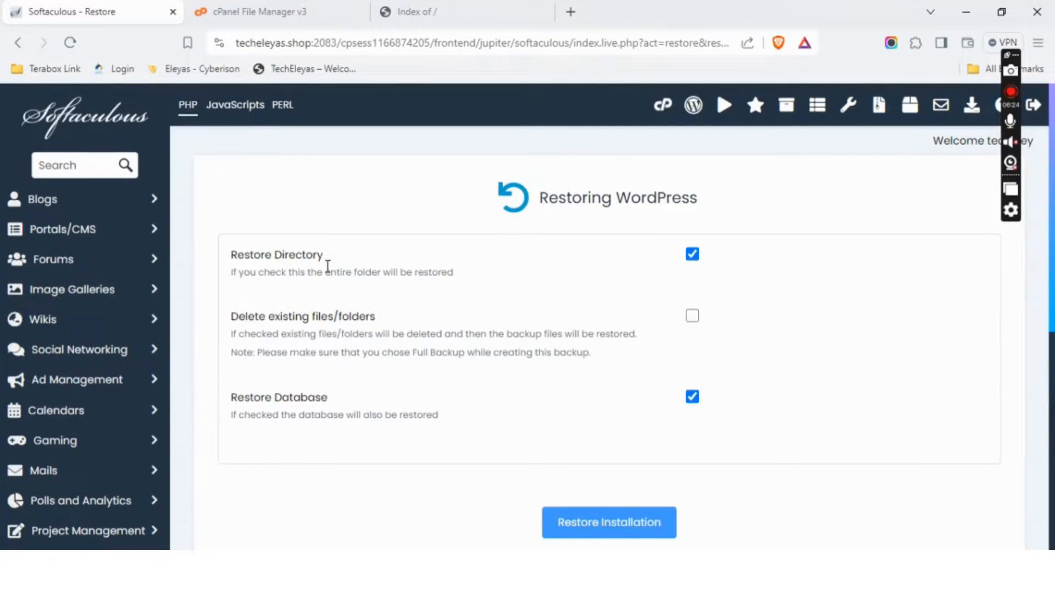
mouse_move(368, 411)
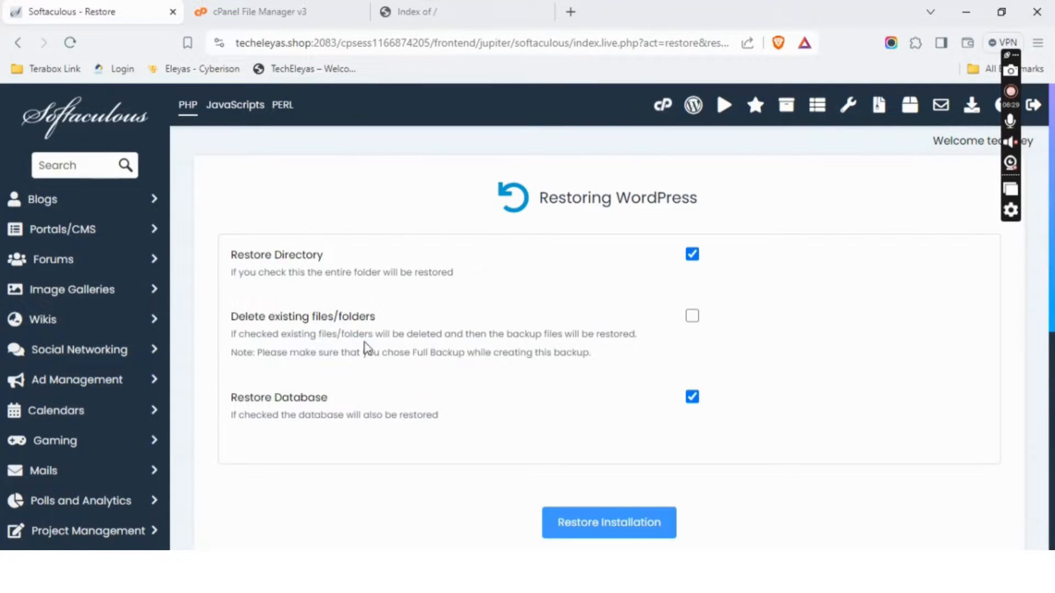
mouse_move(531, 336)
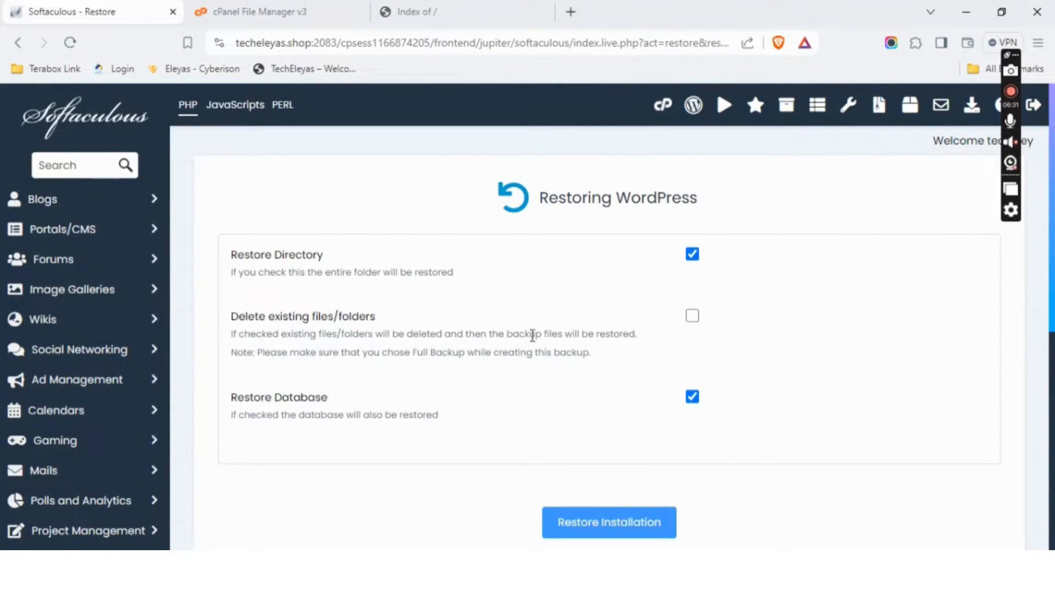
mouse_move(552, 365)
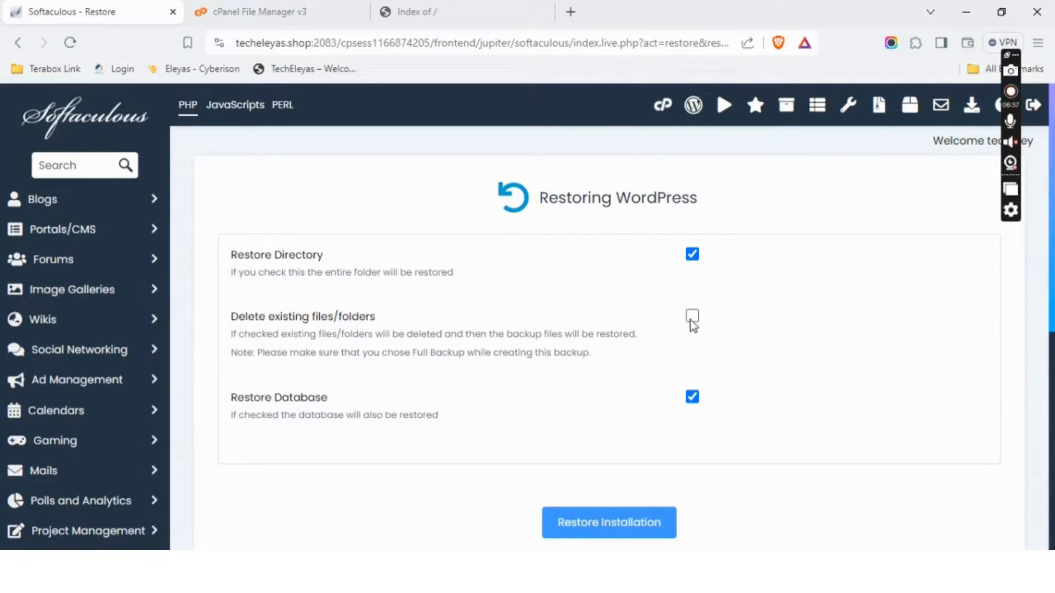
click(692, 317)
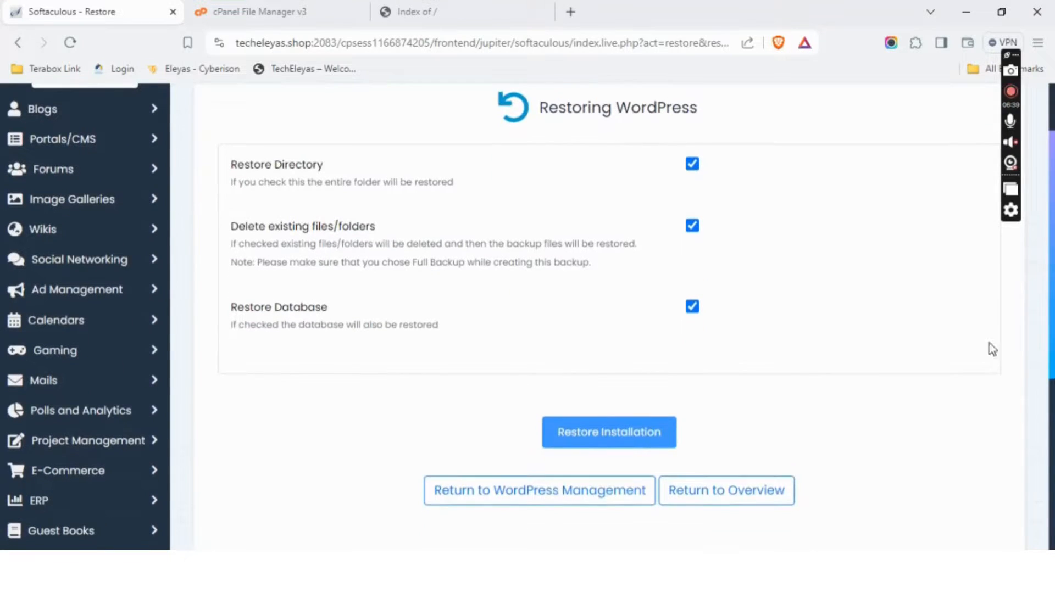
click(608, 432)
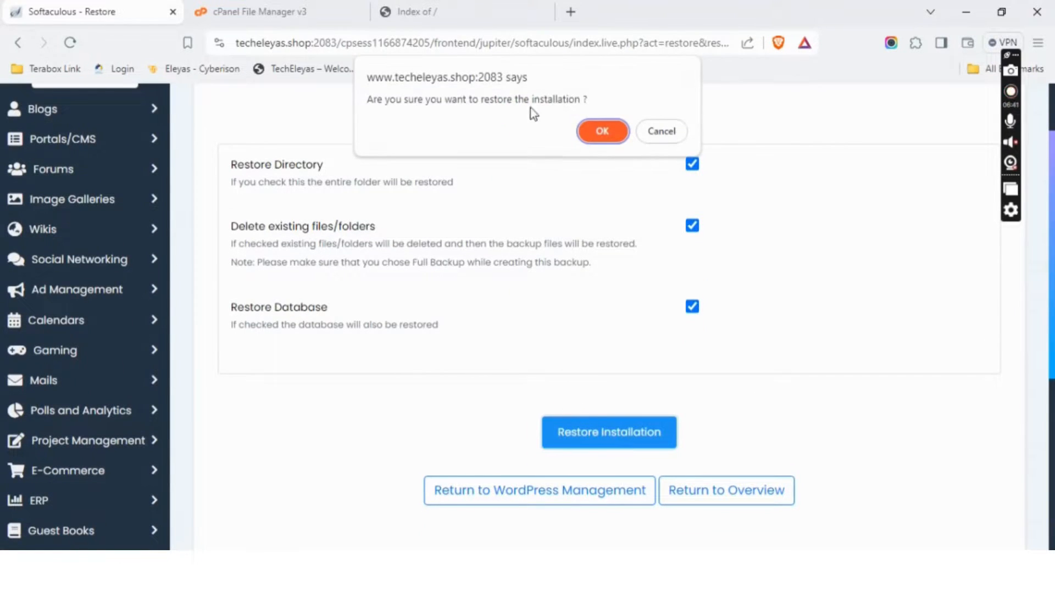
click(600, 132)
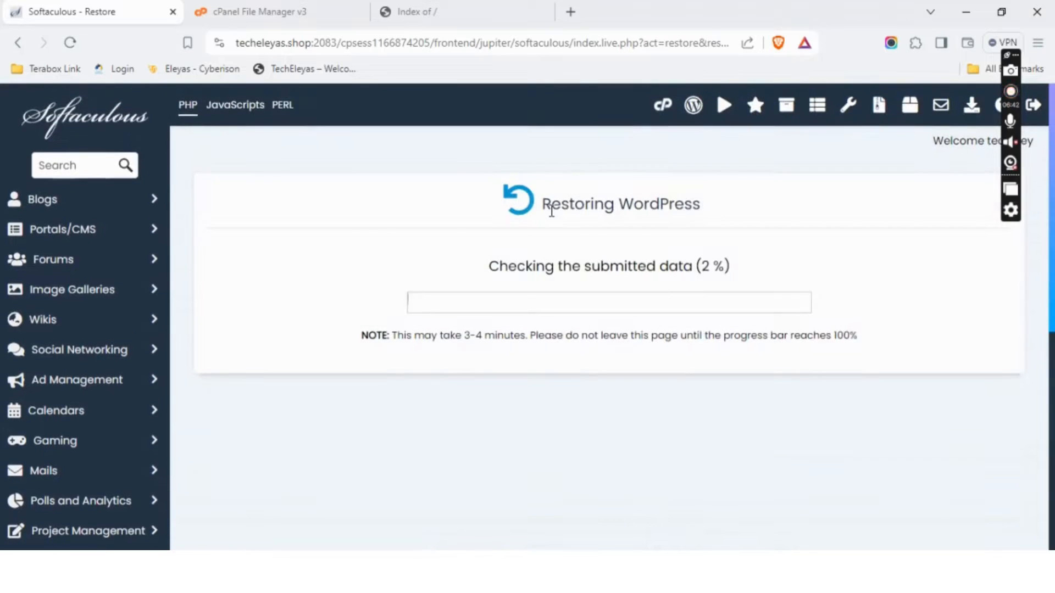
mouse_move(477, 193)
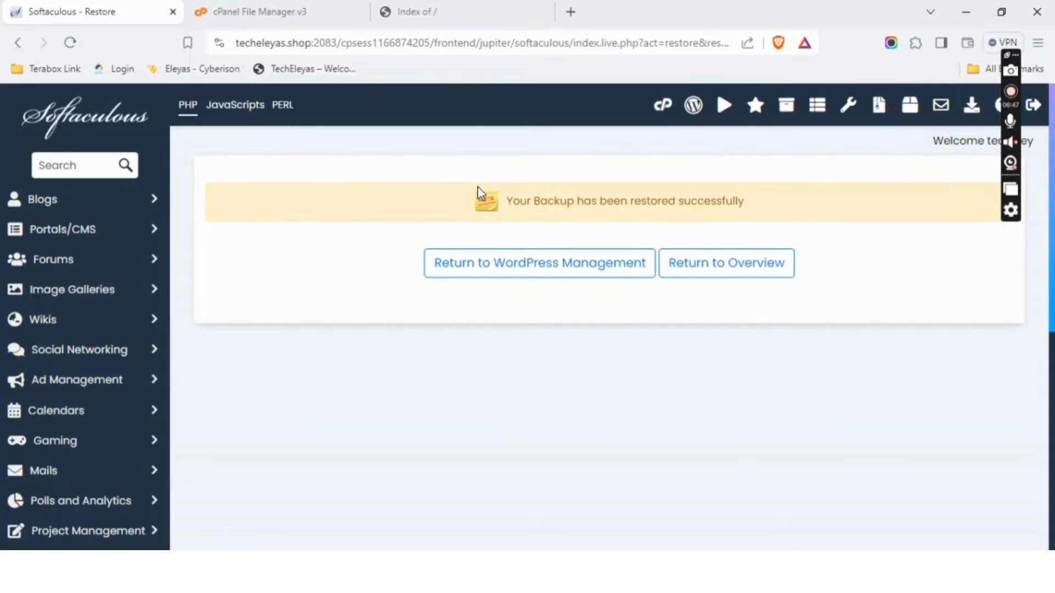
mouse_move(711, 288)
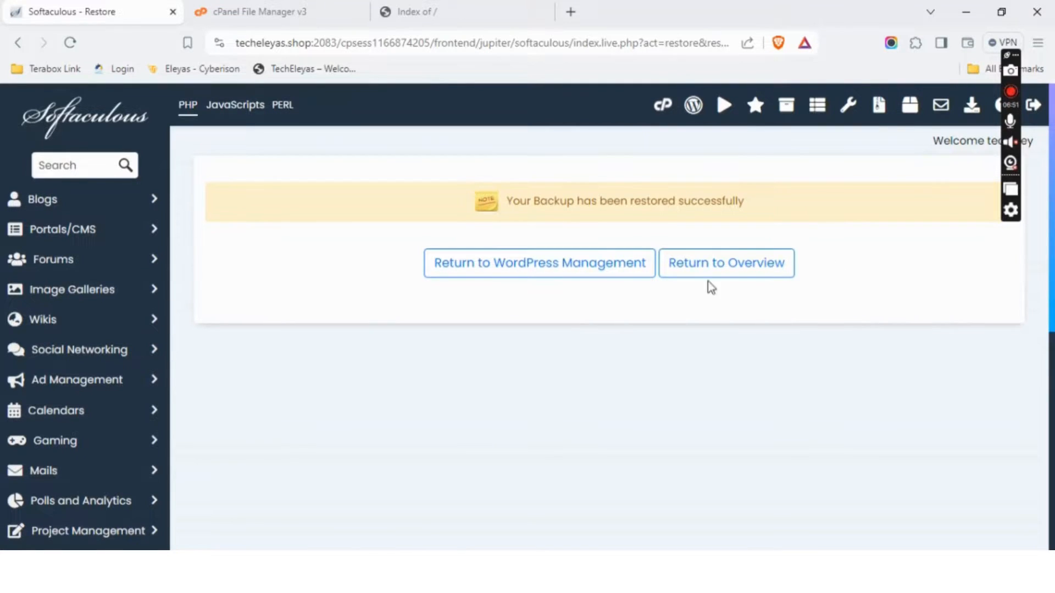
- Return to WordPress Management and view the restored techeleyas.shop homepage
click(539, 263)
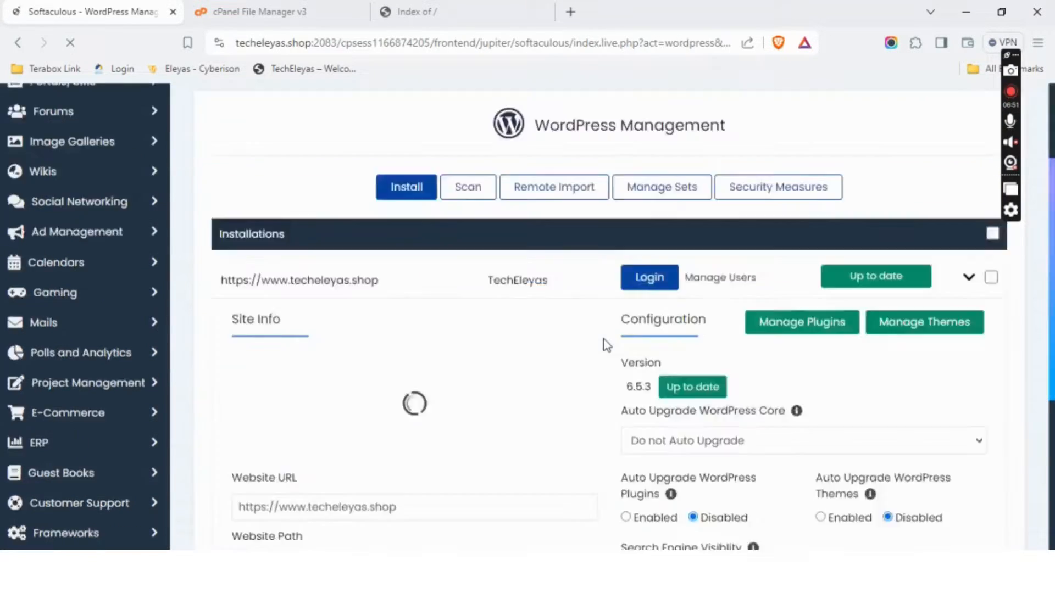
scroll(down, 3)
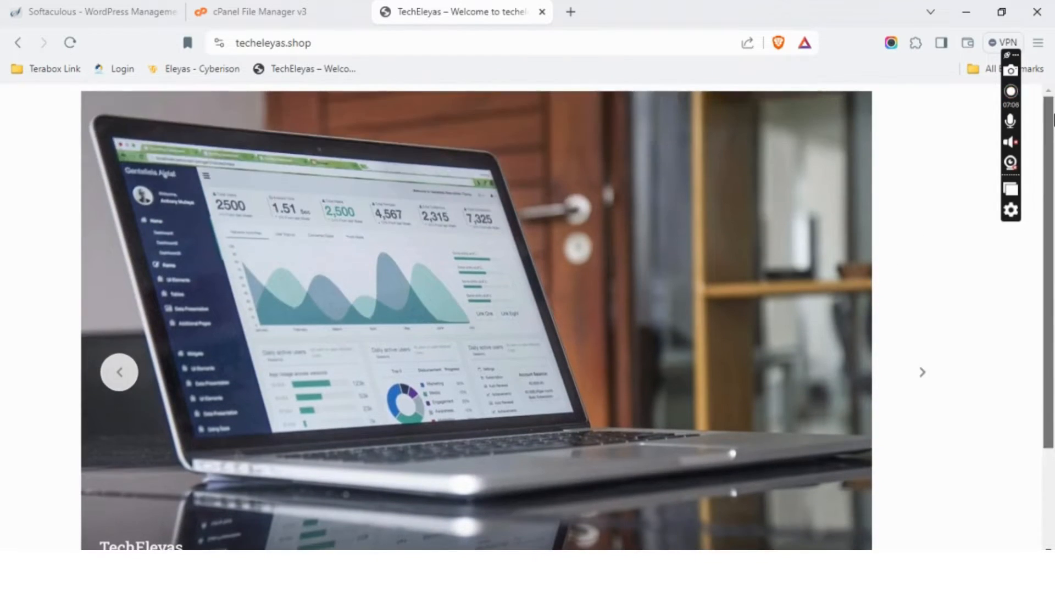
- Select the uploaded .tar.gz backup in softaculous_backups and start deleting it
click(249, 13)
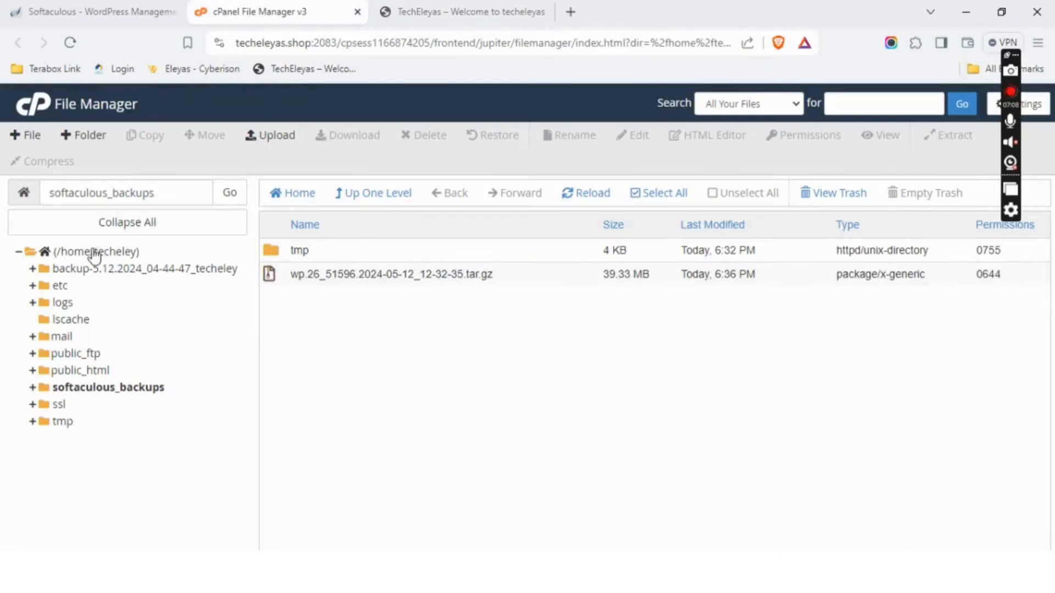
click(390, 273)
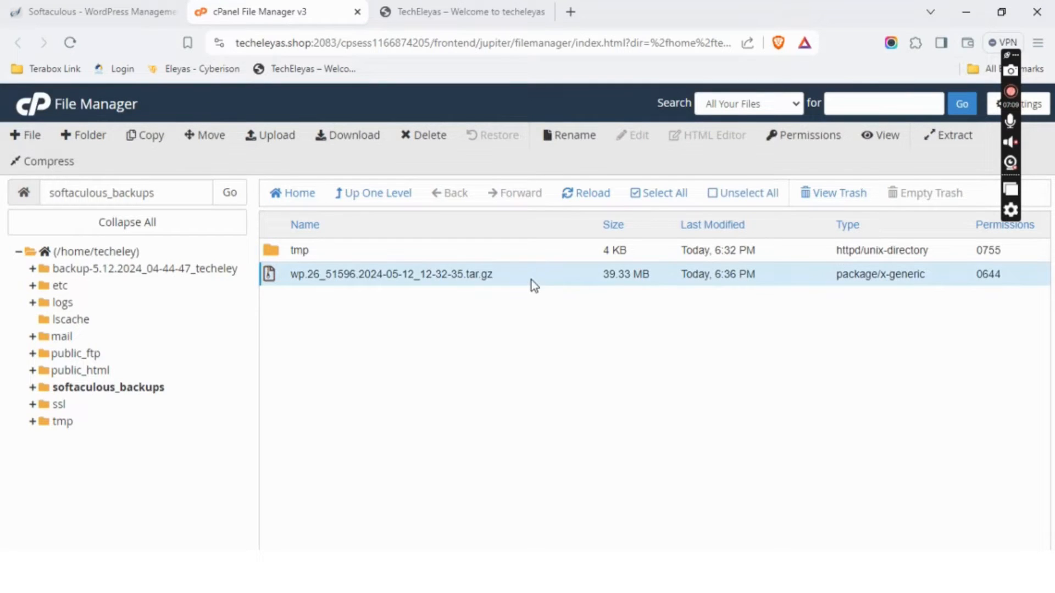
mouse_move(429, 135)
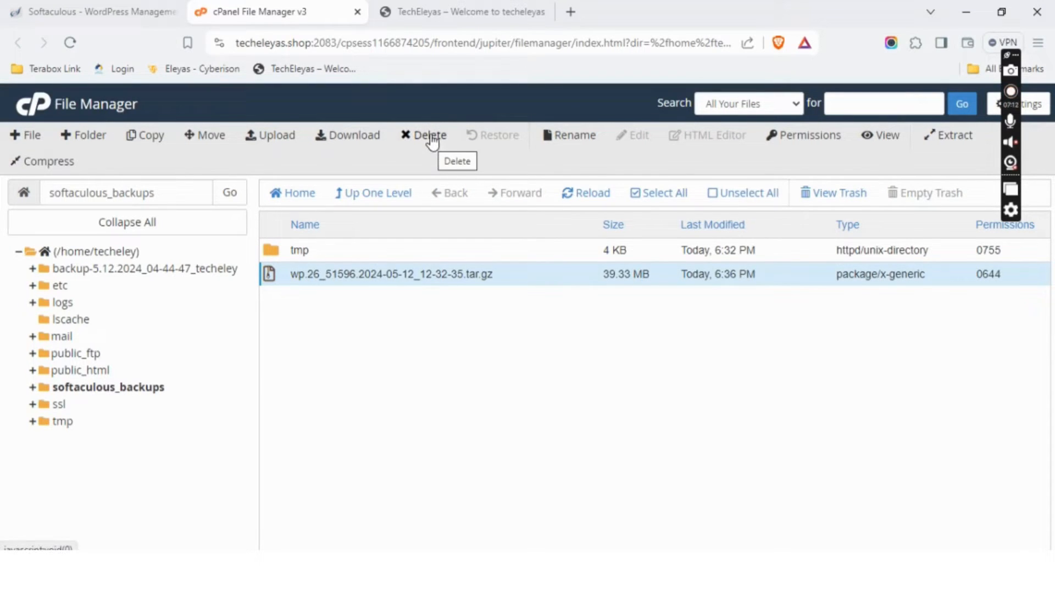
click(430, 135)
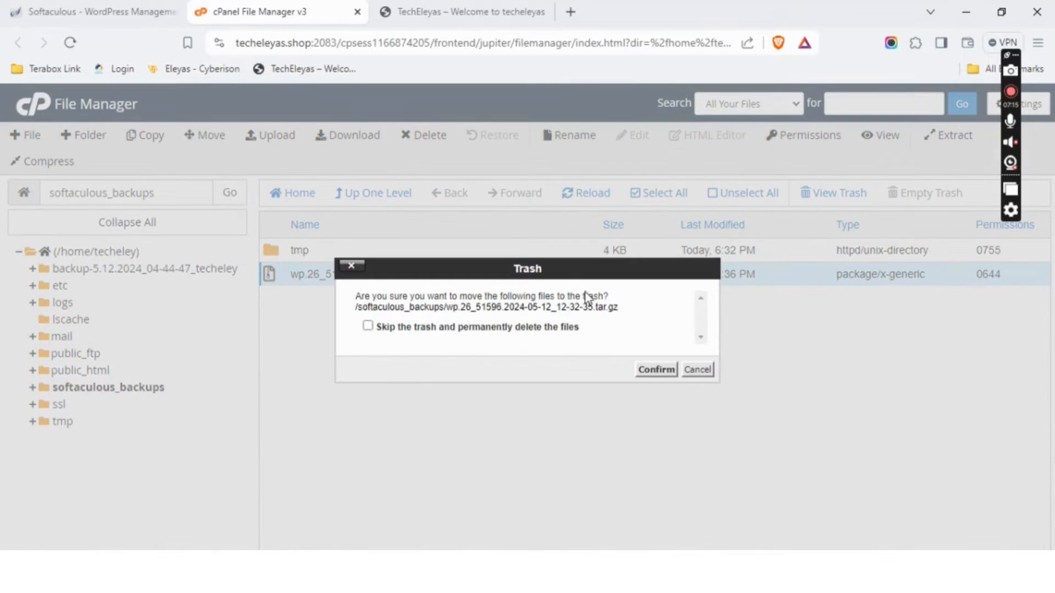